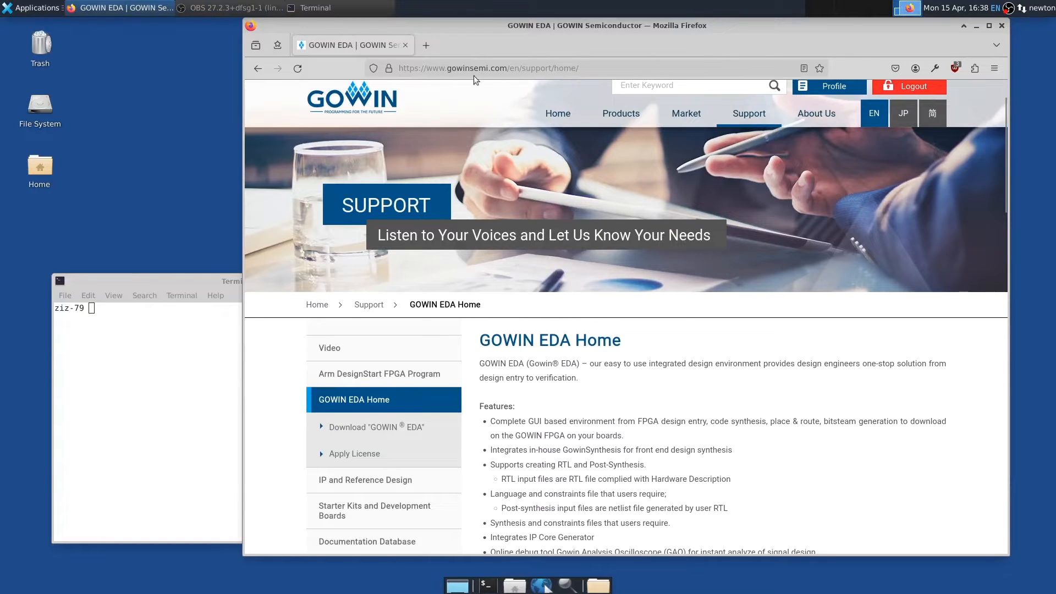
pyautogui.moveTo(492, 107)
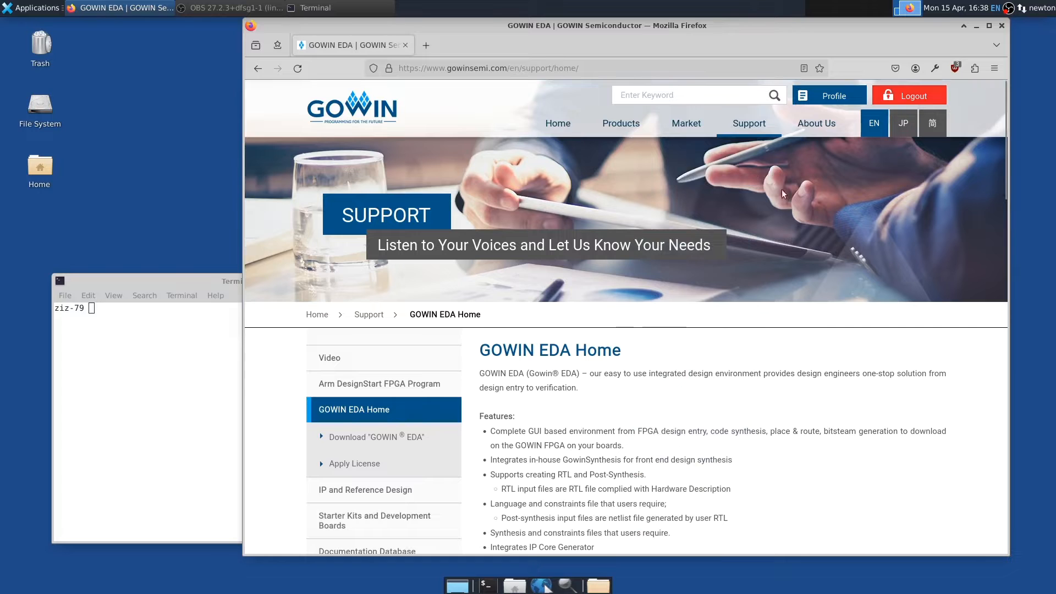
pyautogui.moveTo(854, 205)
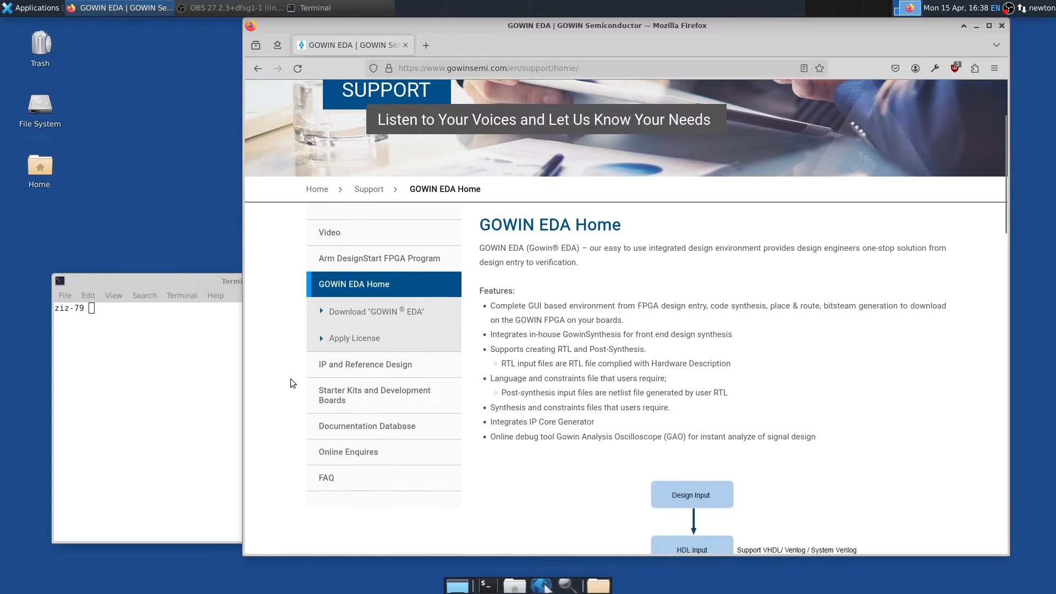
# Navigate from the GOWIN EDA Home support page to the Download "GOWIN EDA" page.
pyautogui.scroll(-3)
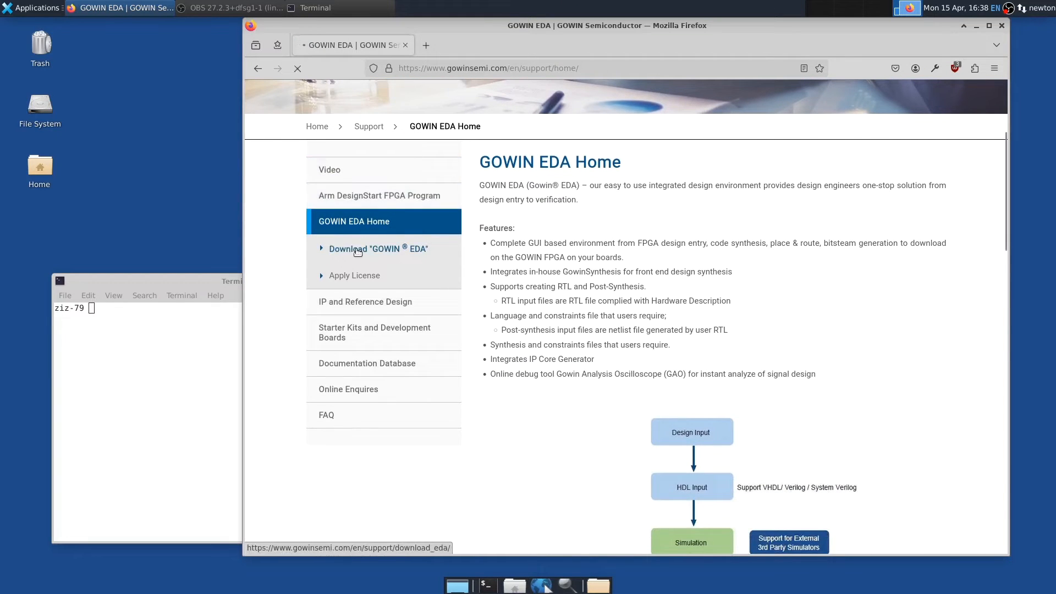
pyautogui.click(379, 249)
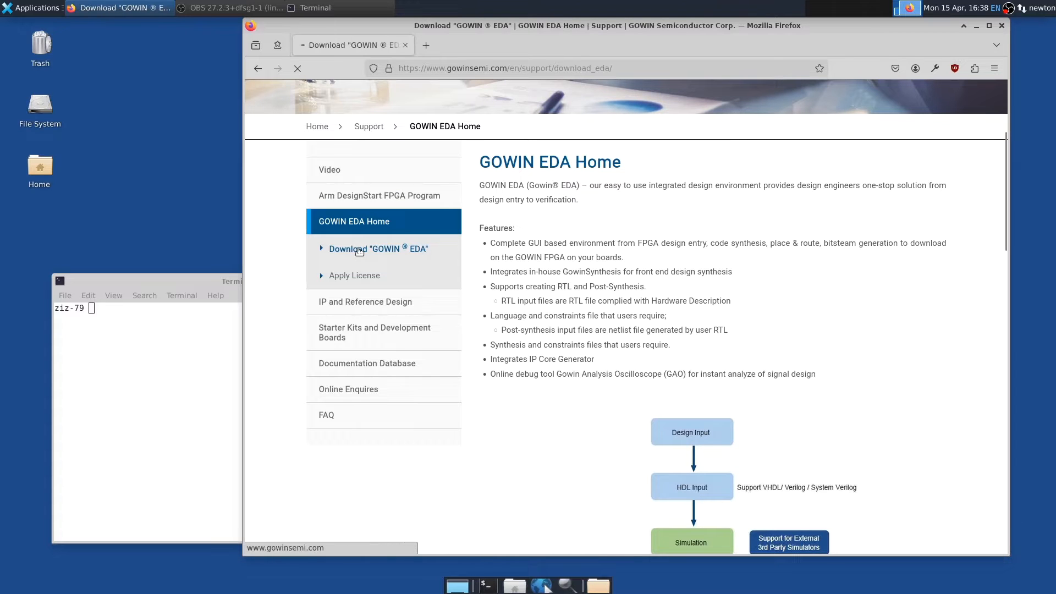
pyautogui.click(378, 249)
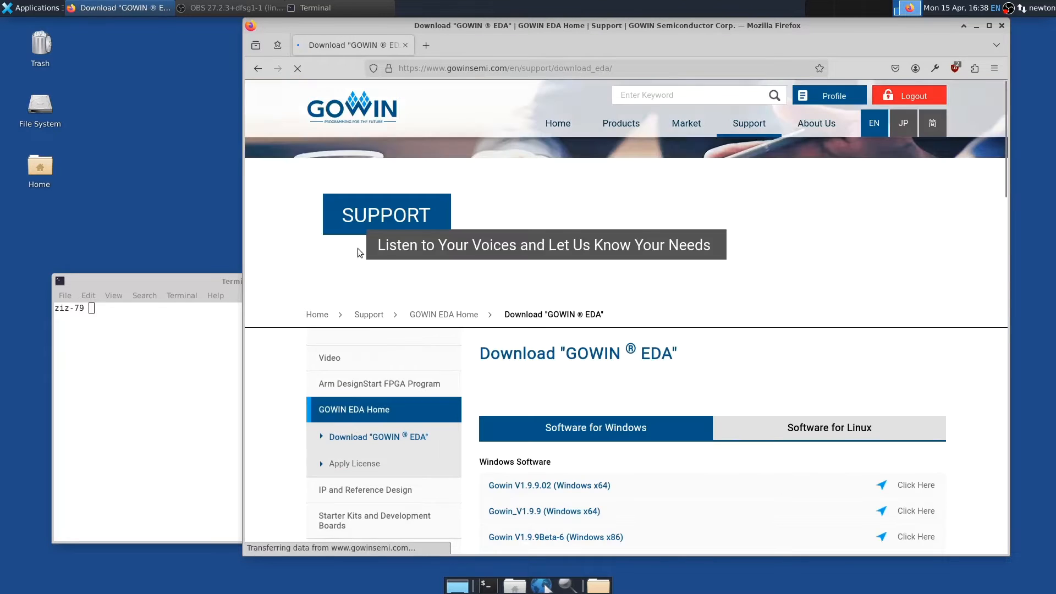
pyautogui.scroll(-3)
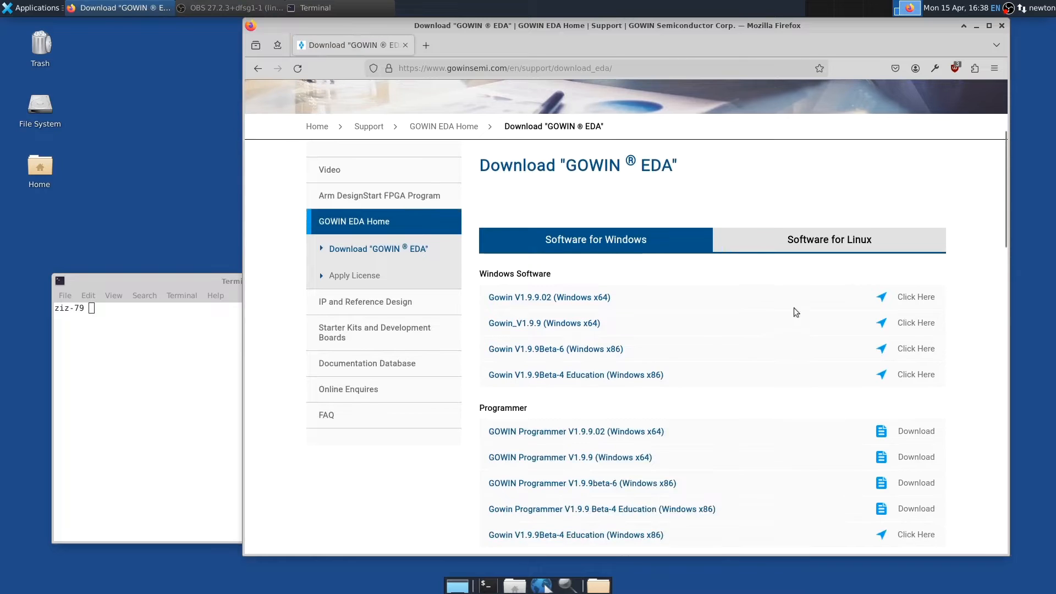
# Download the Gowin V1.9.9Beta-4 Education package for Linux x86.
pyautogui.click(829, 239)
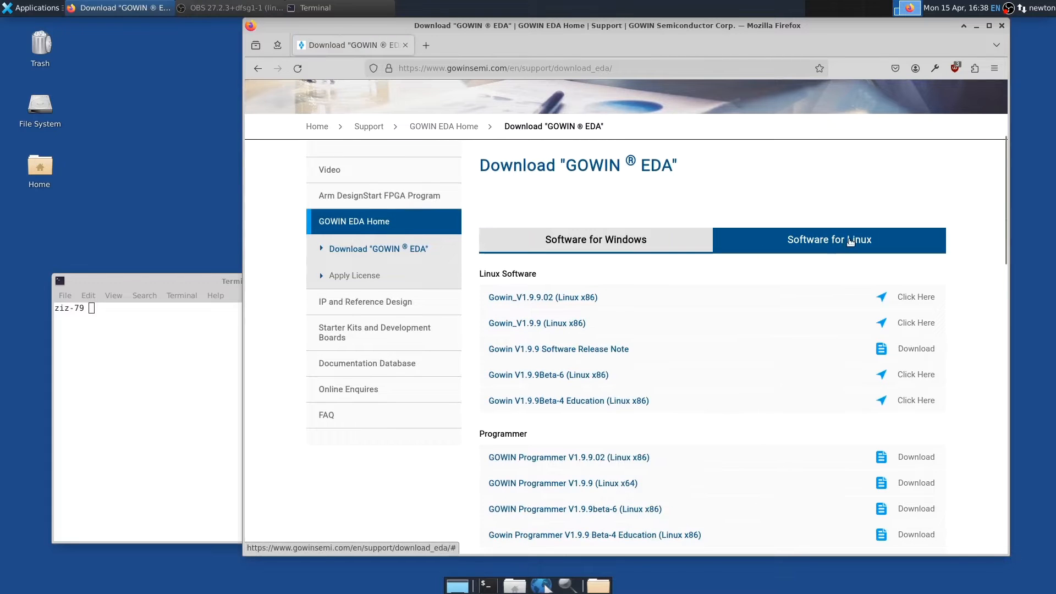
pyautogui.scroll(-3)
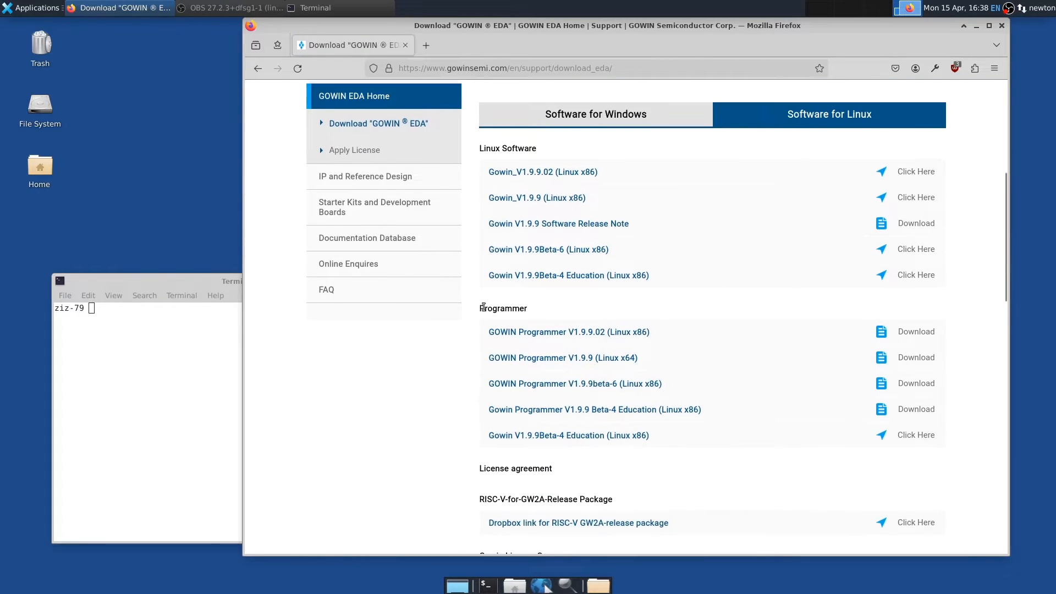
pyautogui.moveTo(654, 281)
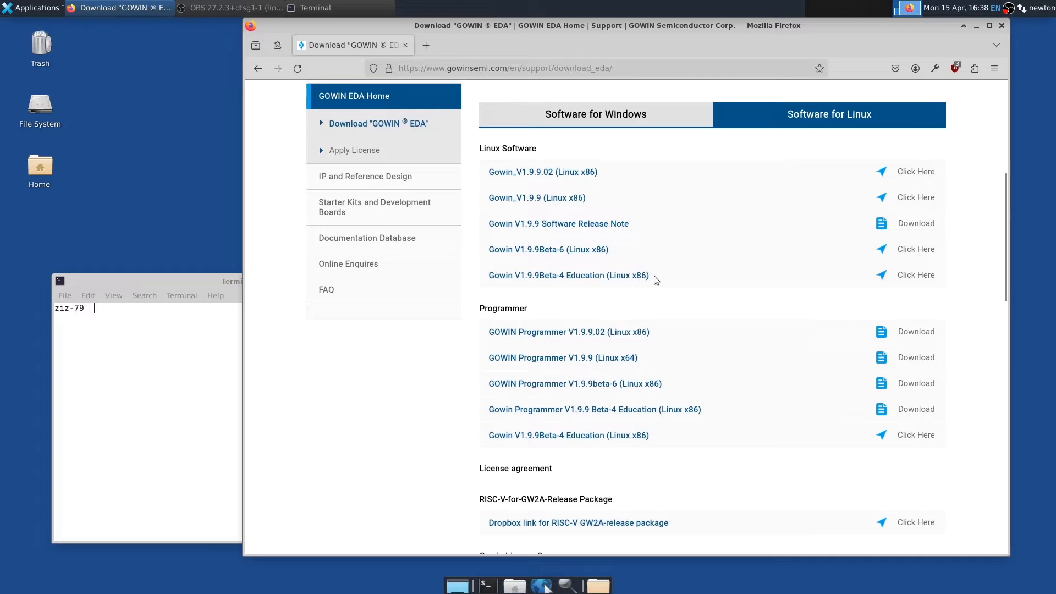
pyautogui.moveTo(633, 275)
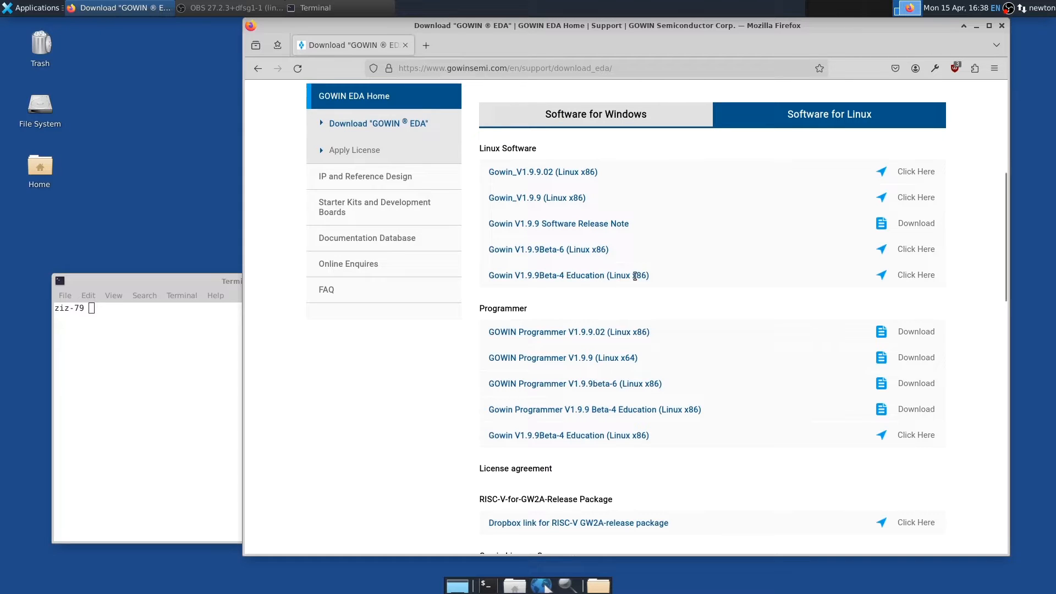
pyautogui.moveTo(676, 280)
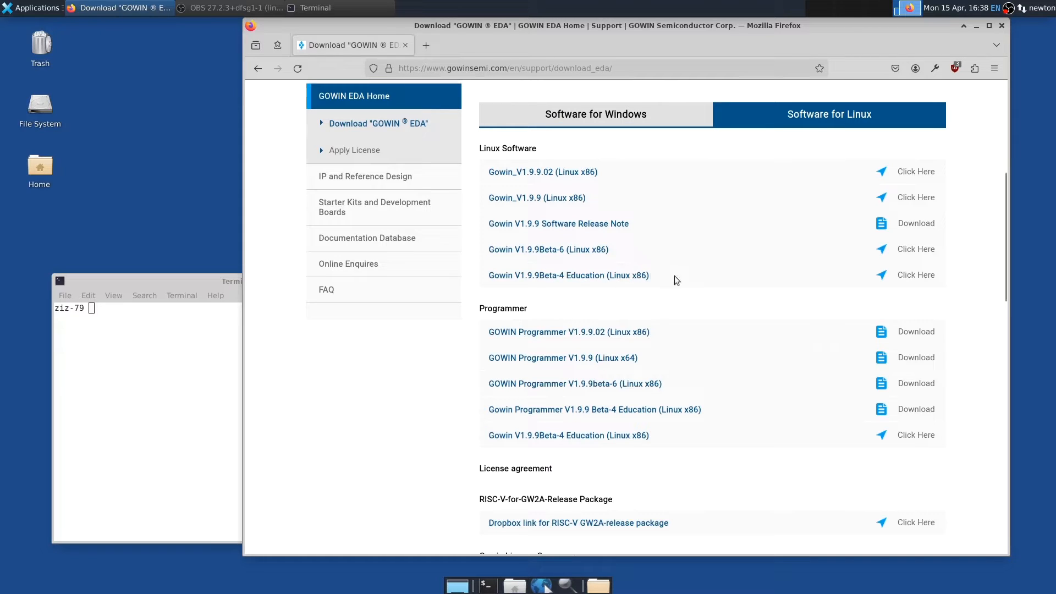
pyautogui.moveTo(917, 276)
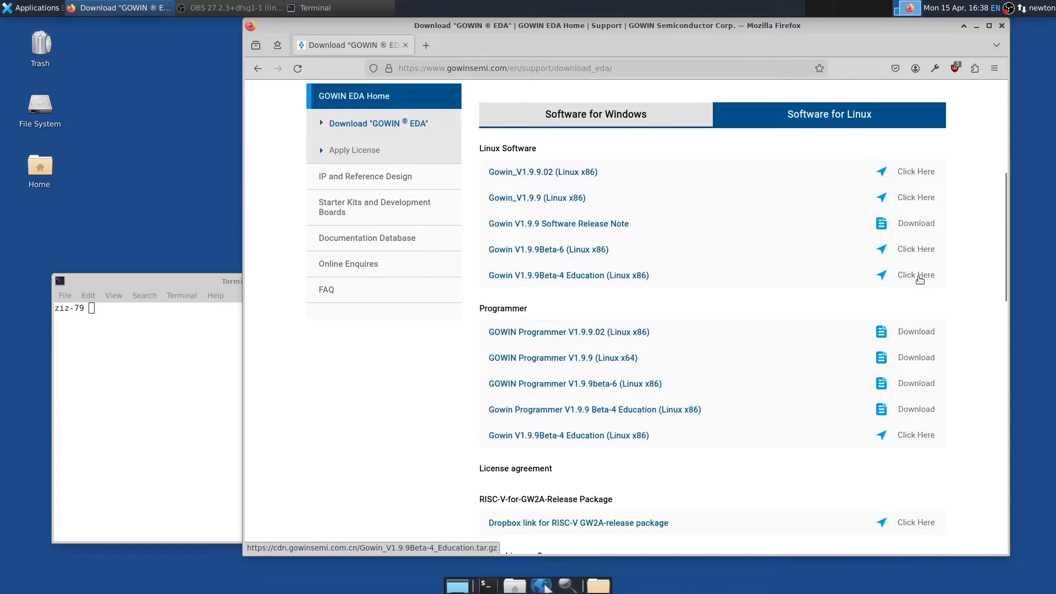
pyautogui.click(917, 275)
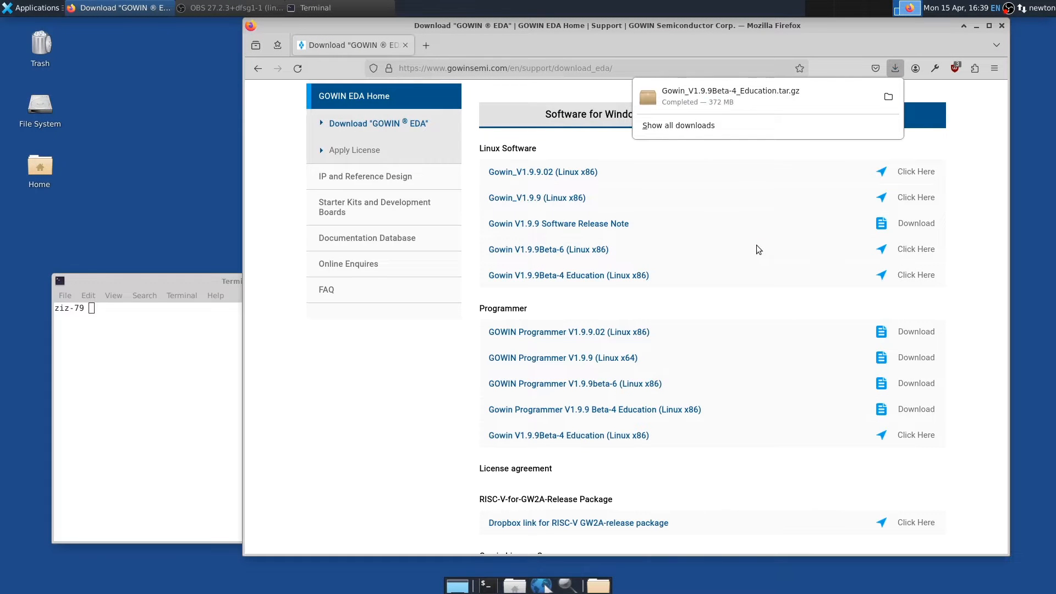
# Browse the rest of the download list, then close Firefox once the archive finishes.
pyautogui.scroll(-3)
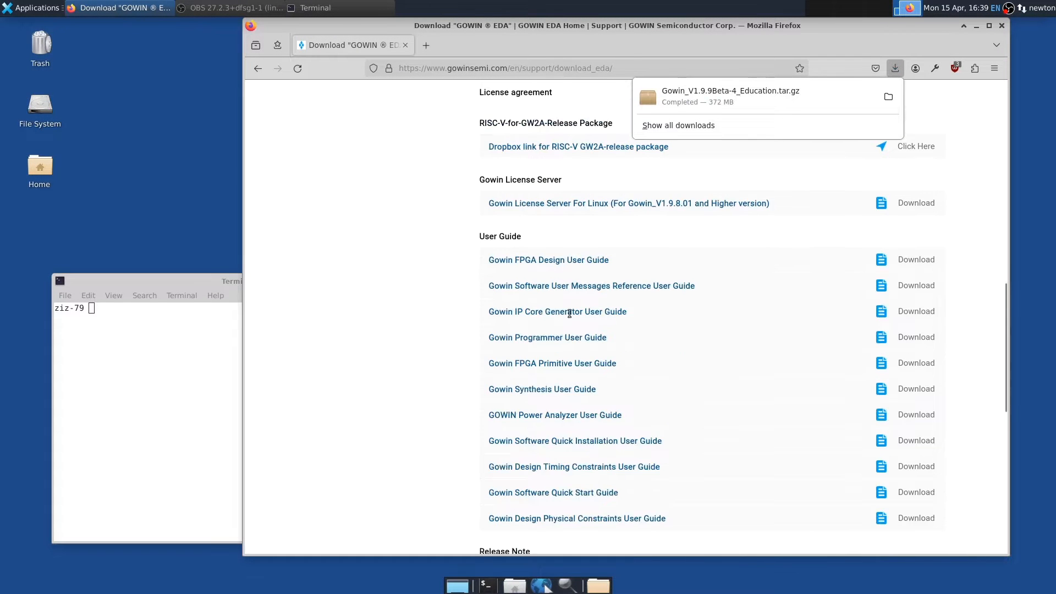
pyautogui.scroll(-3)
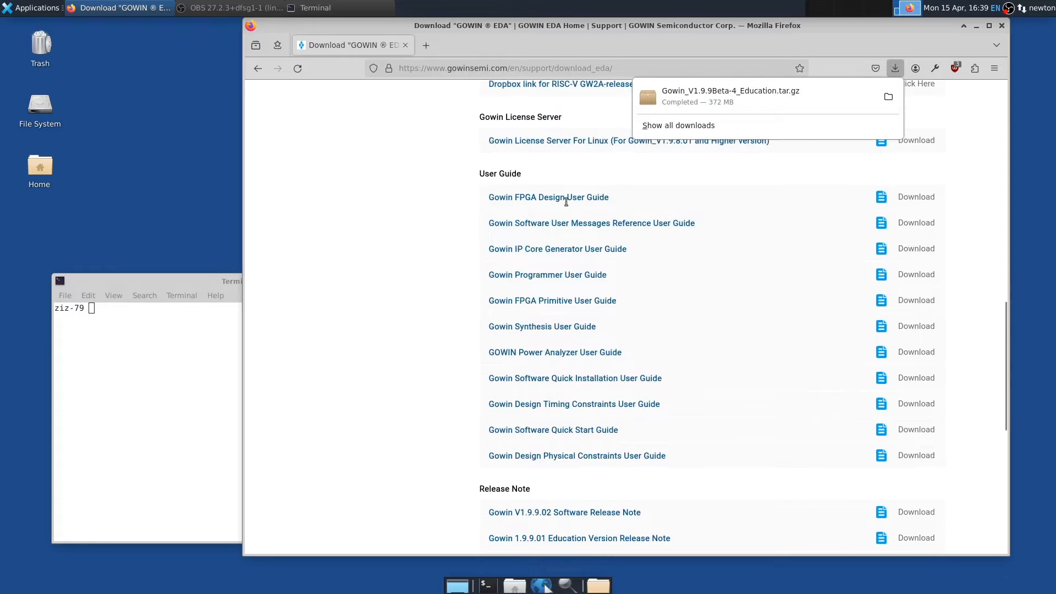
pyautogui.scroll(-3)
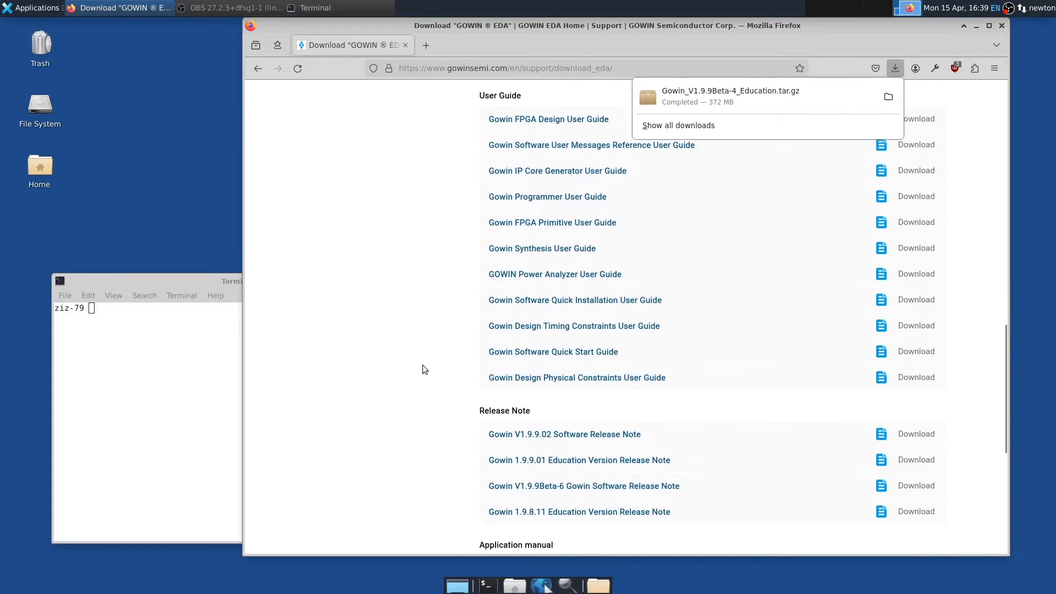
pyautogui.scroll(3)
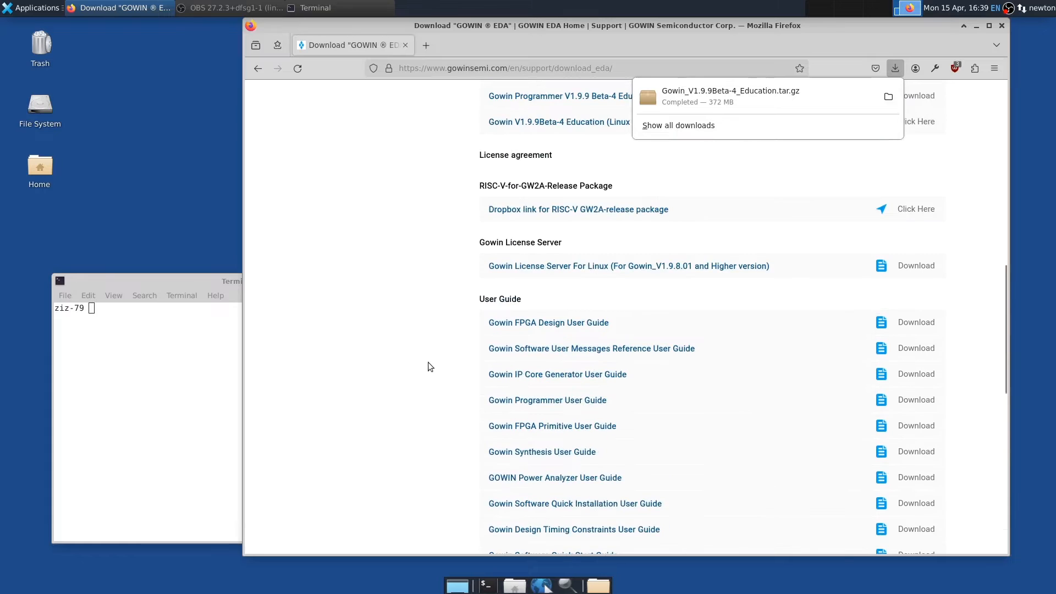
pyautogui.scroll(3)
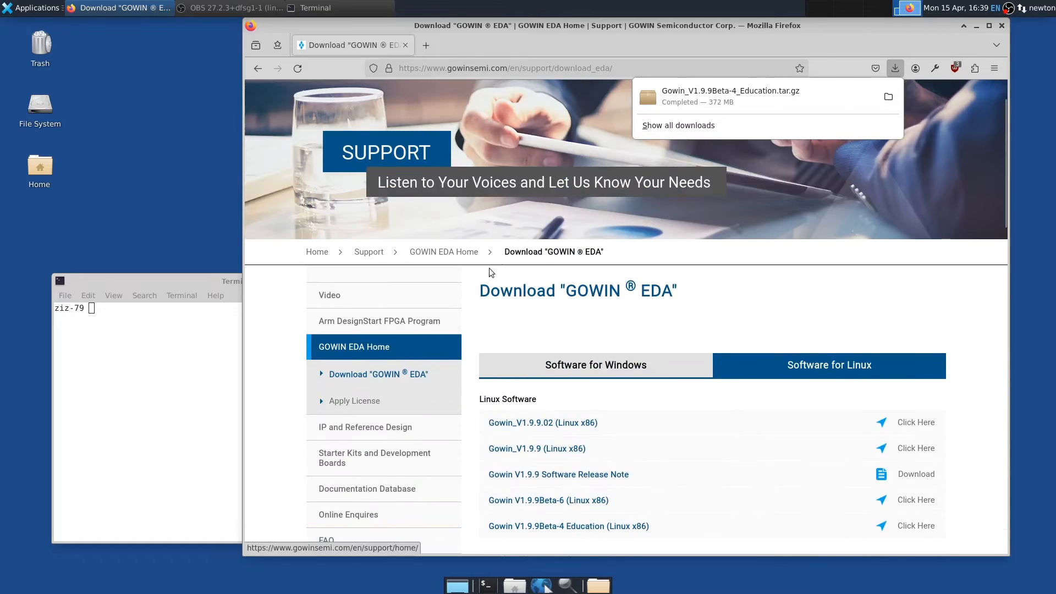
pyautogui.scroll(3)
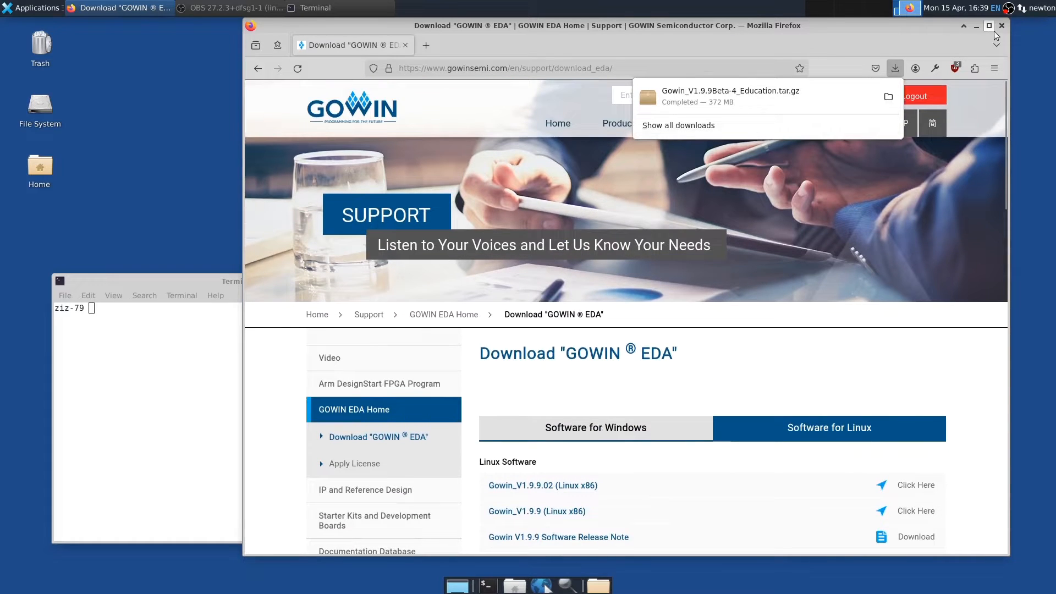
pyautogui.click(1001, 25)
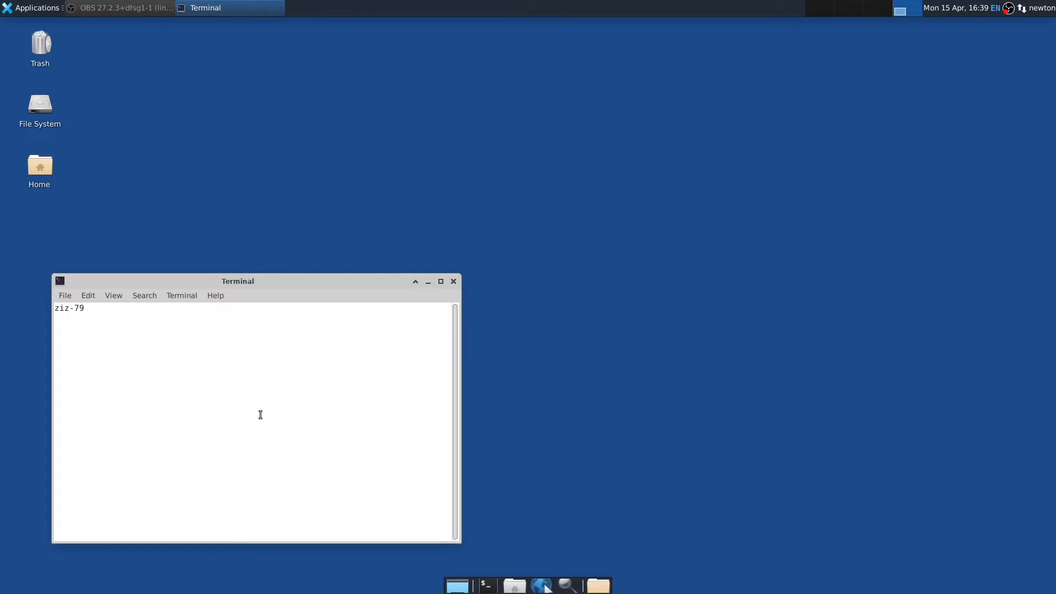
# Create and enter a gowin folder, unpack the Education archive, and launch IDE/bin/gw_ide.
pyautogui.write('mkdir gowi')
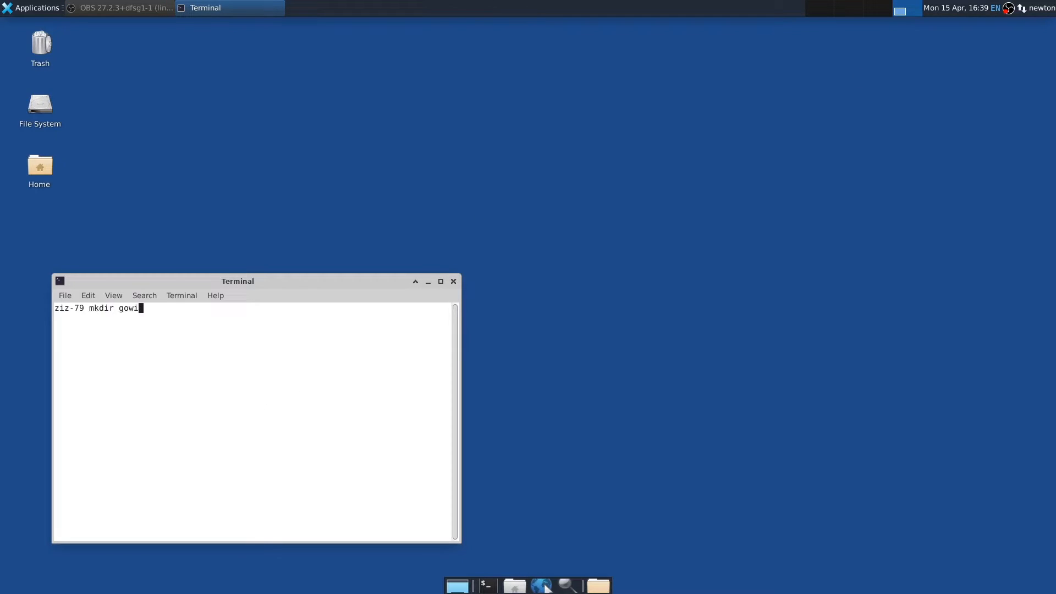
pyautogui.write('cd gowin/')
pyautogui.write('tar zxf ~/Downloads/Gowin_V1.9.9Beta-4_Education.tar.gz')
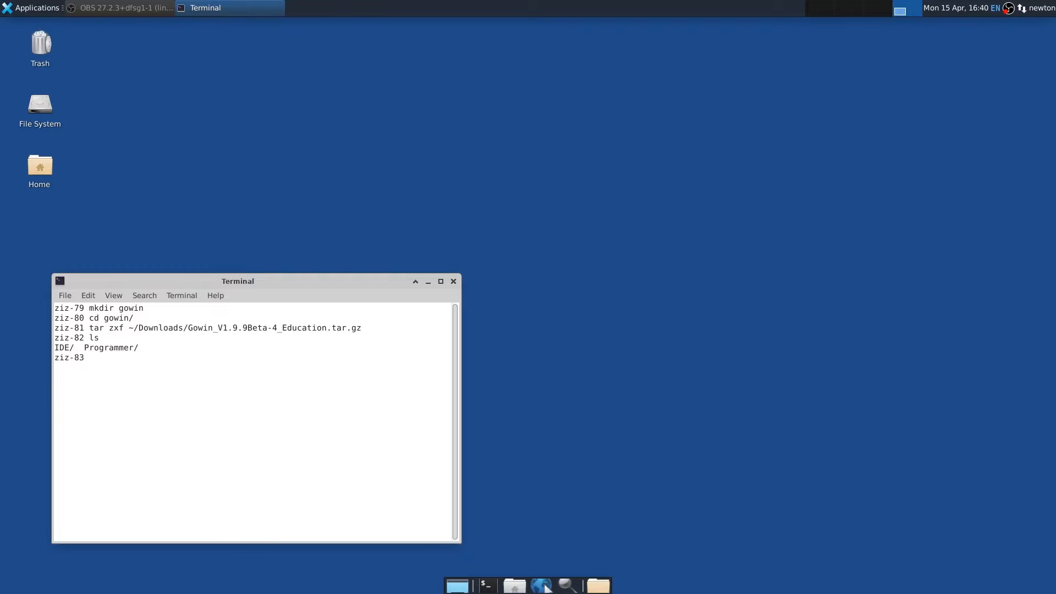
pyautogui.write('IDE')
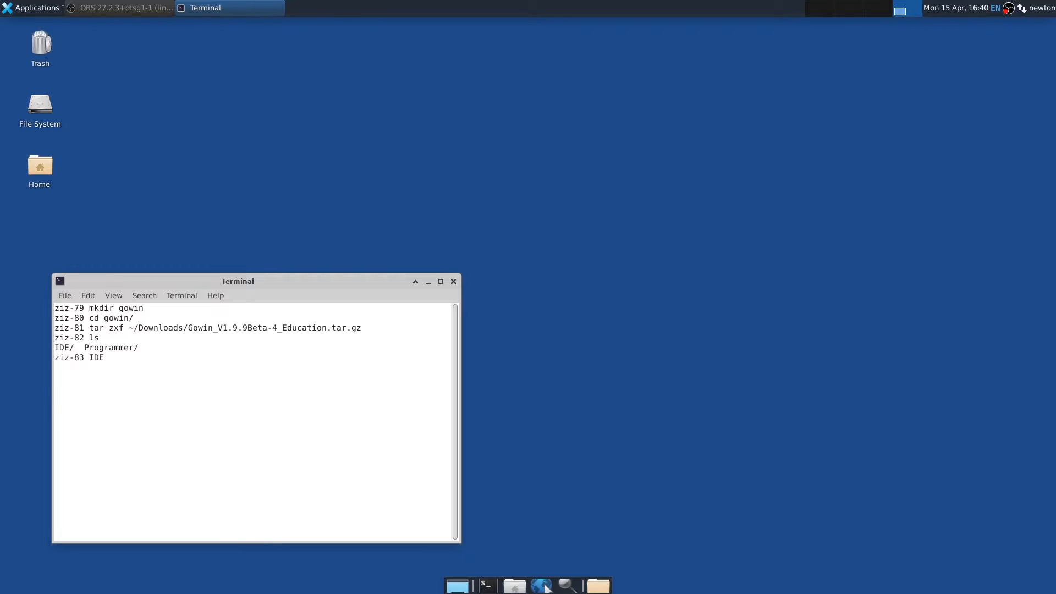
pyautogui.write('/bin')
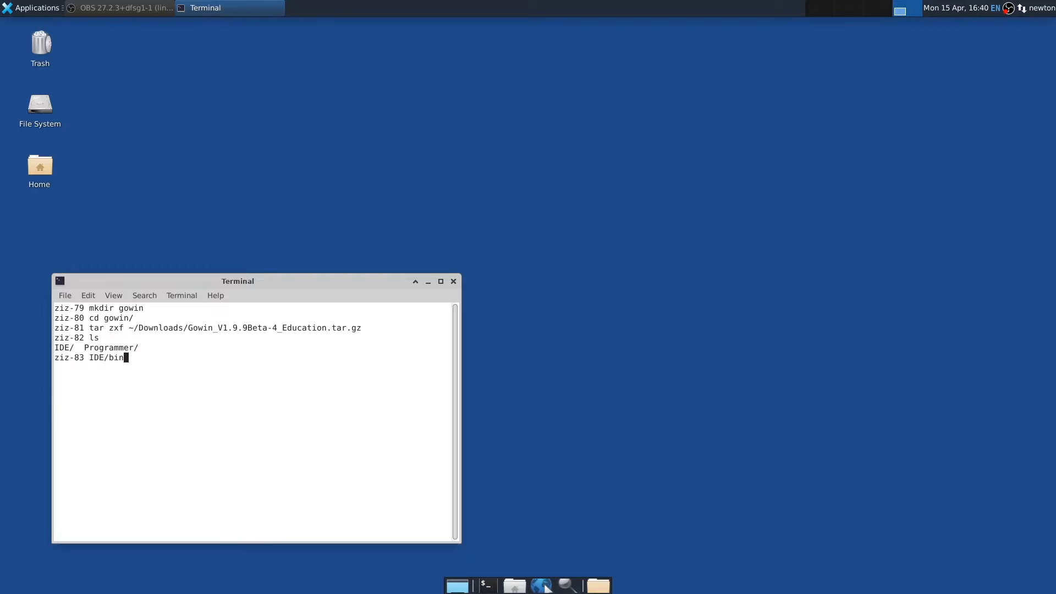
pyautogui.write('/gw_ide')
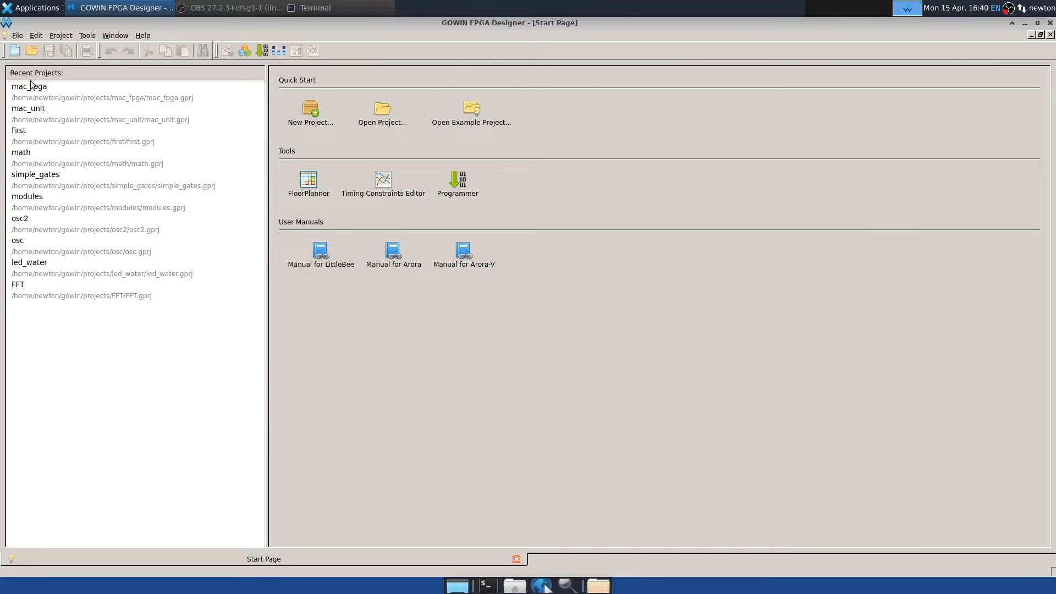
pyautogui.moveTo(47, 92)
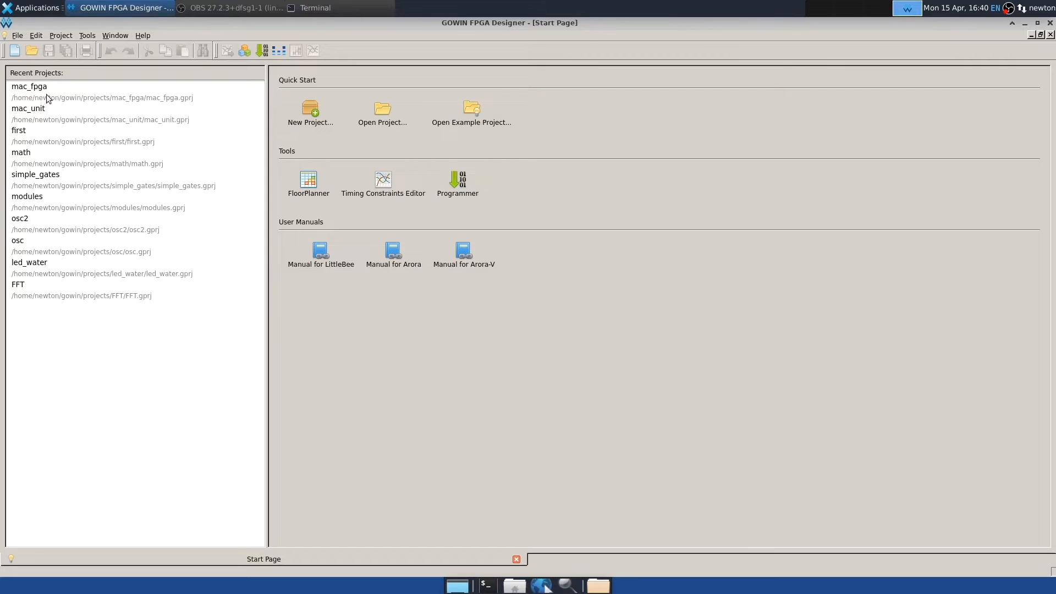
pyautogui.moveTo(104, 465)
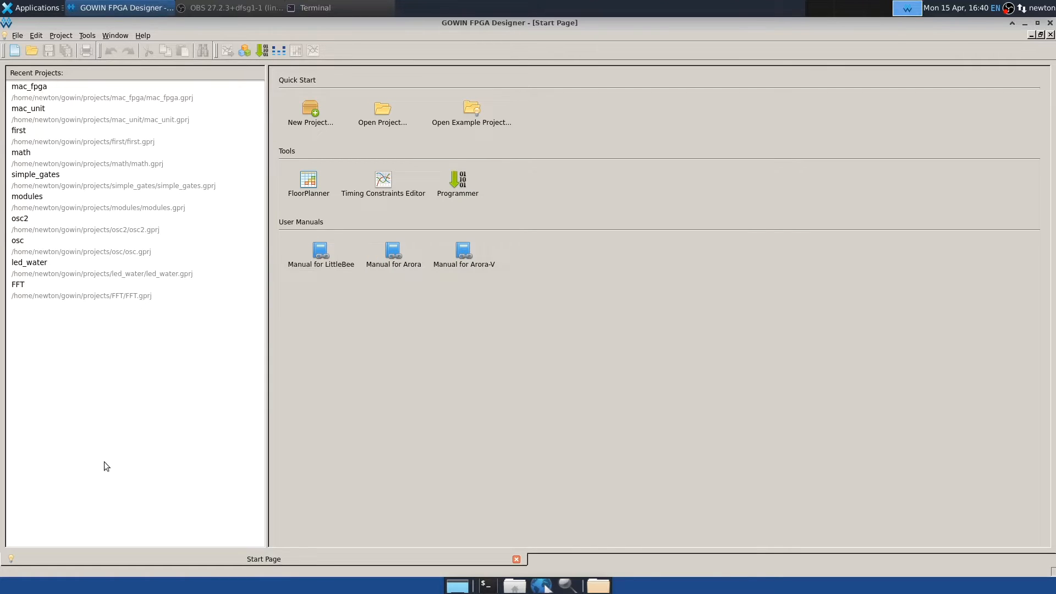
pyautogui.moveTo(109, 440)
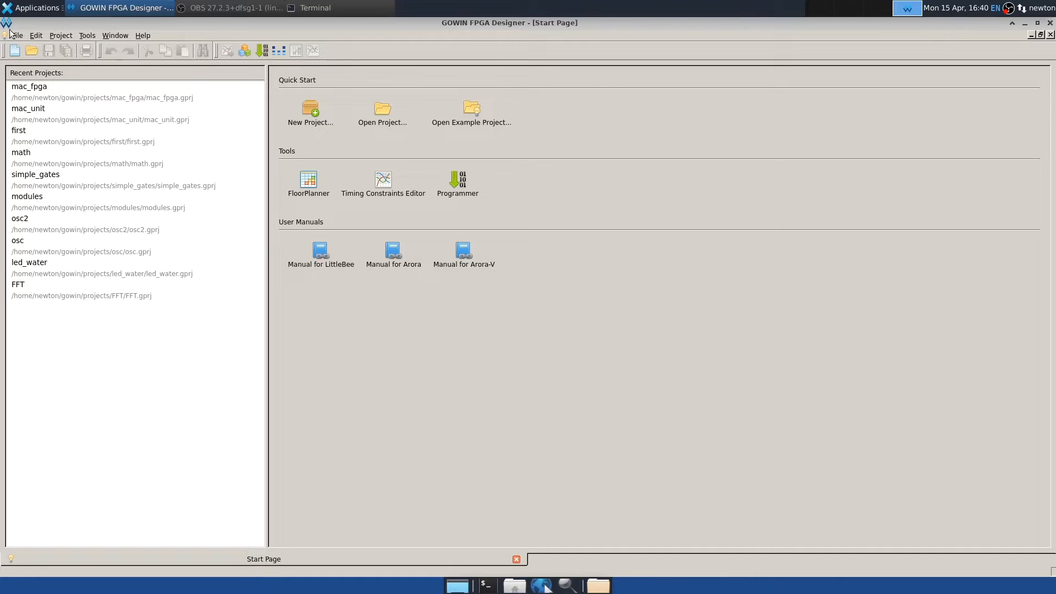
pyautogui.moveTo(276, 28)
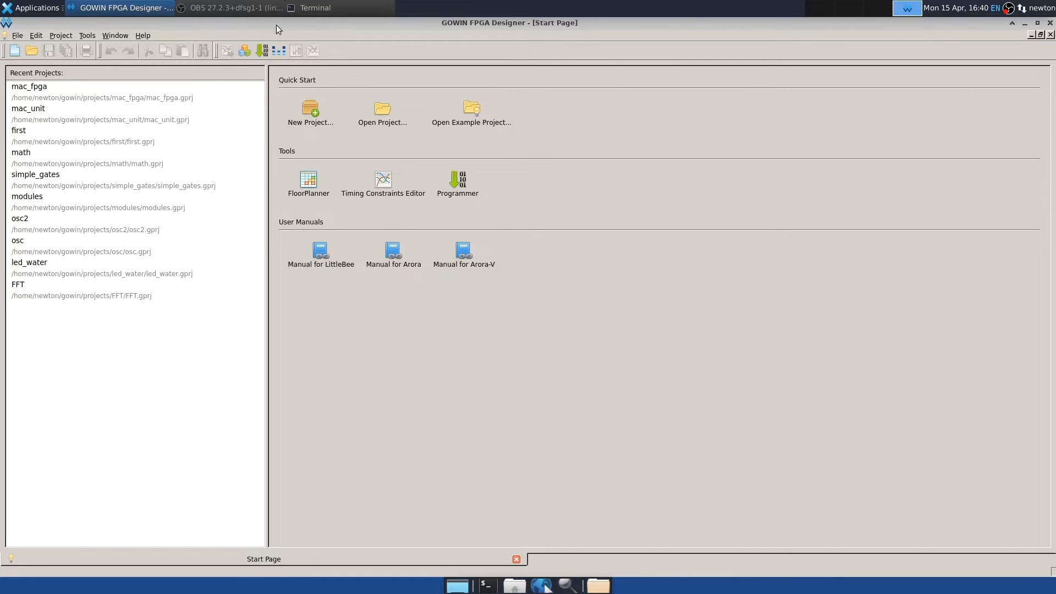
pyautogui.moveTo(219, 250)
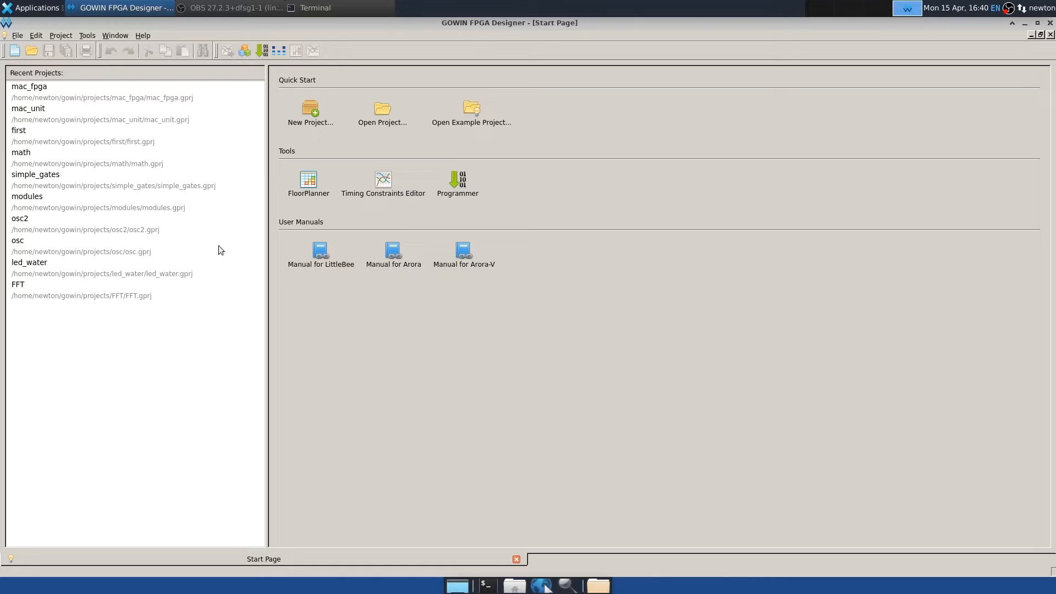
pyautogui.moveTo(218, 347)
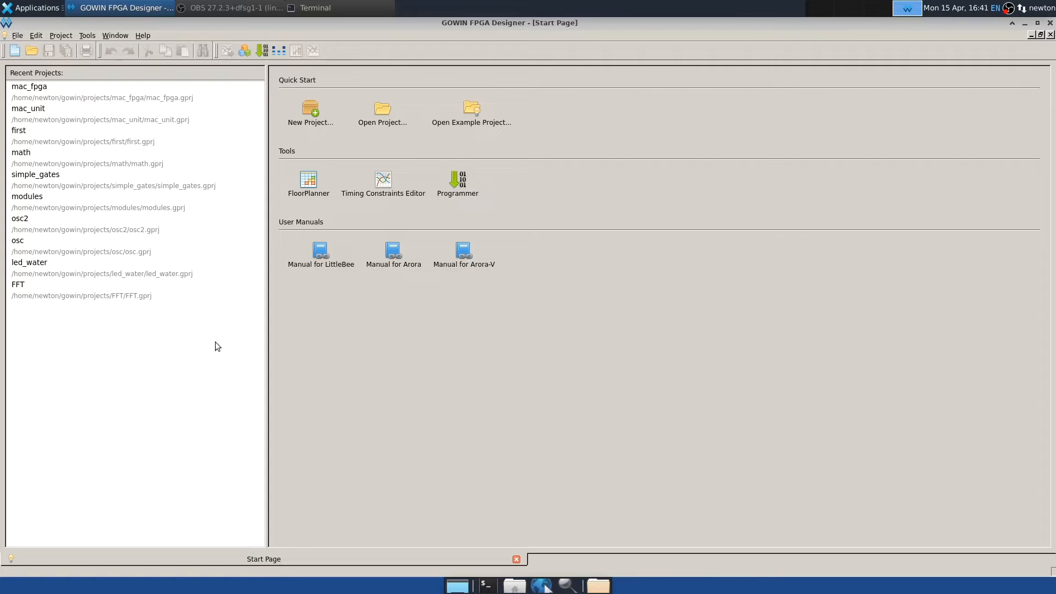
pyautogui.moveTo(231, 56)
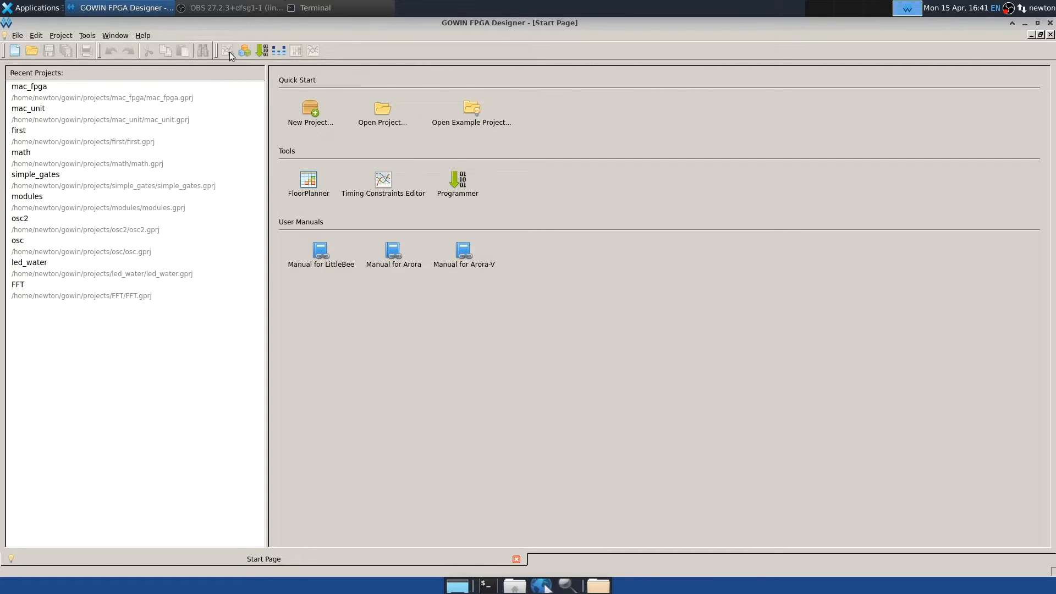
pyautogui.moveTo(237, 143)
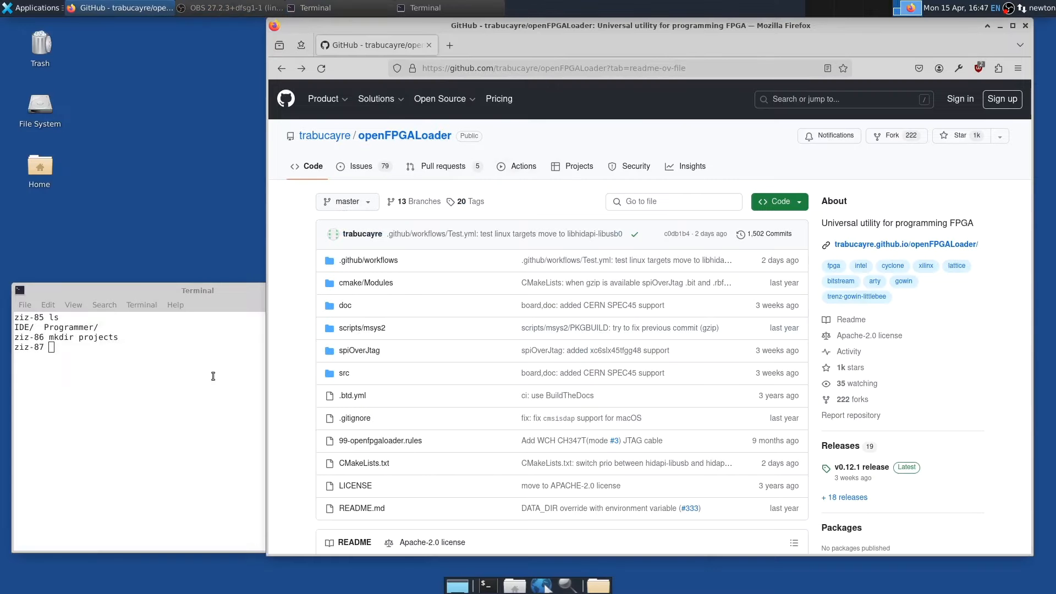
pyautogui.moveTo(324, 392)
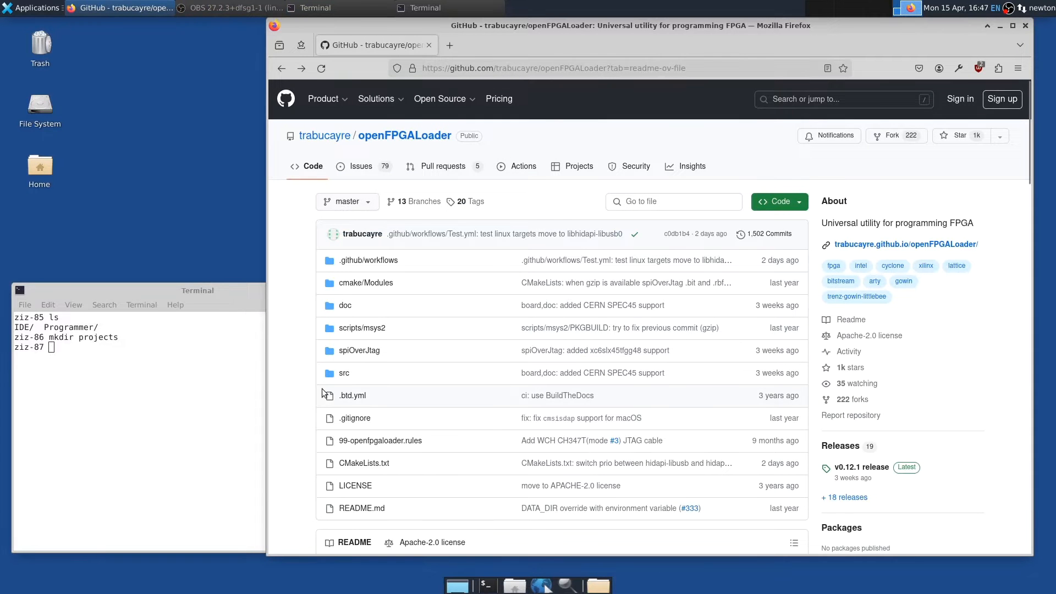
pyautogui.moveTo(305, 209)
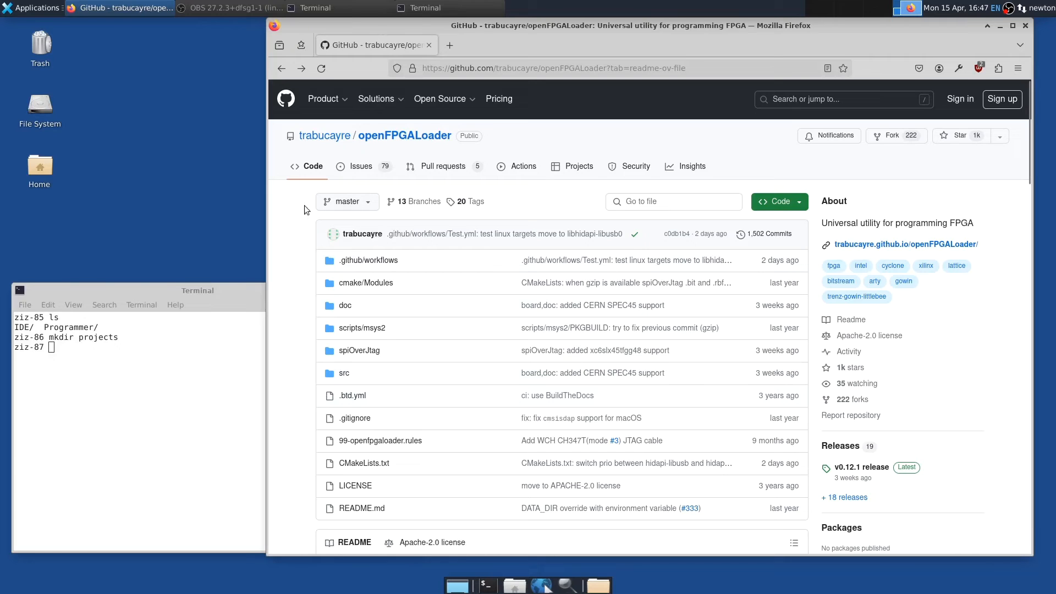
pyautogui.moveTo(502, 237)
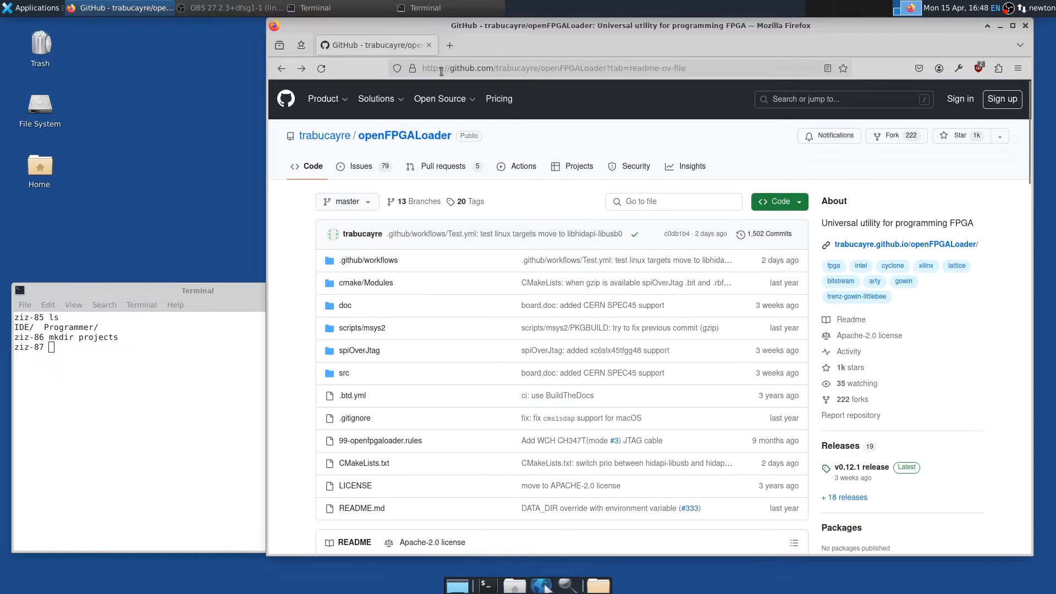
# Clone the openFPGALoader repository via git clone with its copied HTTPS address.
pyautogui.click(552, 68)
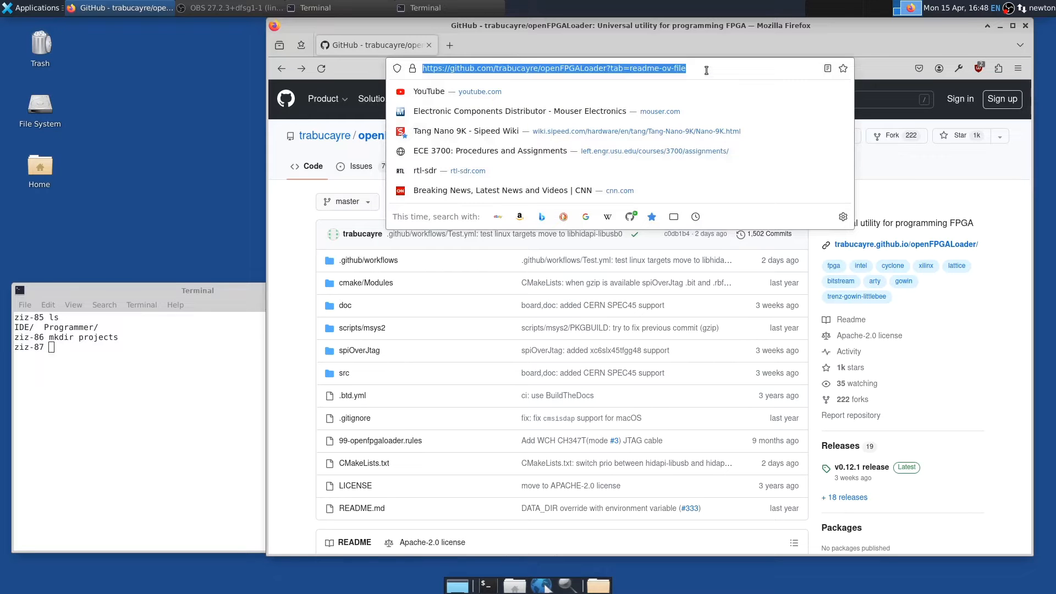
pyautogui.moveTo(441, 267)
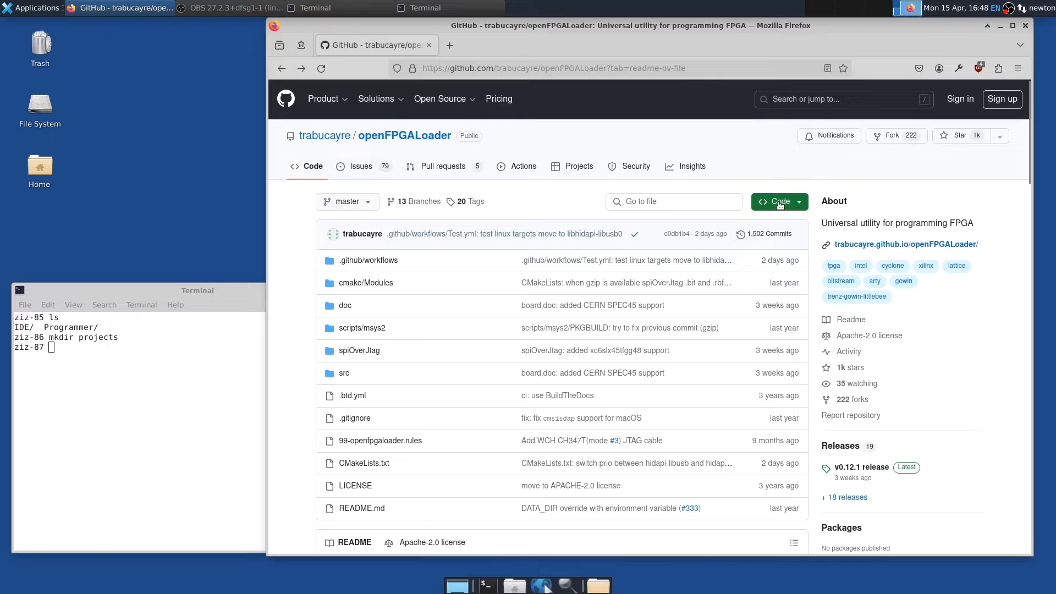
pyautogui.click(773, 201)
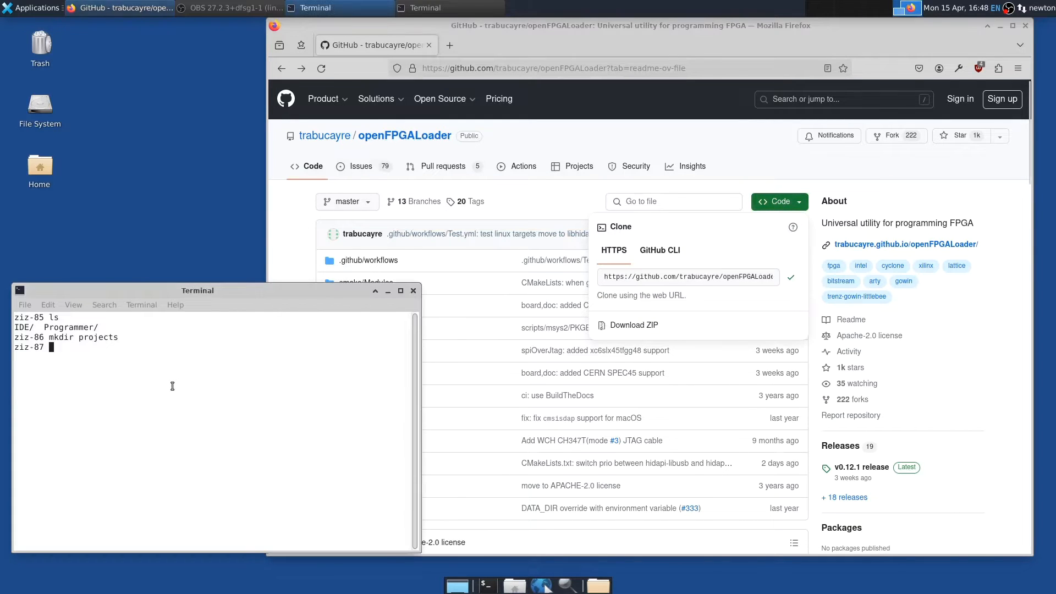
pyautogui.write('git')
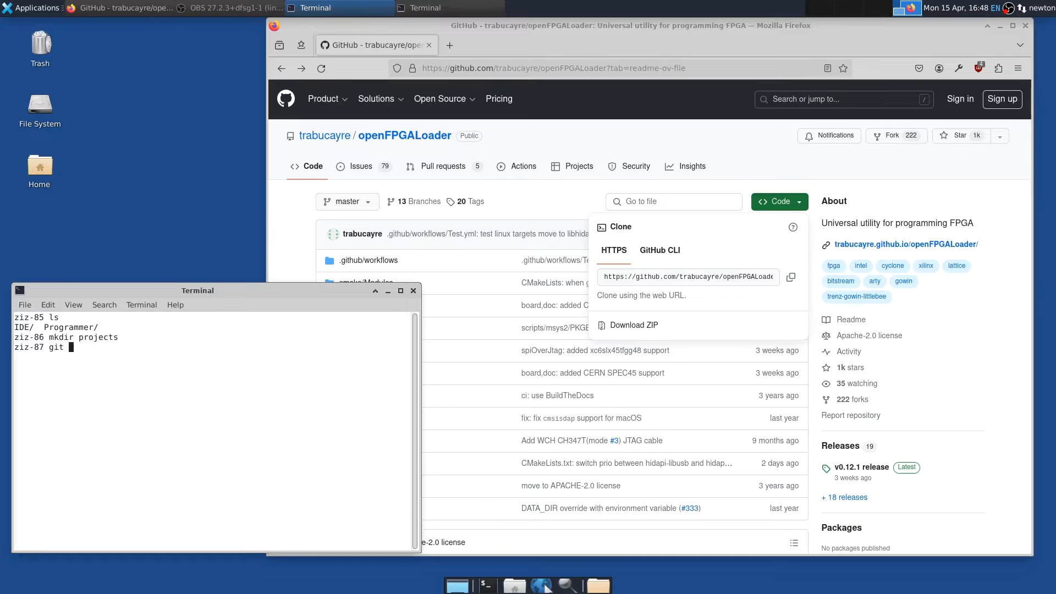
pyautogui.write('clone')
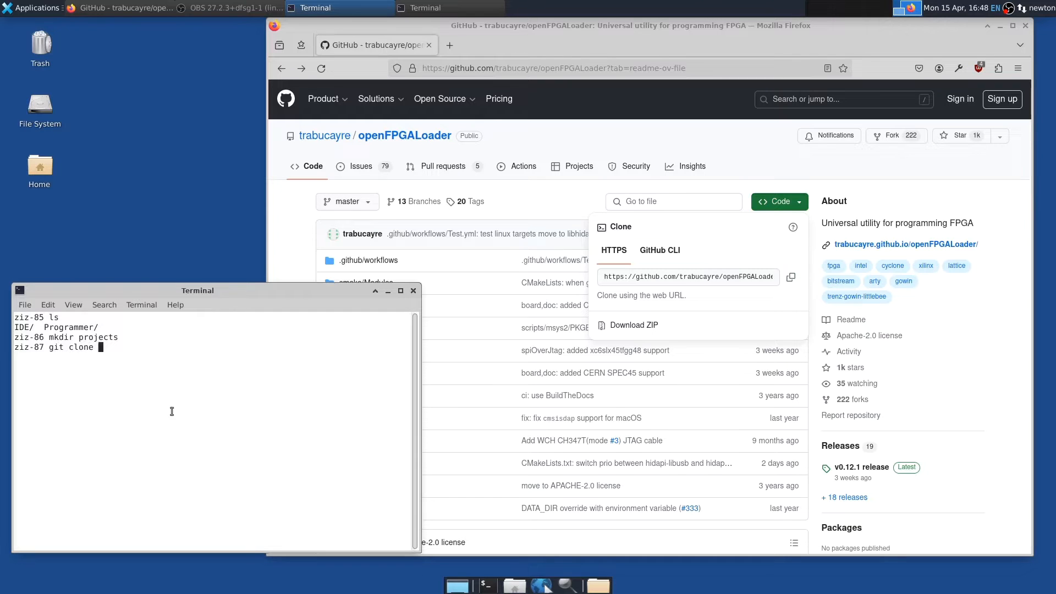
pyautogui.write('rt is enabled (used')
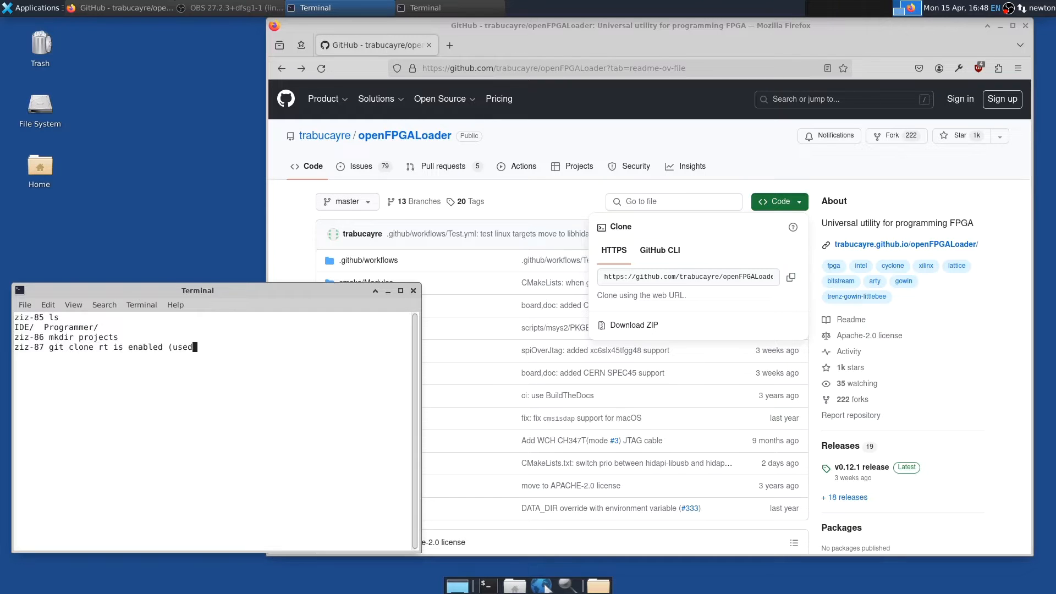
pyautogui.press('BackSpace')
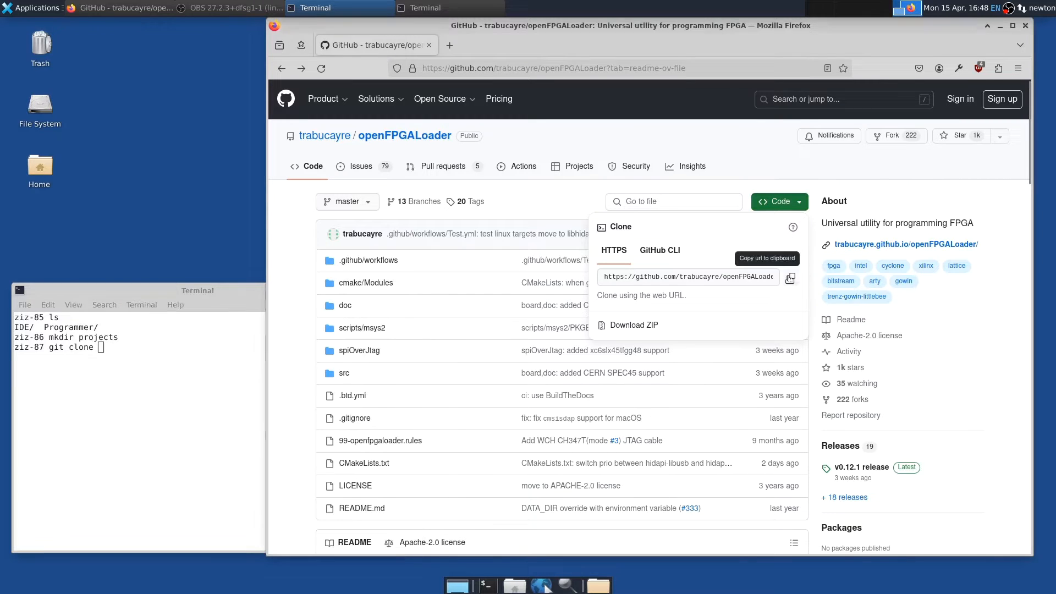
pyautogui.click(47, 304)
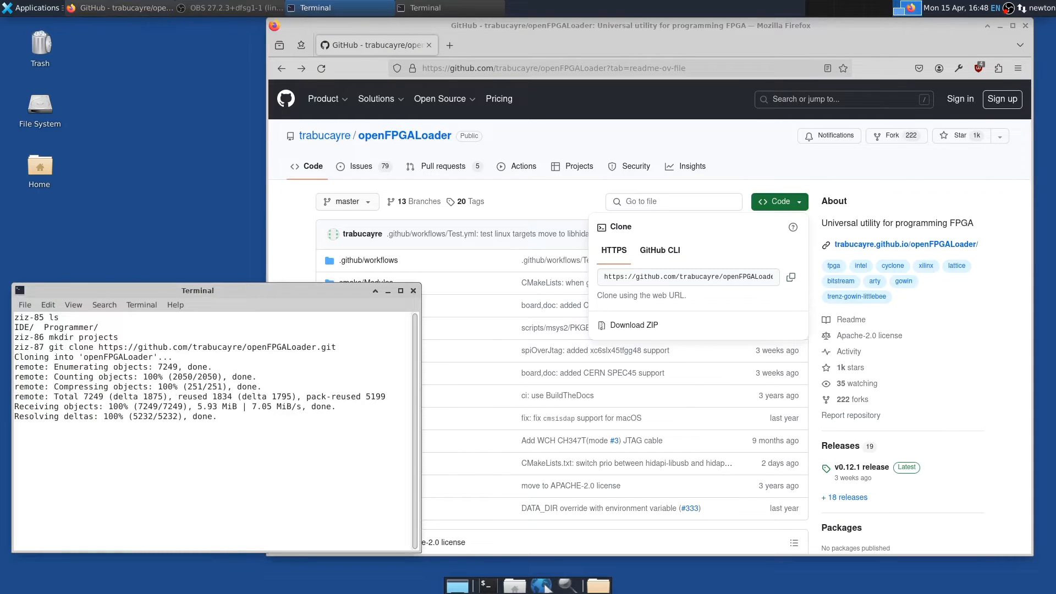
# Enter the openFPGALoader folder and bring up the README's Install guide.
pyautogui.write('cd')
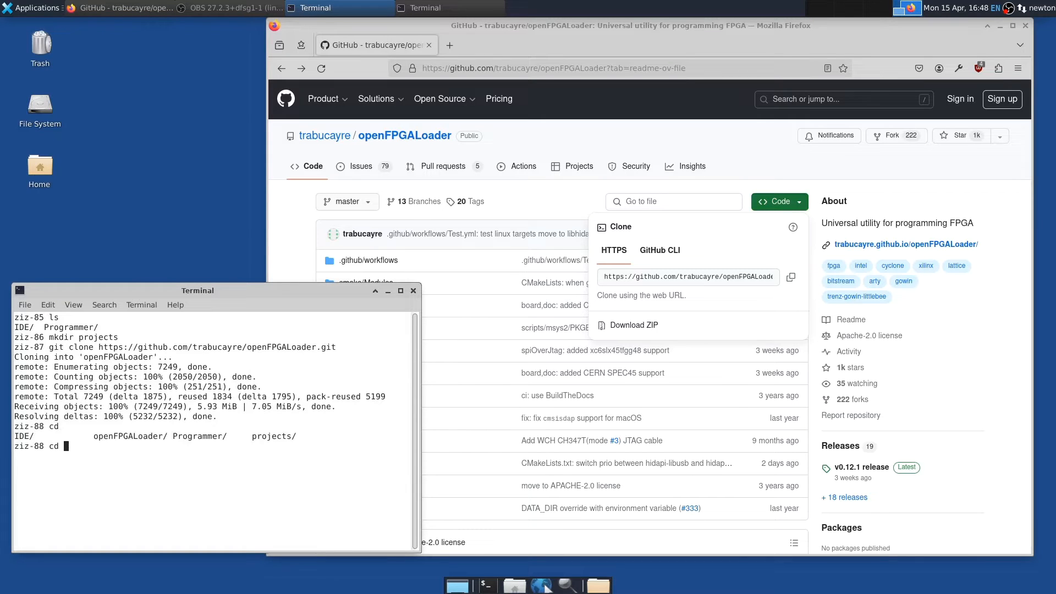
pyautogui.write('openFPGALoader/')
pyautogui.write('ls')
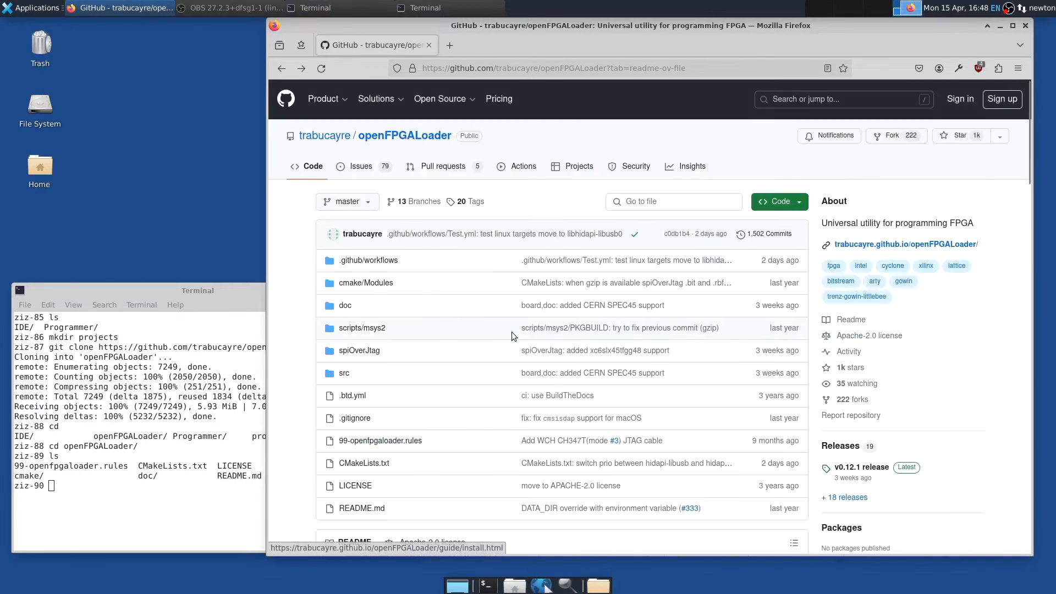
pyautogui.scroll(-3)
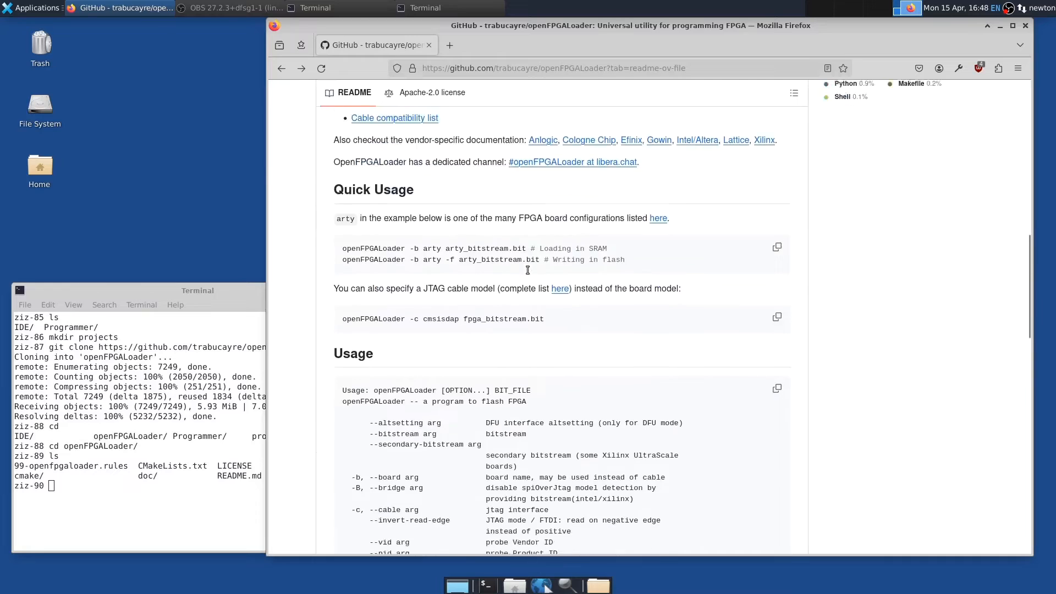
pyautogui.scroll(3)
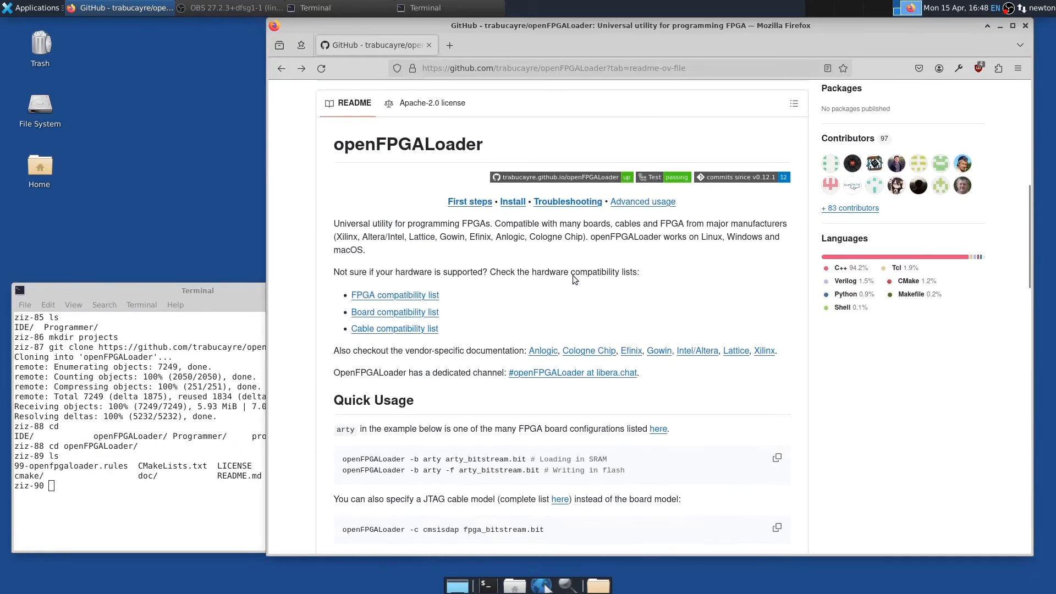
pyautogui.click(511, 203)
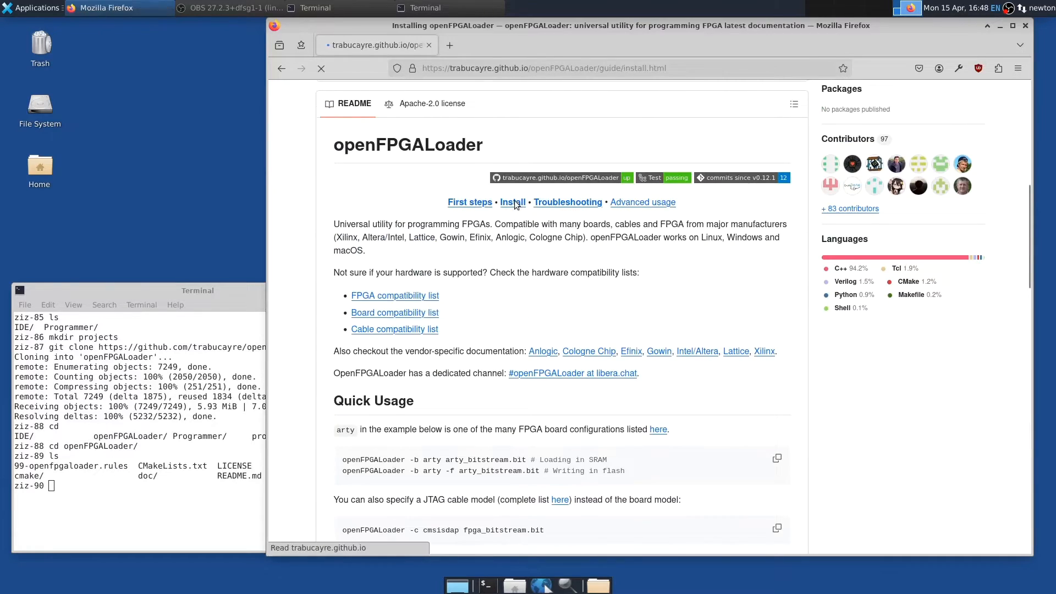
# Scroll the install guide down to the 'To build the app' source build commands.
pyautogui.click(511, 203)
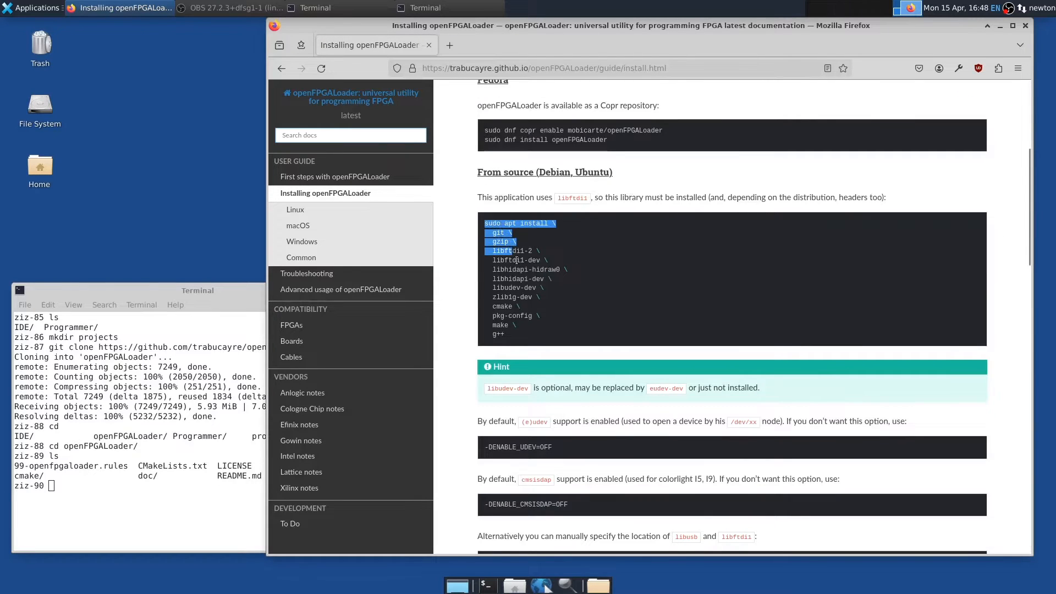
pyautogui.click(610, 310)
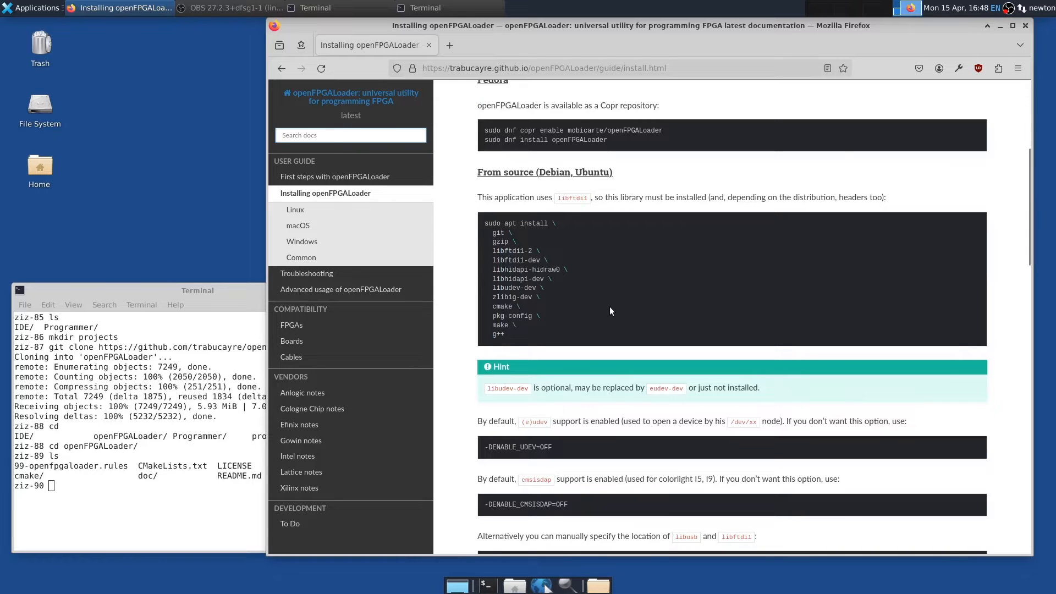
pyautogui.scroll(-3)
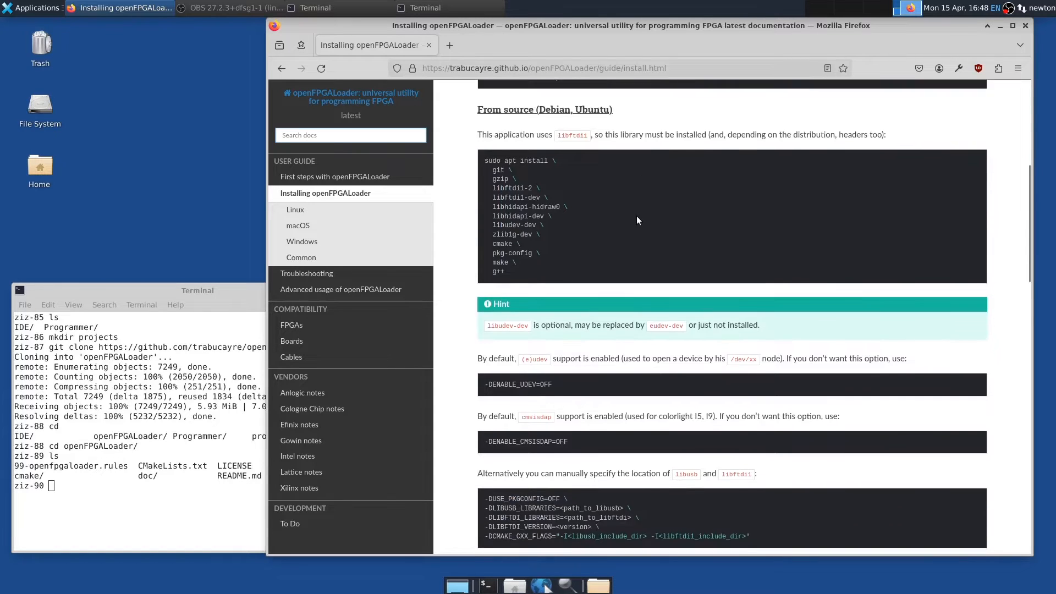
pyautogui.scroll(-3)
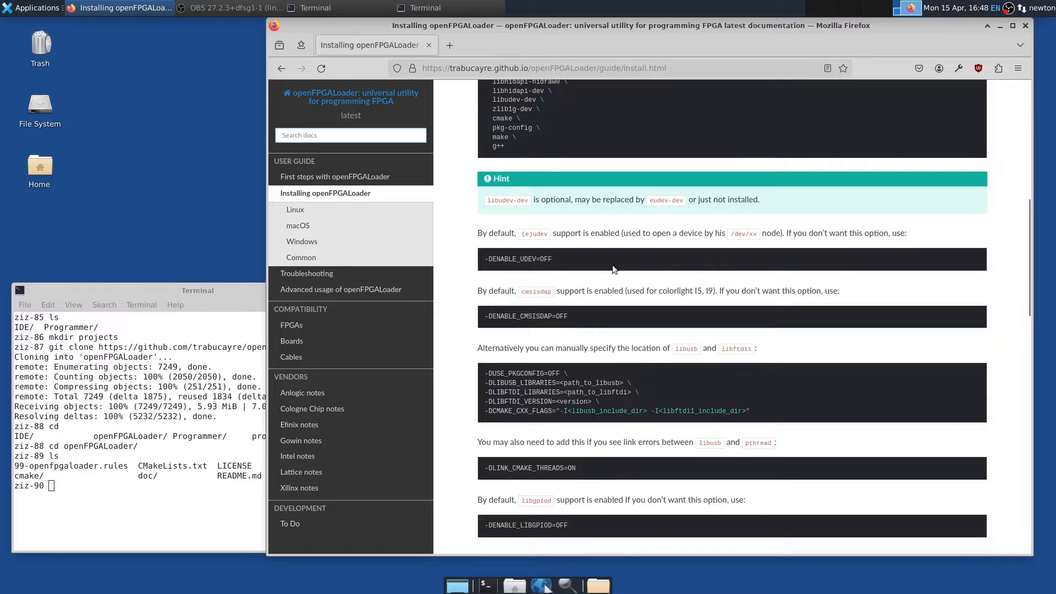
pyautogui.scroll(-3)
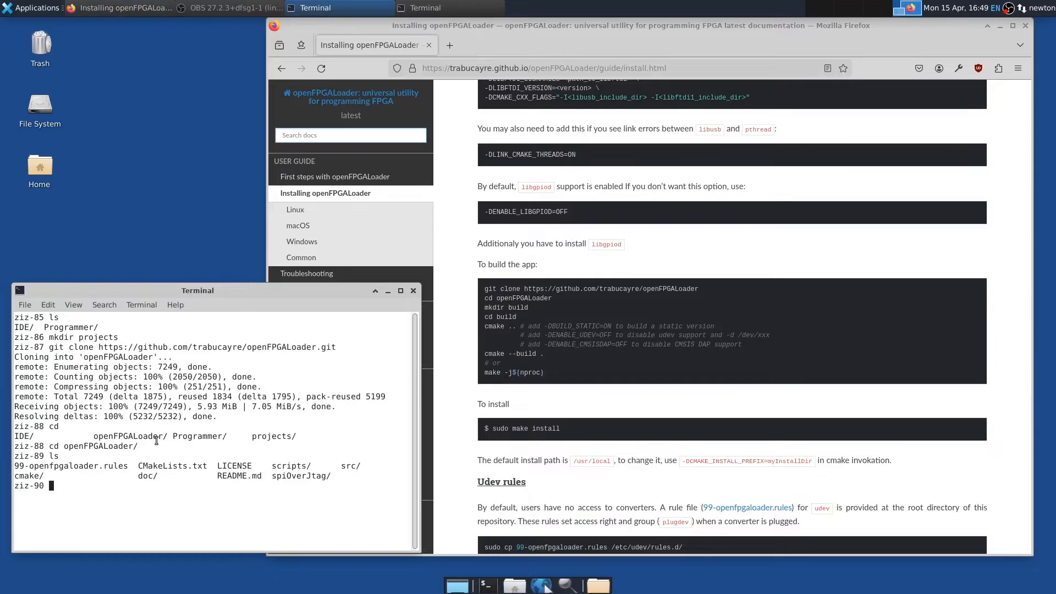
# Make a build folder in openFPGALoader, run cmake .. and make to compile it.
pyautogui.write('mkdir bu')
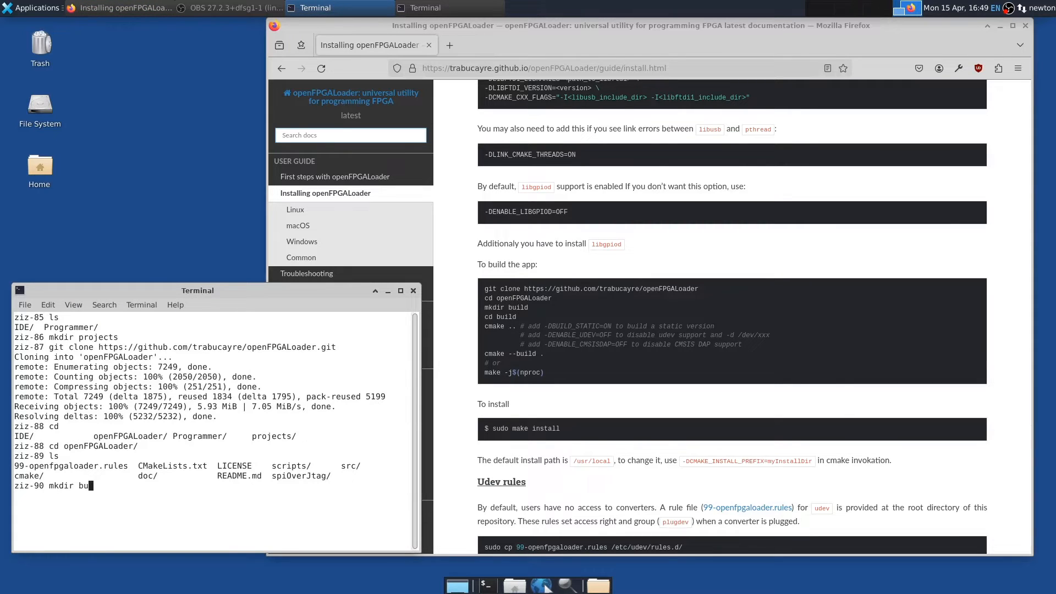
pyautogui.press('Return')
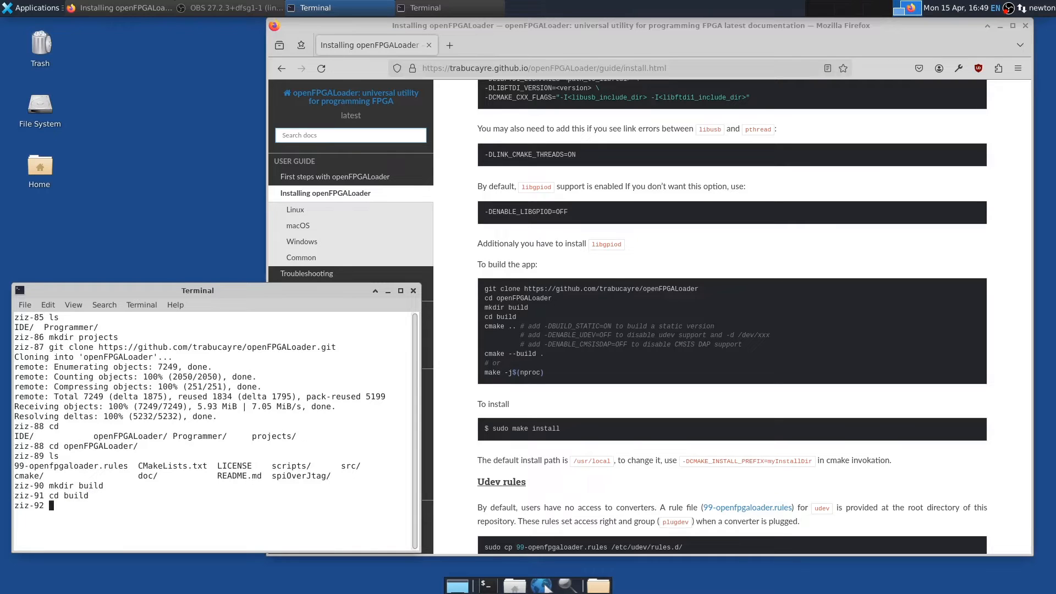
pyautogui.write('cmake')
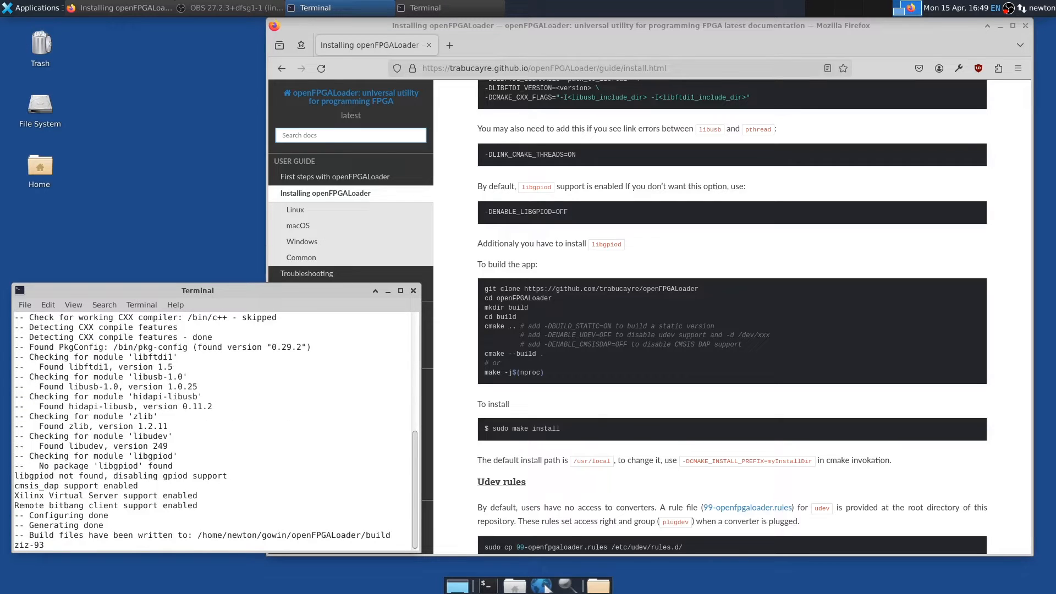
pyautogui.write('make')
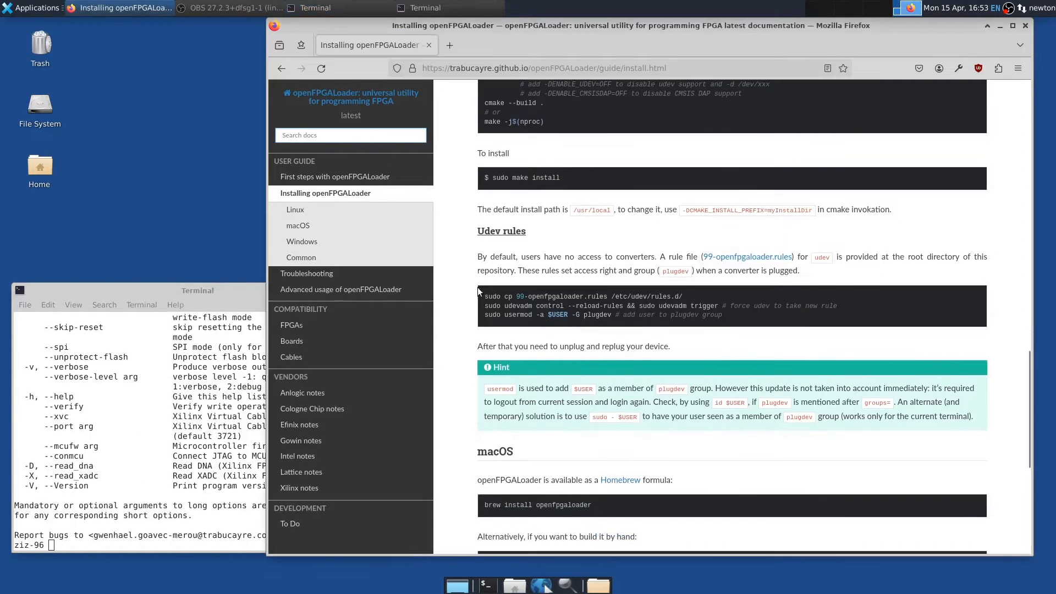
pyautogui.moveTo(463, 287)
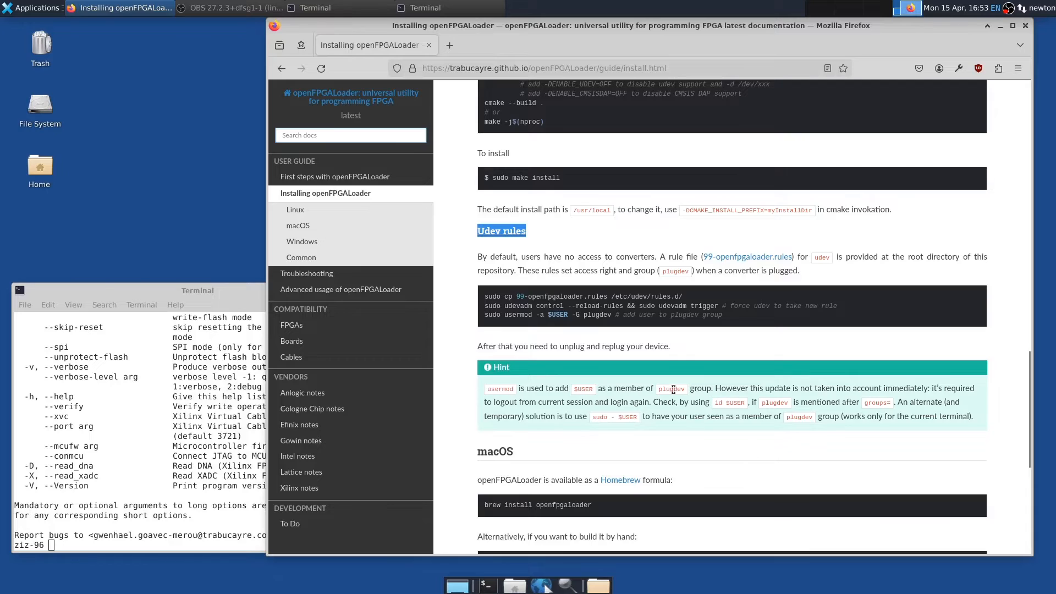
pyautogui.moveTo(962, 55)
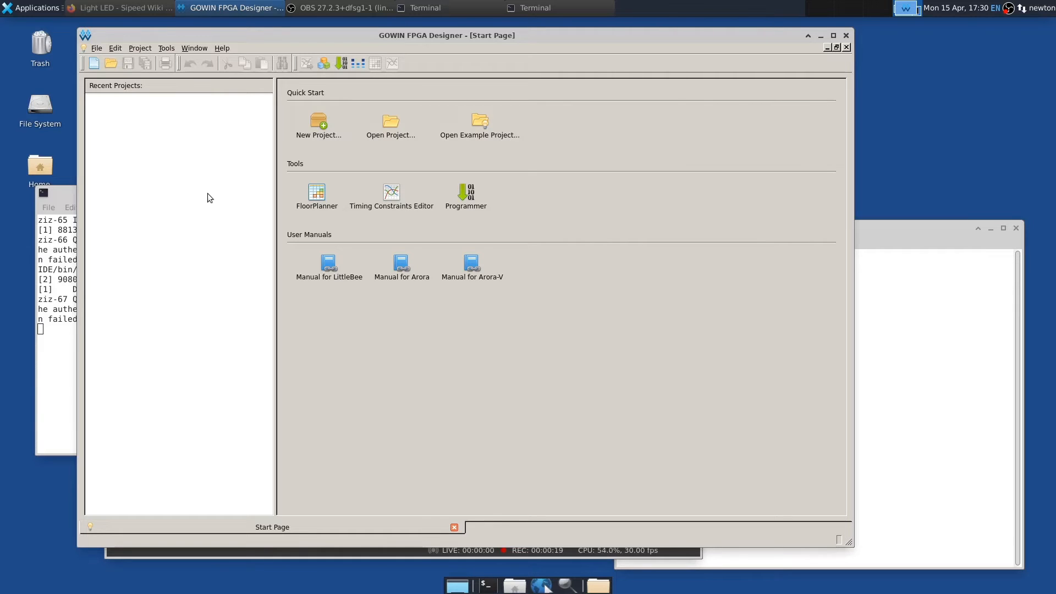
# Start a new FPGA project named button_led.
pyautogui.click(97, 48)
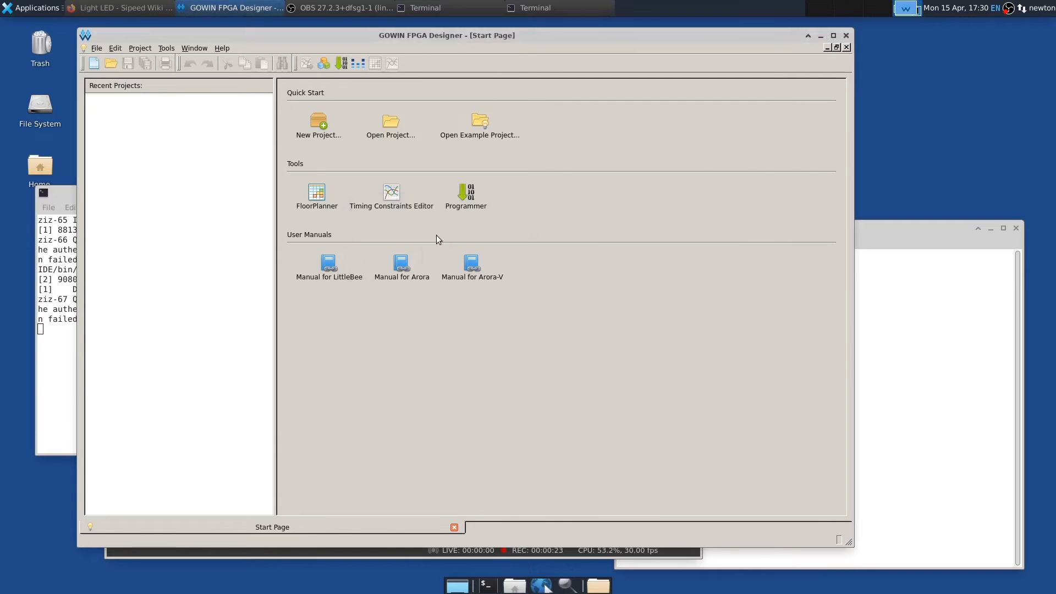
pyautogui.click(317, 125)
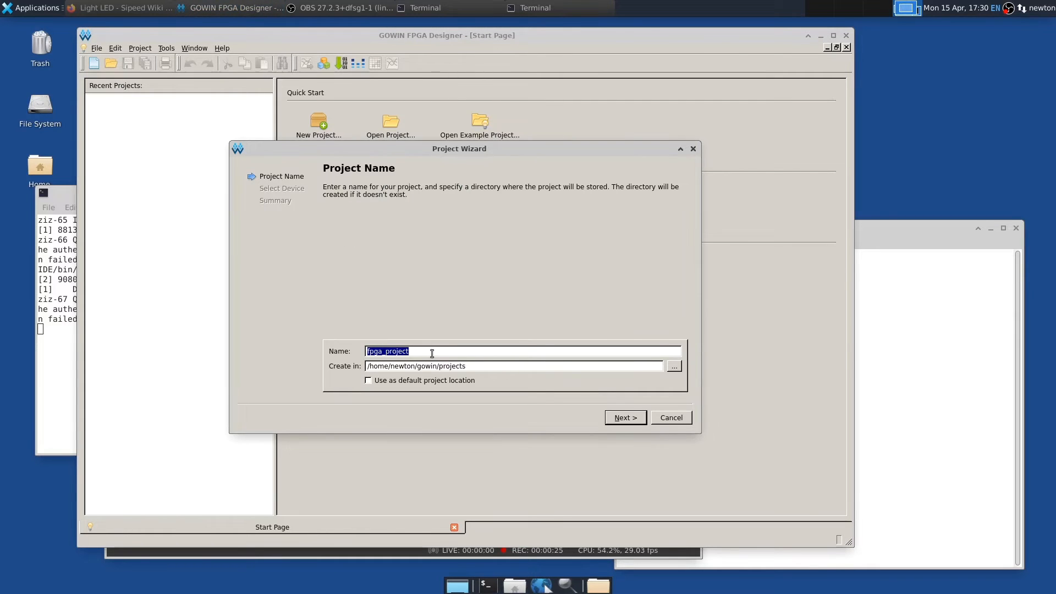
pyautogui.write('butt')
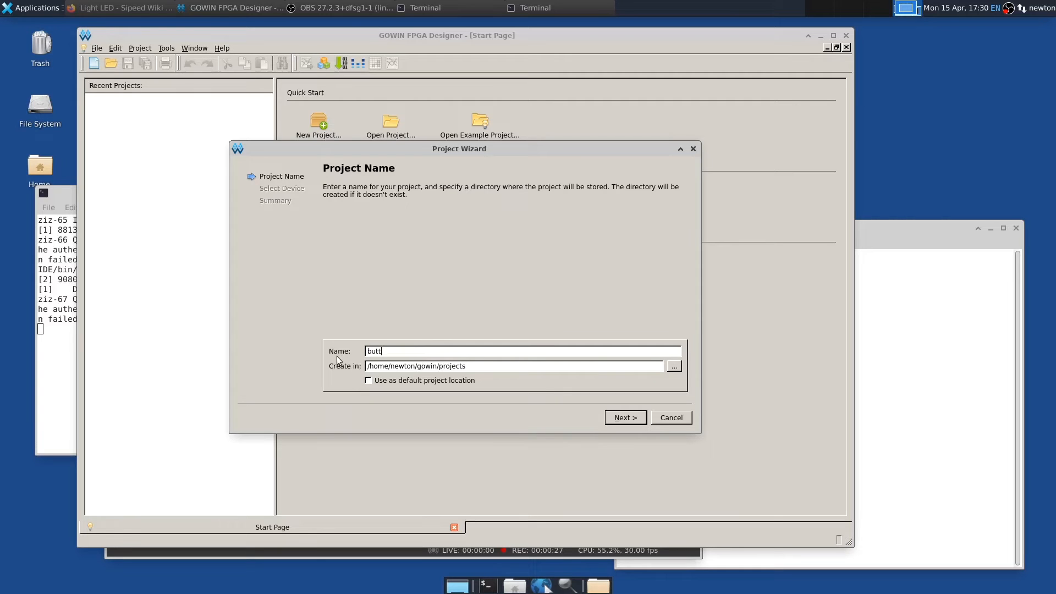
pyautogui.write('on_led')
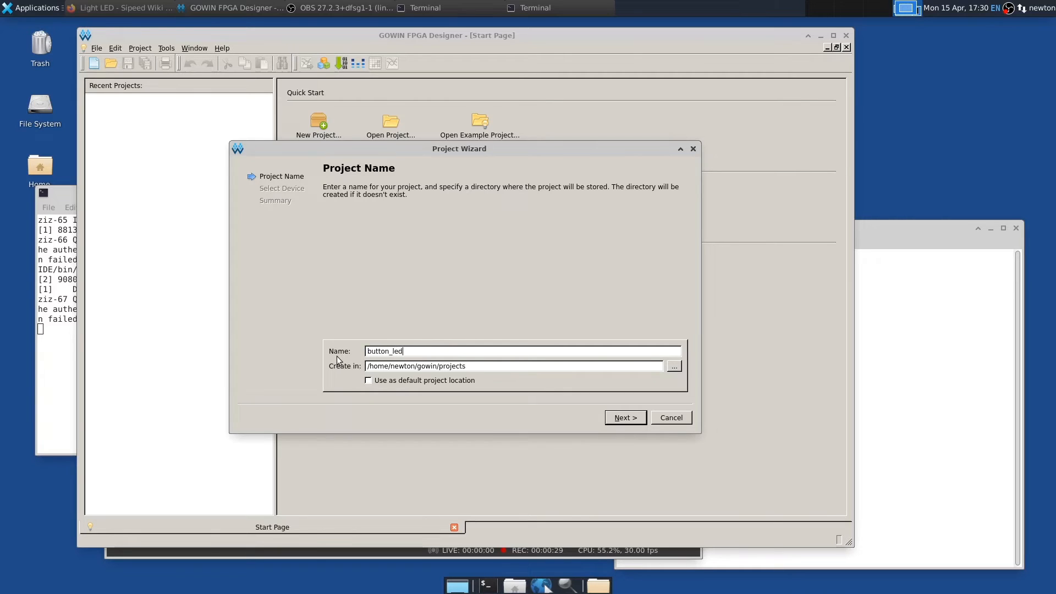
pyautogui.moveTo(620, 411)
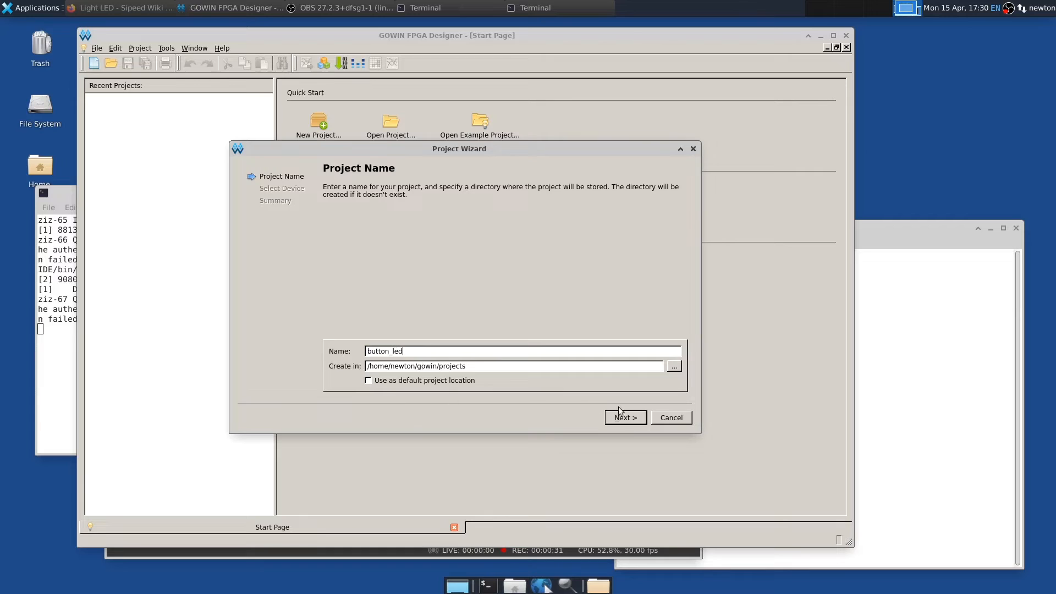
pyautogui.click(624, 417)
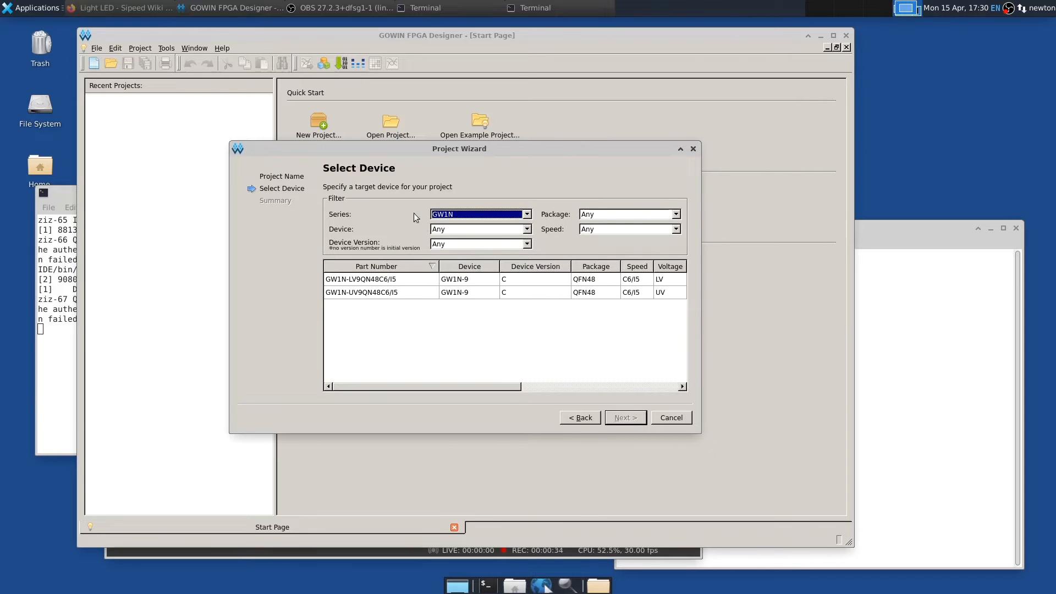
pyautogui.moveTo(529, 191)
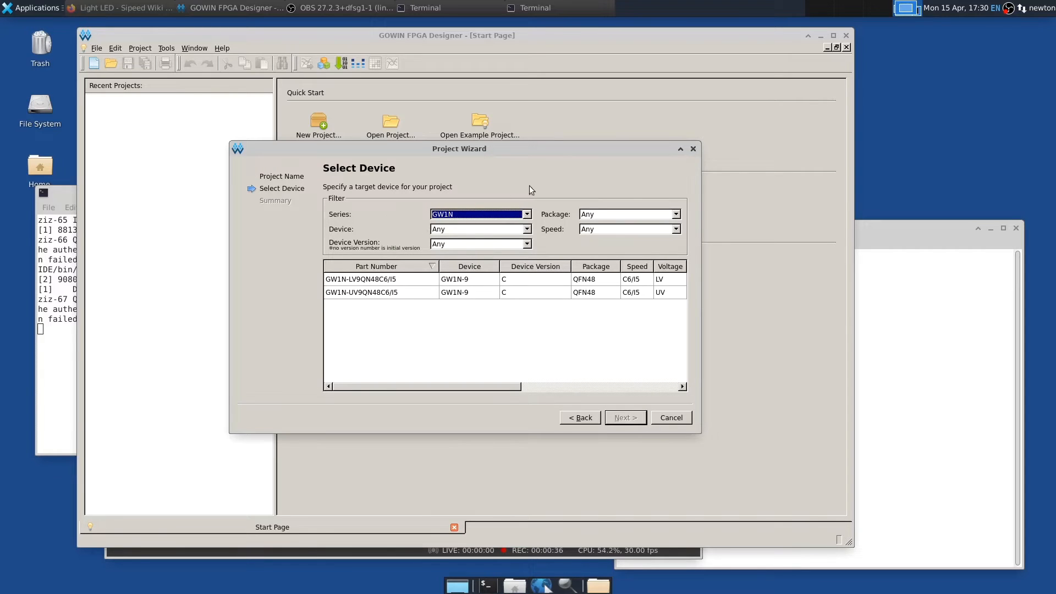
# Target the GW1NR series device GW1NR-LV9QN88PC6/I5 and finish the wizard.
pyautogui.click(527, 215)
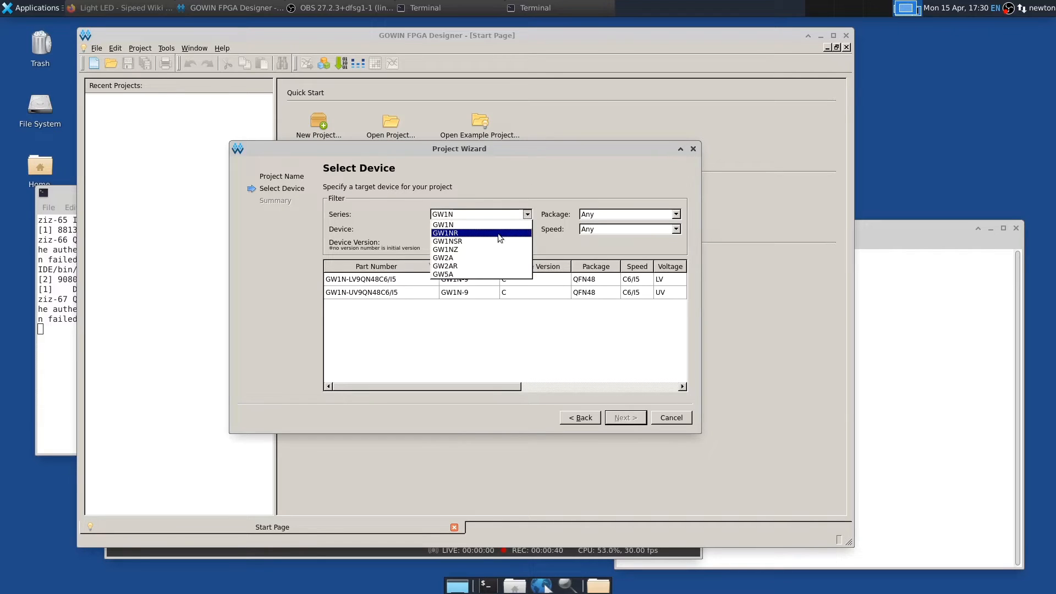
pyautogui.click(444, 232)
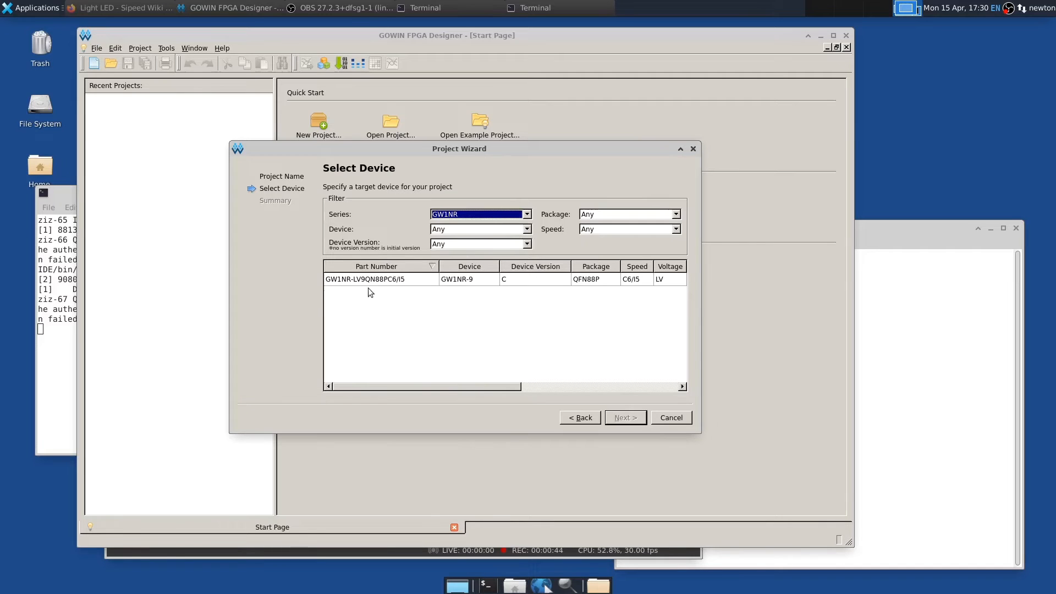
pyautogui.moveTo(382, 281)
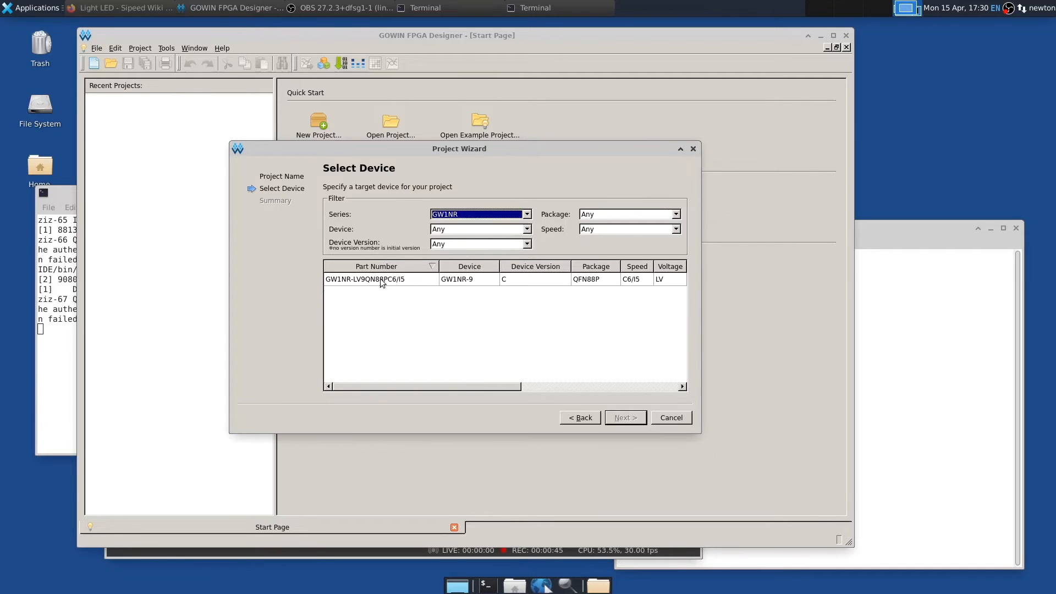
pyautogui.click(380, 278)
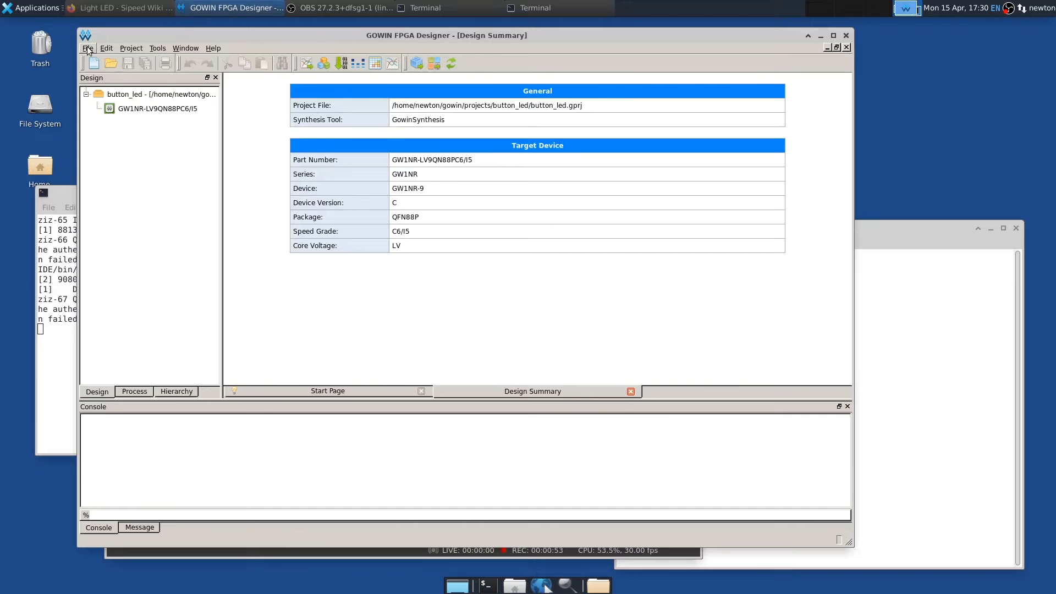
pyautogui.moveTo(106, 85)
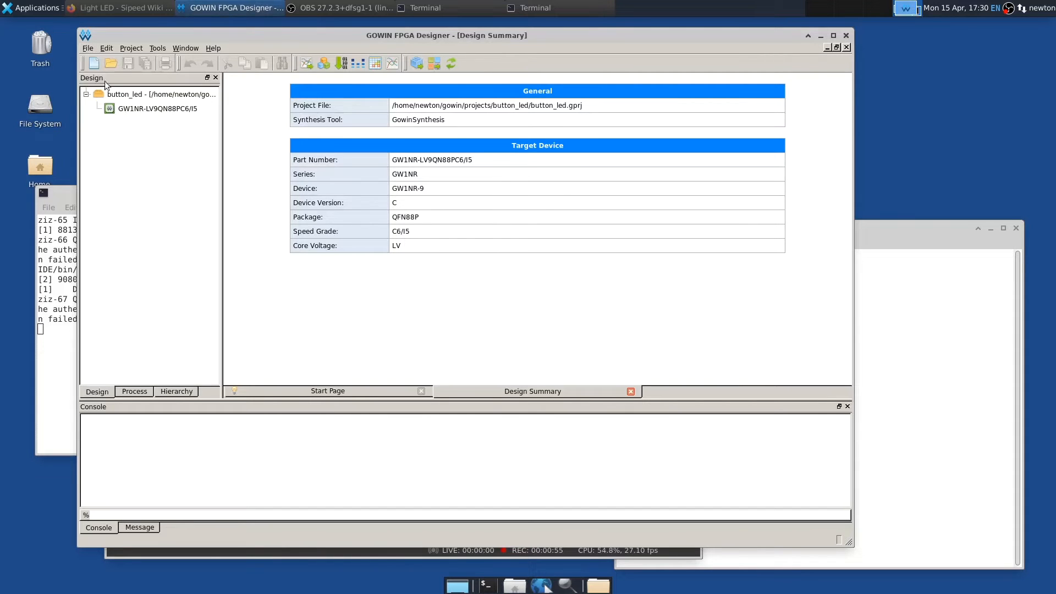
# Add a new Verilog file named top, creating src/top.v in the project.
pyautogui.click(92, 62)
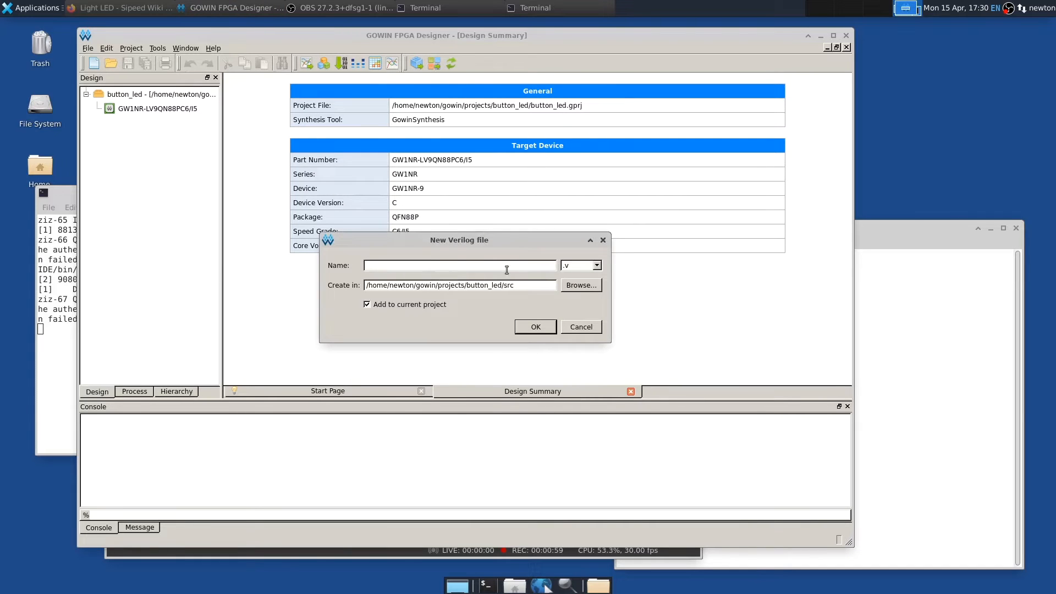
pyautogui.write('top')
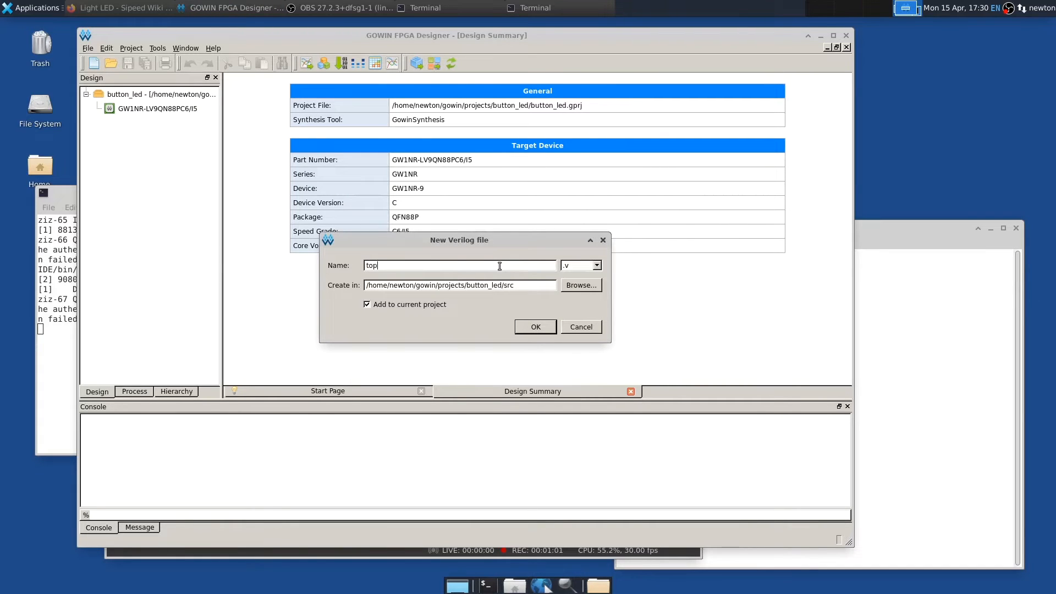
pyautogui.click(535, 327)
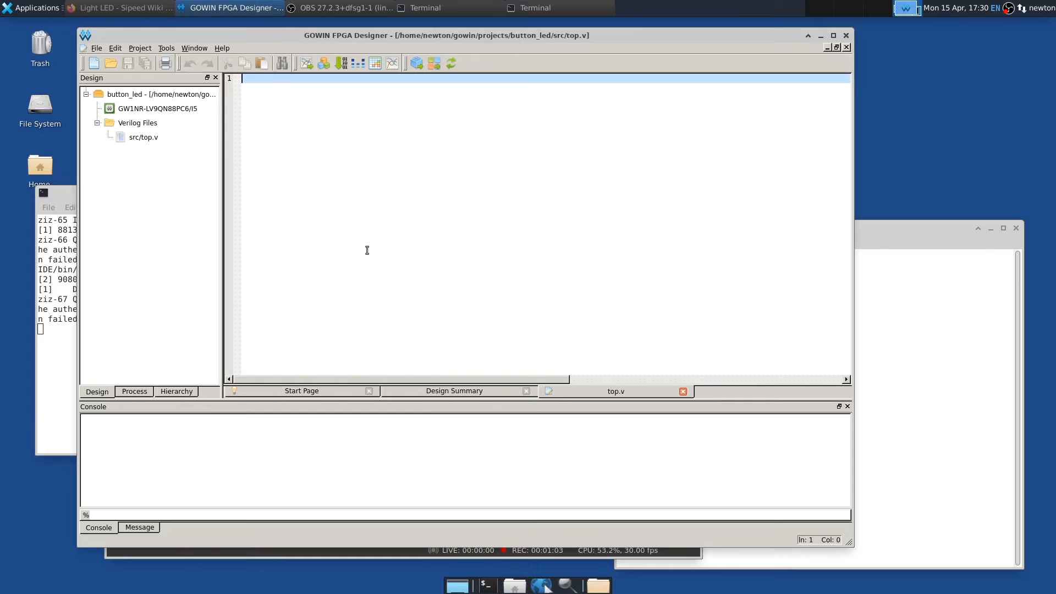
pyautogui.moveTo(872, 256)
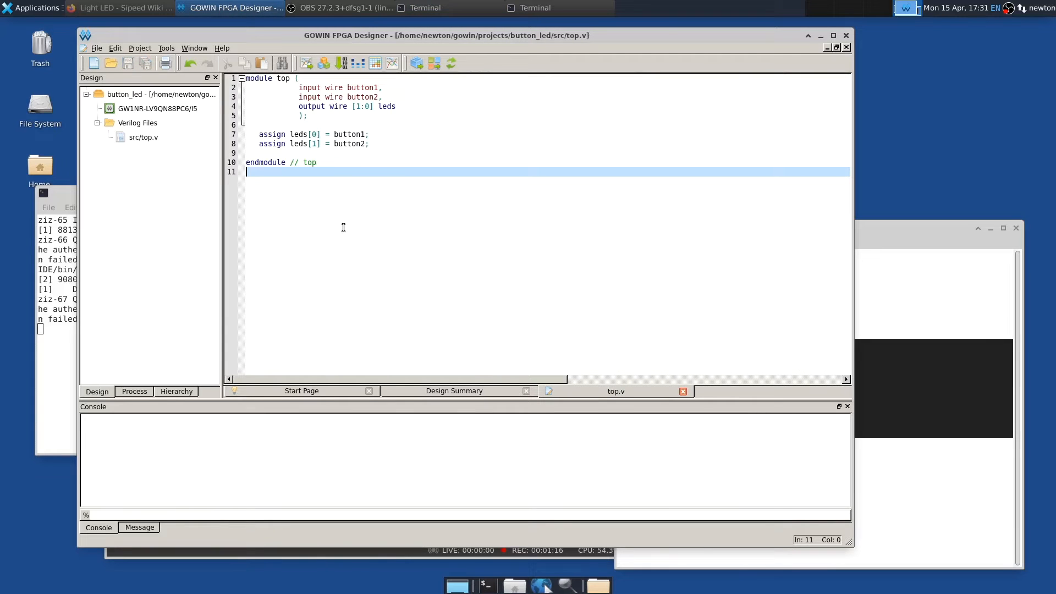
pyautogui.moveTo(361, 86)
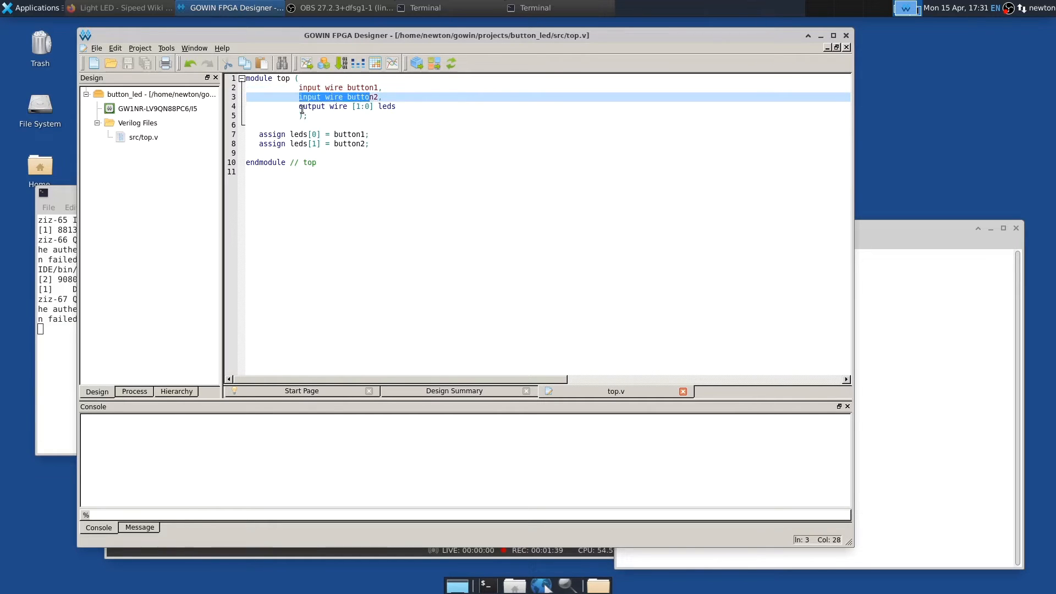
# Write the top module assigning button1 to leds[0] and button2 to leds[1].
pyautogui.click(348, 107)
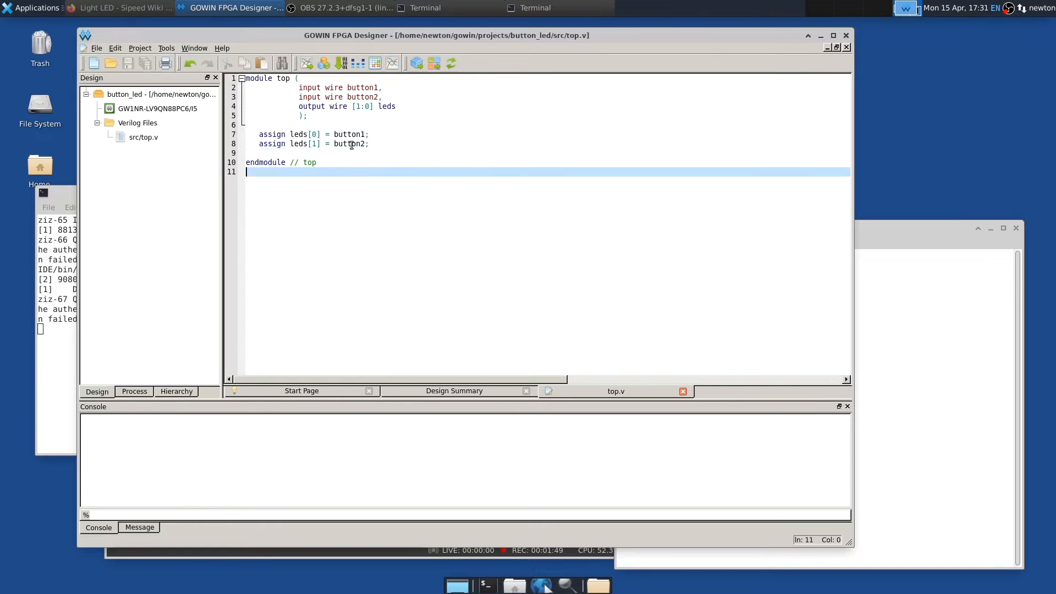
pyautogui.click(340, 134)
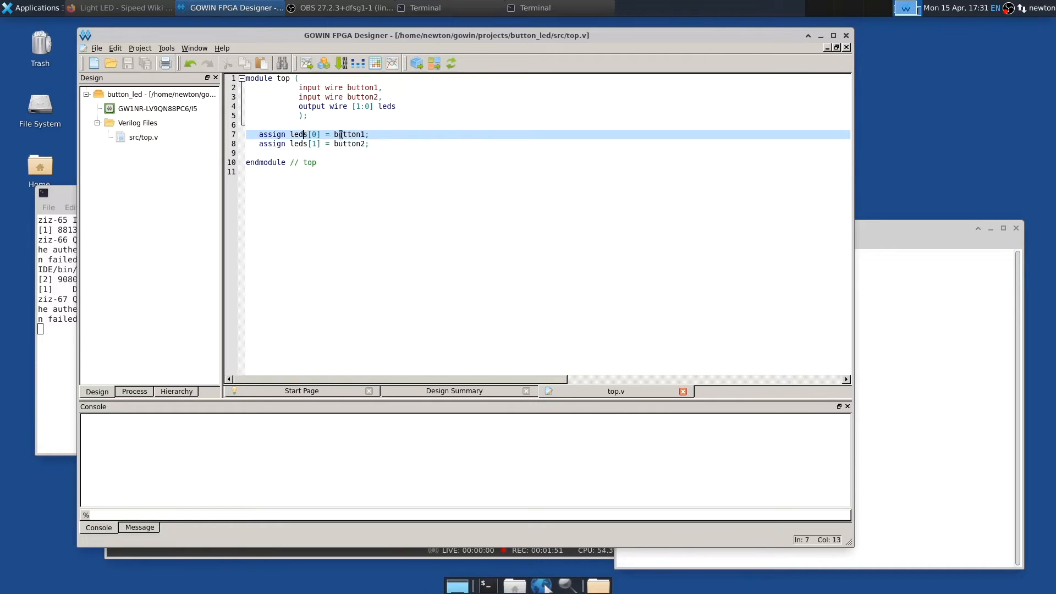
pyautogui.click(309, 143)
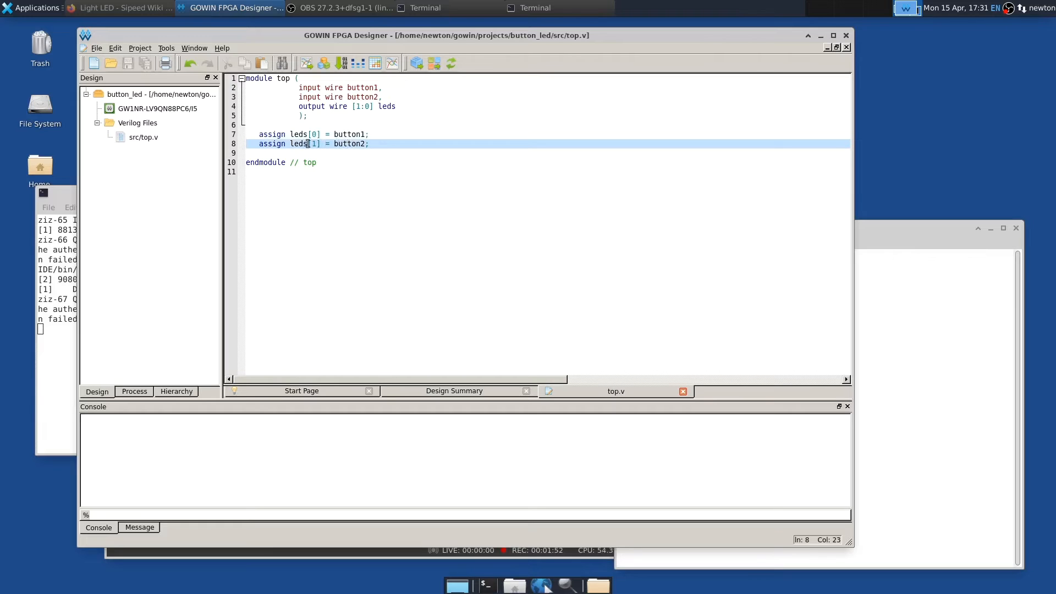
pyautogui.moveTo(356, 207)
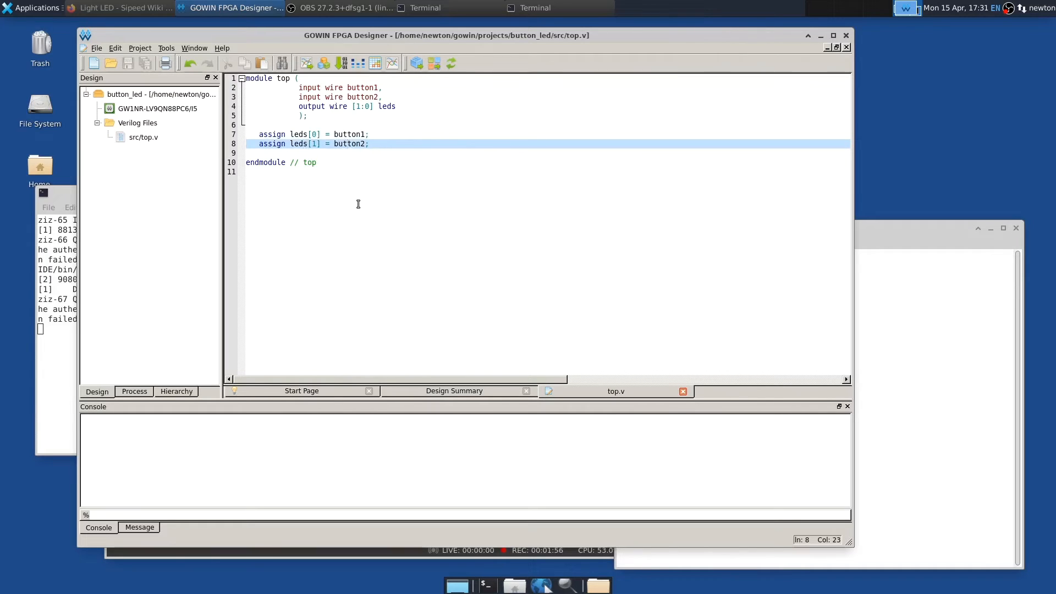
pyautogui.click(432, 172)
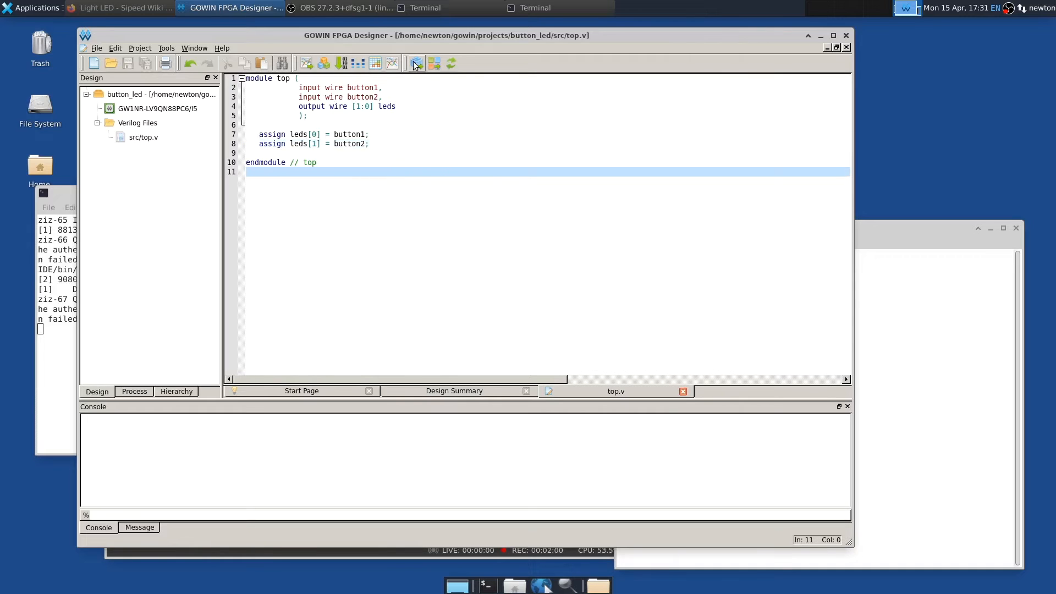
pyautogui.moveTo(416, 64)
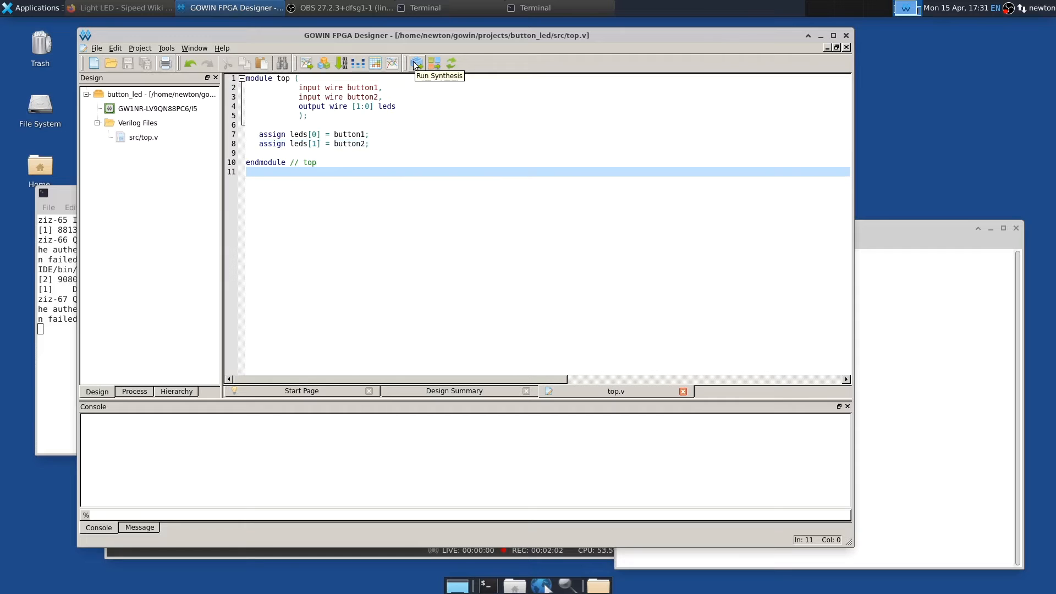
# Run synthesis on button_led and try the Schematic Viewer from Tools.
pyautogui.click(415, 63)
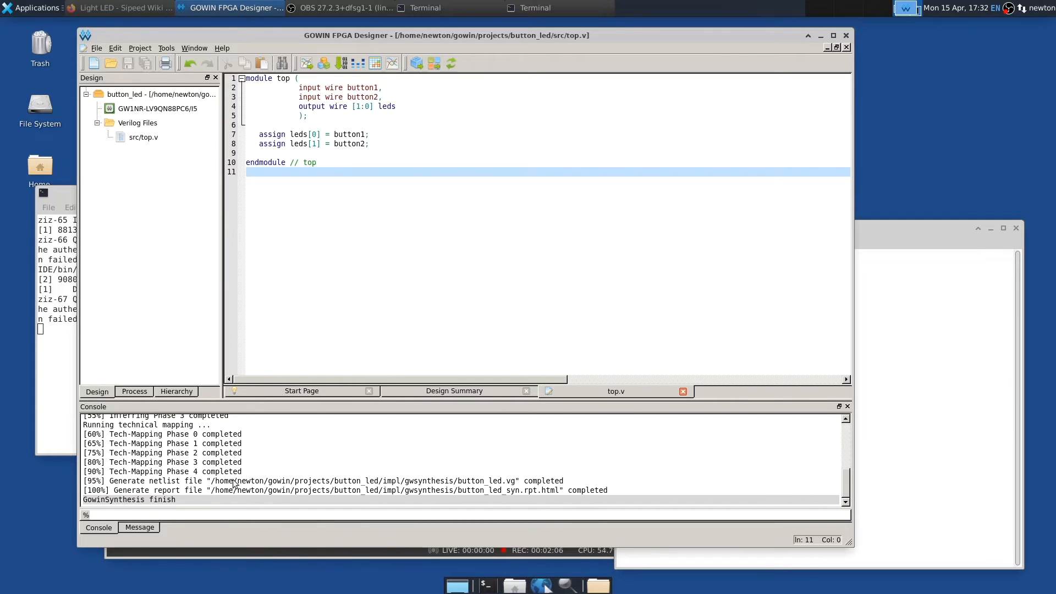
pyautogui.click(166, 47)
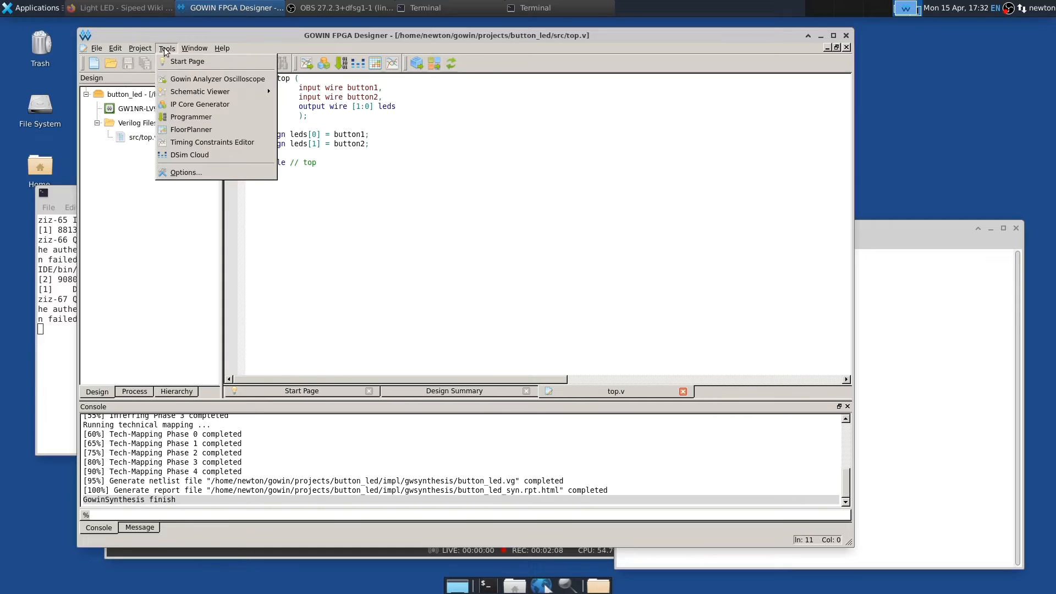
pyautogui.moveTo(201, 91)
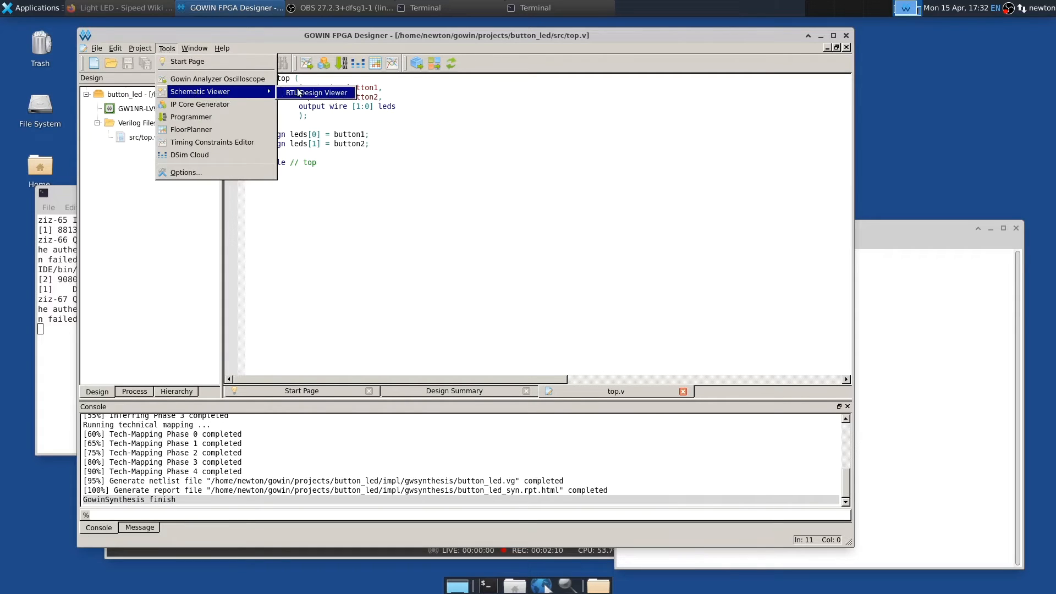
pyautogui.click(318, 93)
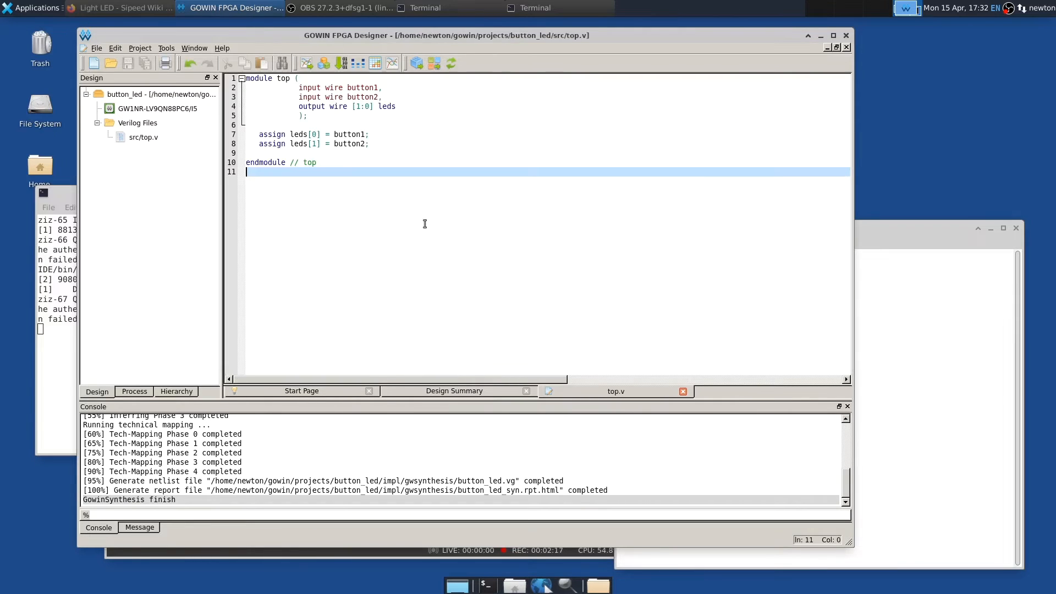
pyautogui.moveTo(162, 272)
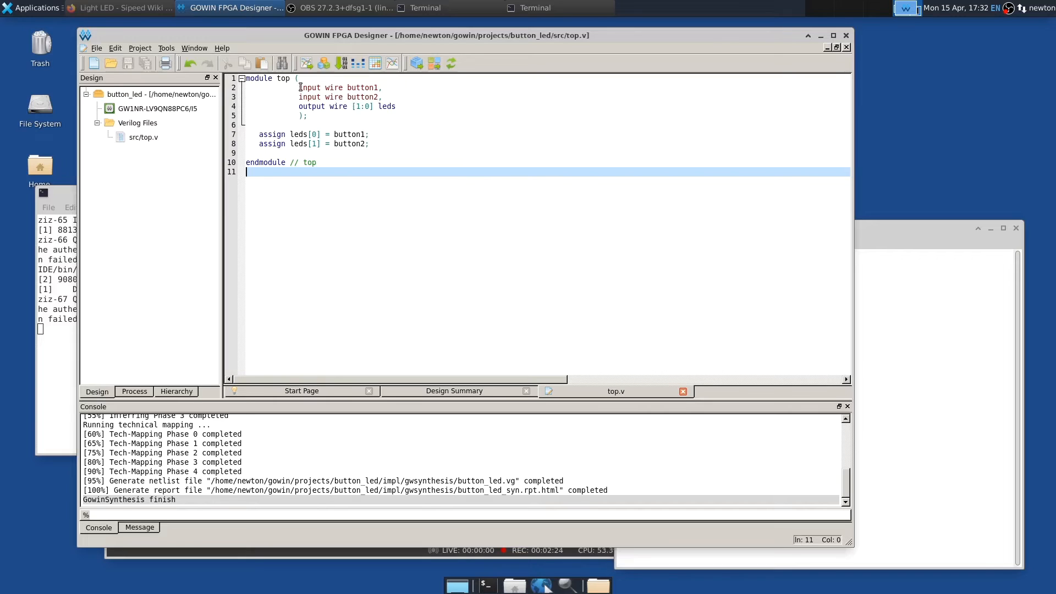
# Highlight the port declaration lines in top.v, then clear the selection.
pyautogui.moveTo(299, 88); pyautogui.dragTo(396, 106)
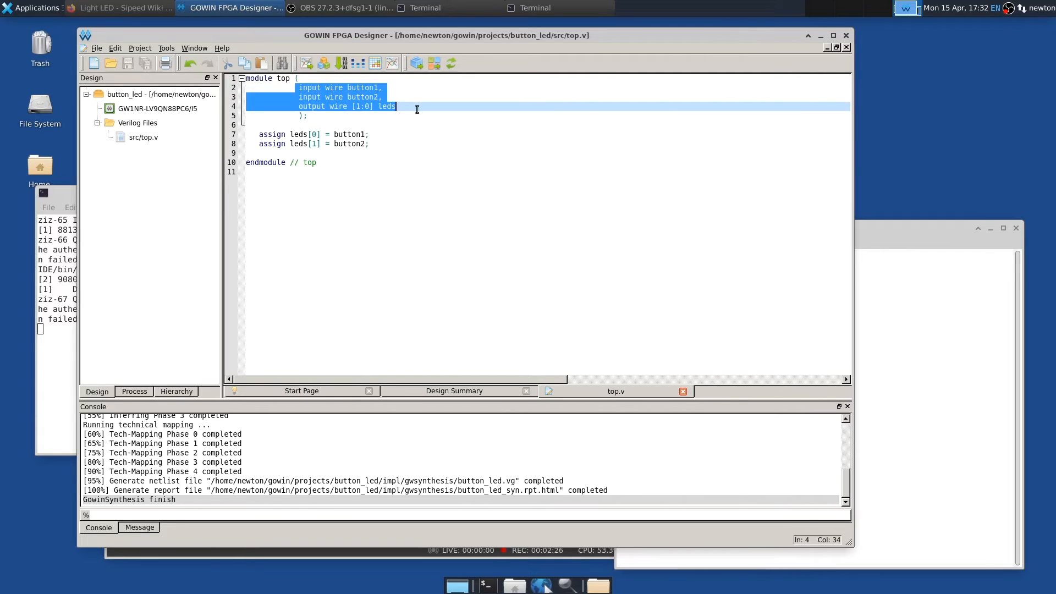
pyautogui.moveTo(370, 107)
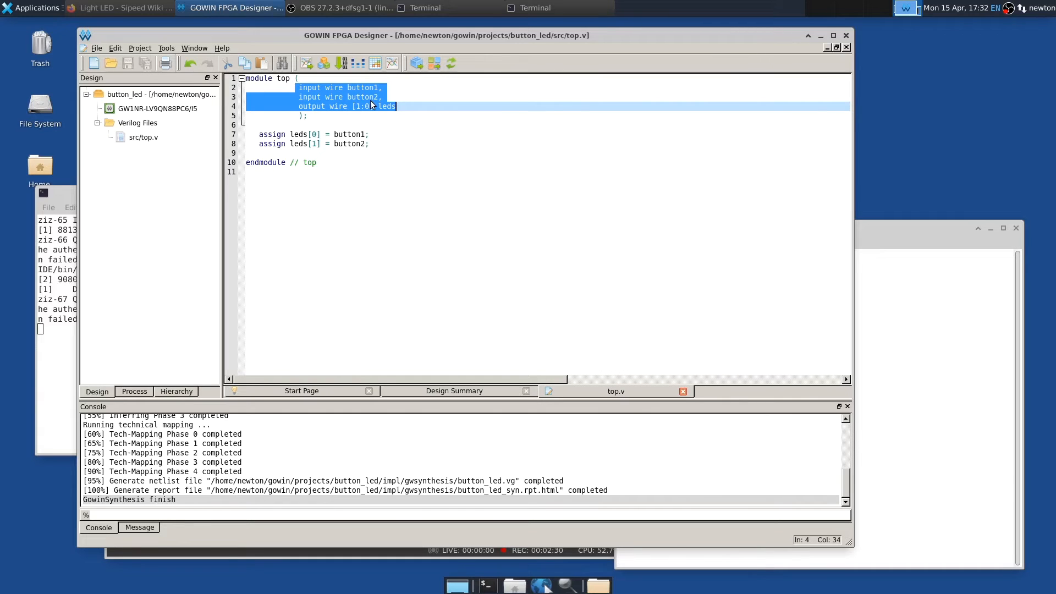
pyautogui.click(392, 125)
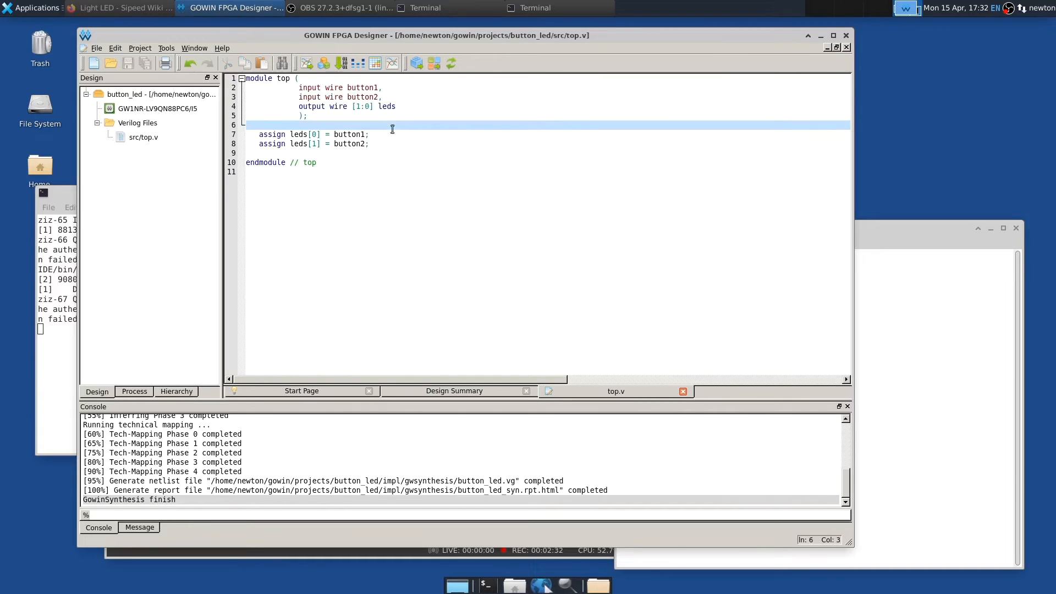
pyautogui.moveTo(326, 200)
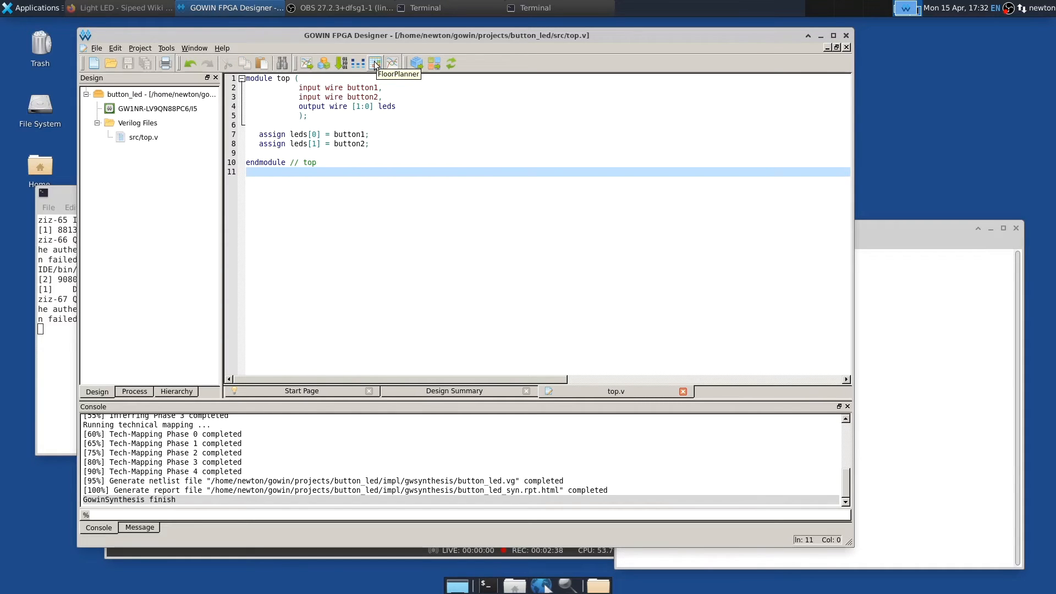
# Launch FloorPlanner, accepting creation of a default button_led.cst constraint file.
pyautogui.click(375, 62)
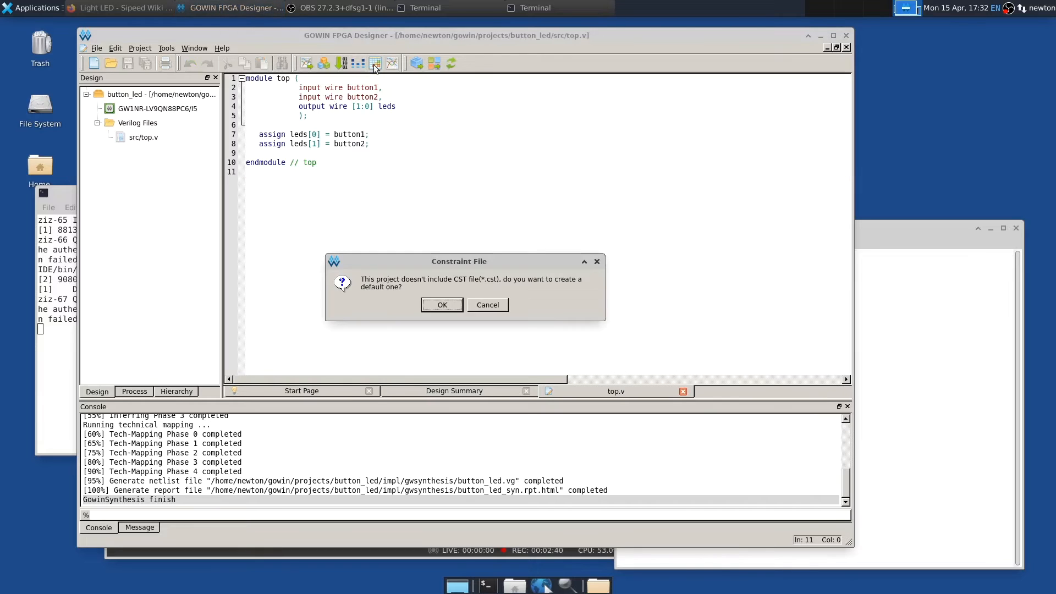
pyautogui.moveTo(448, 283)
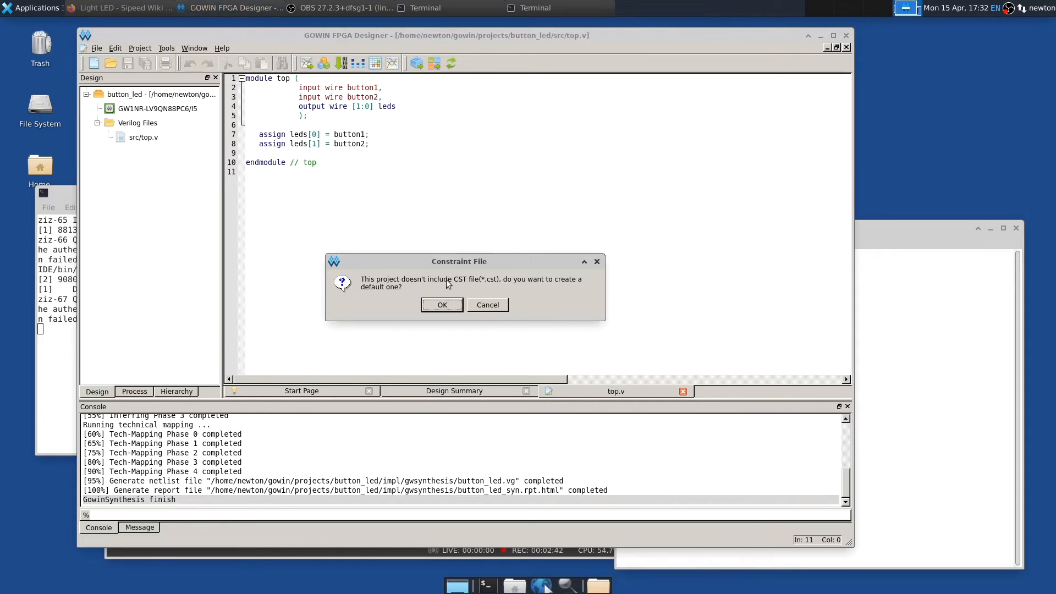
pyautogui.moveTo(475, 287)
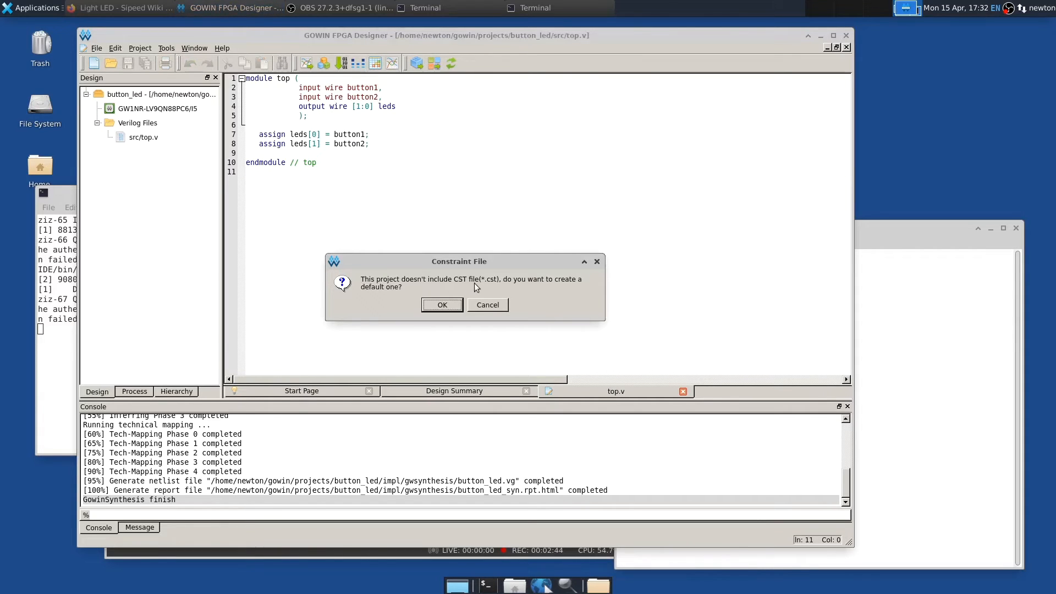
pyautogui.moveTo(442, 305)
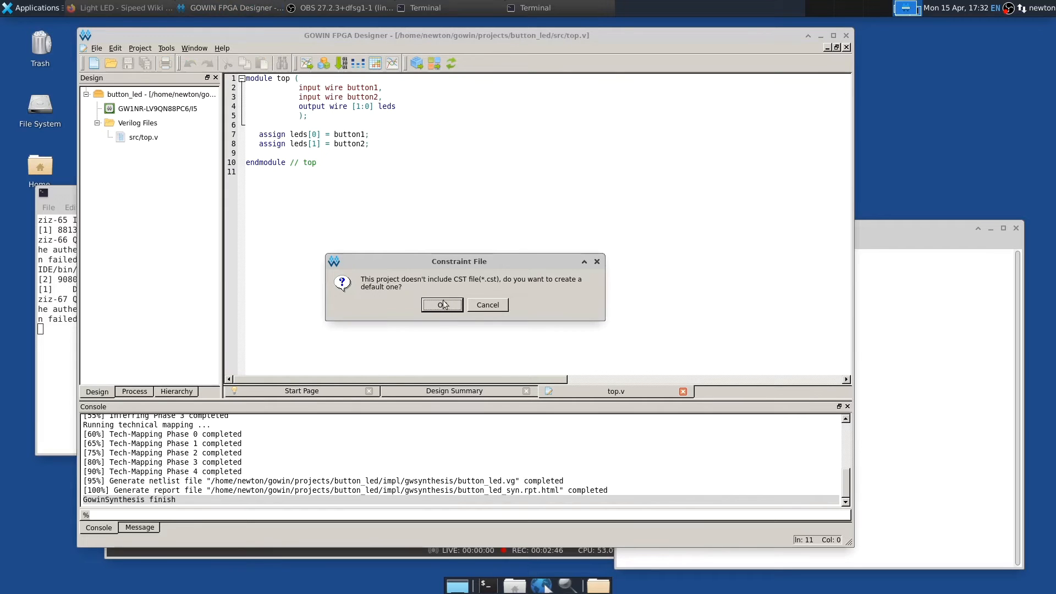
pyautogui.click(442, 304)
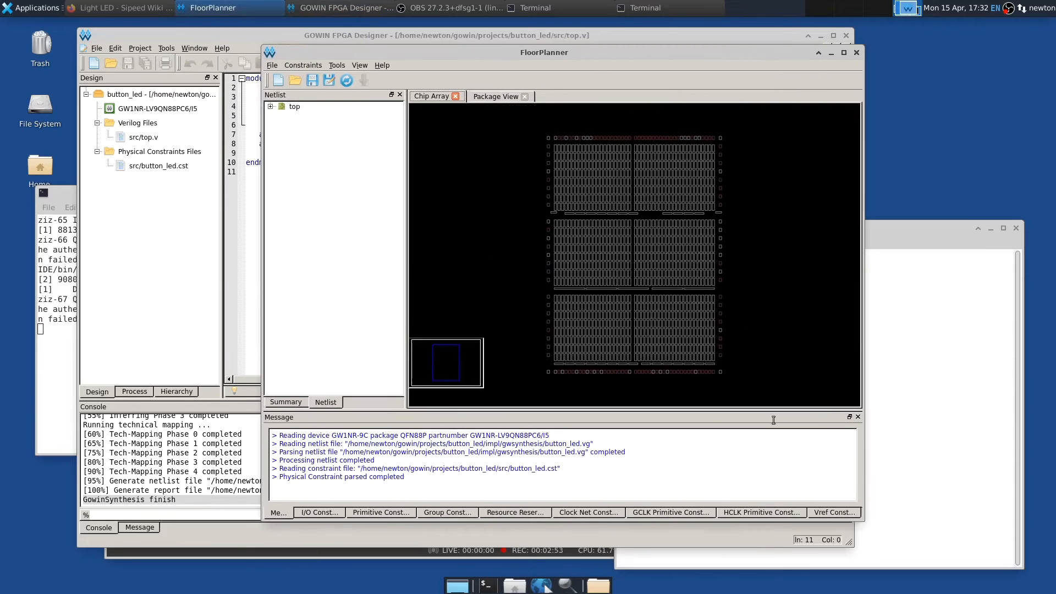
# Show the package pin layout and the I/O Constraints table, placing button1 on pin 4.
pyautogui.click(496, 96)
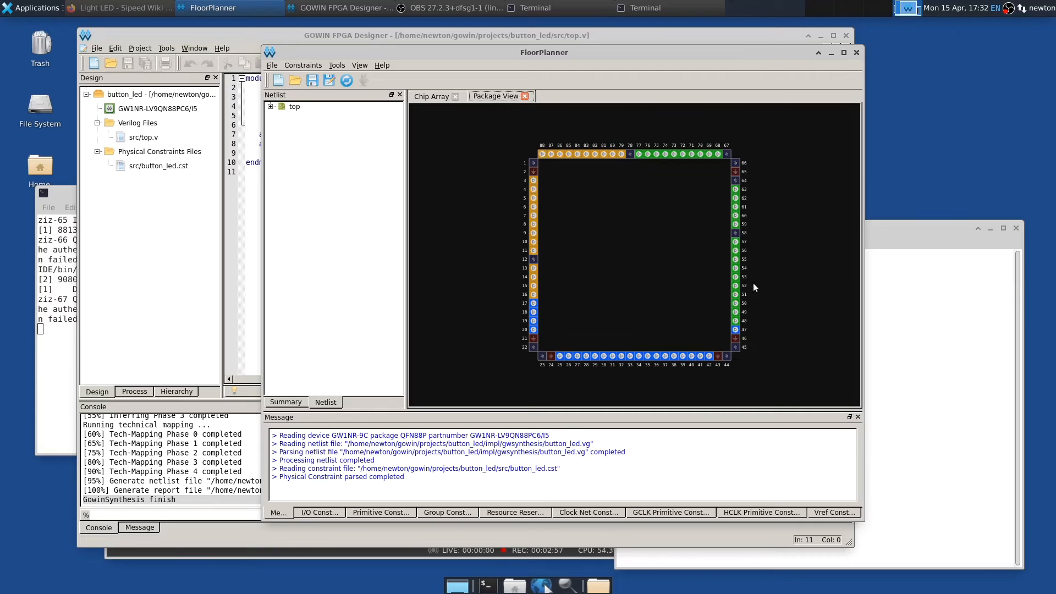
pyautogui.moveTo(361, 506)
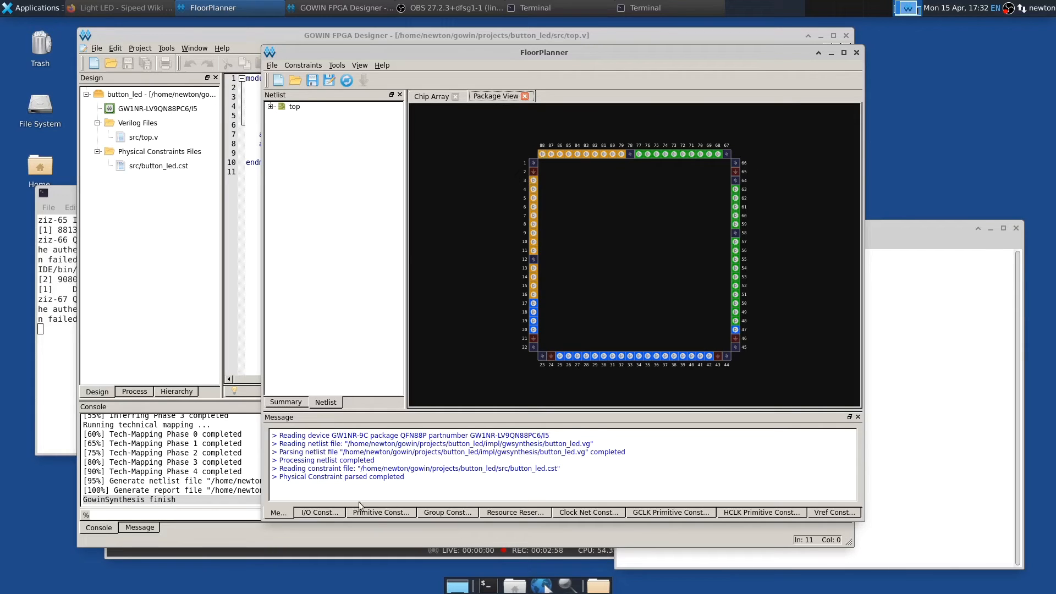
pyautogui.click(319, 513)
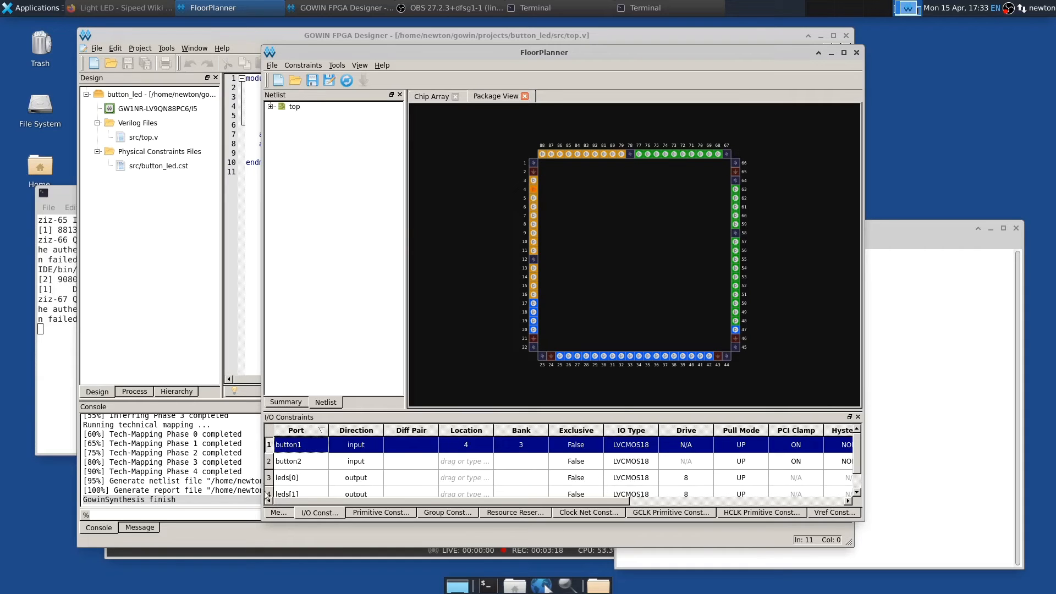
# Enter locations 3, 10 and 11 for button2, leds[0] and leds[1].
pyautogui.click(288, 461)
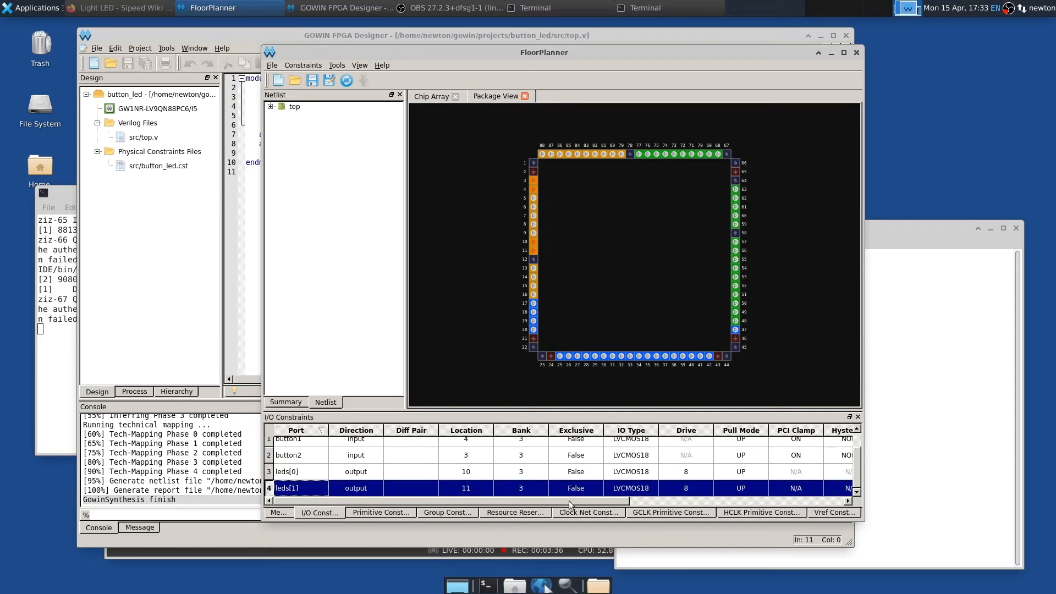
pyautogui.hscroll(3)
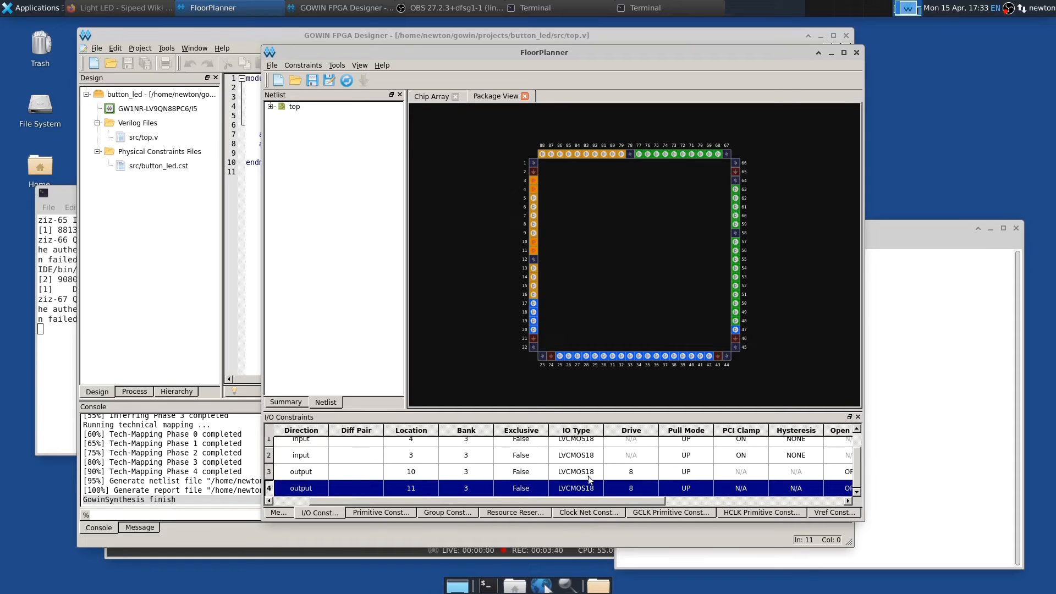
pyautogui.moveTo(585, 469)
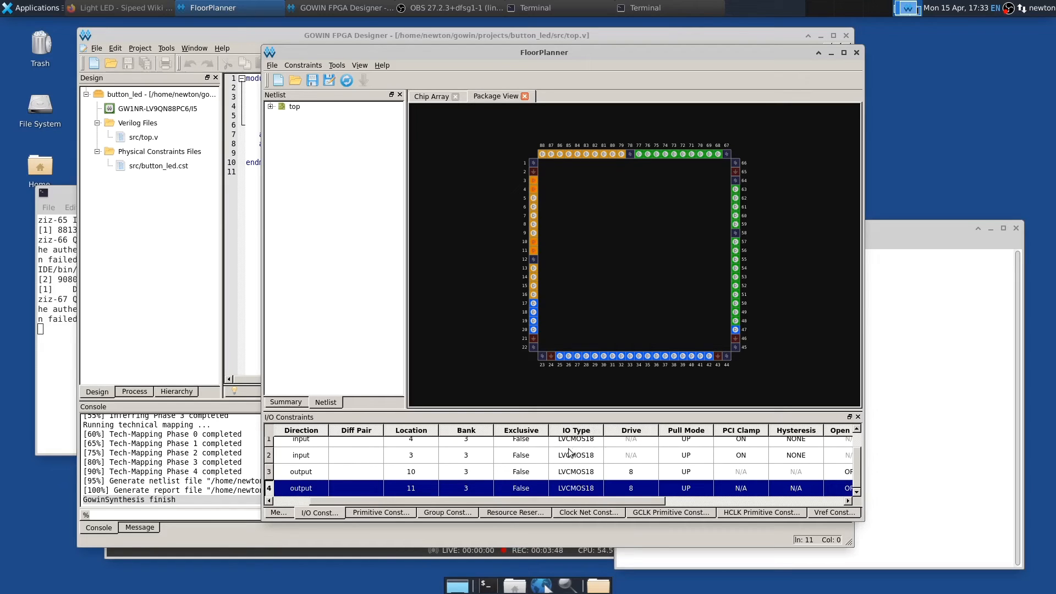
pyautogui.moveTo(581, 477)
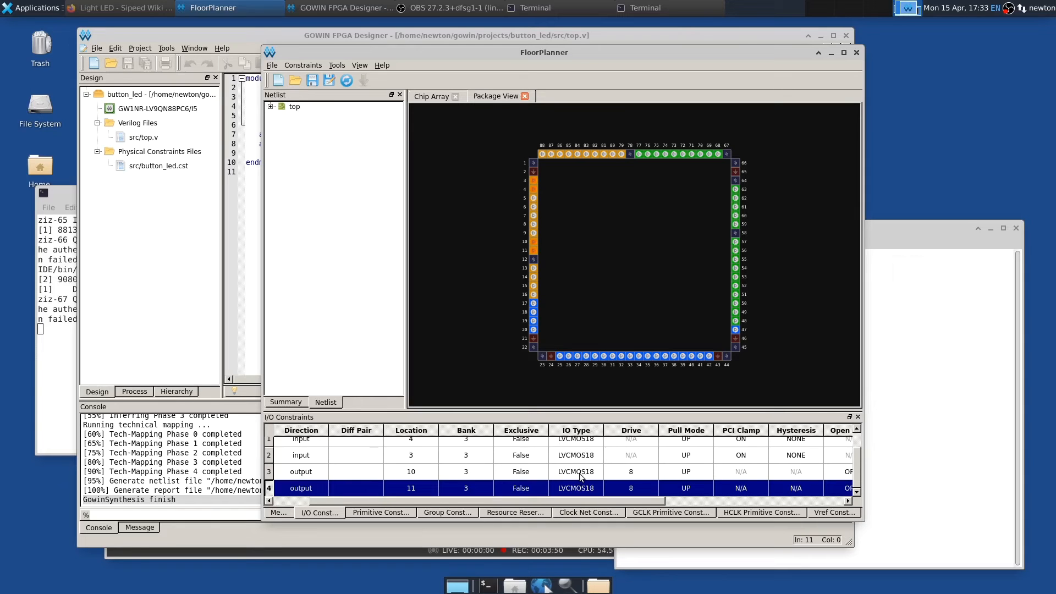
pyautogui.moveTo(726, 193)
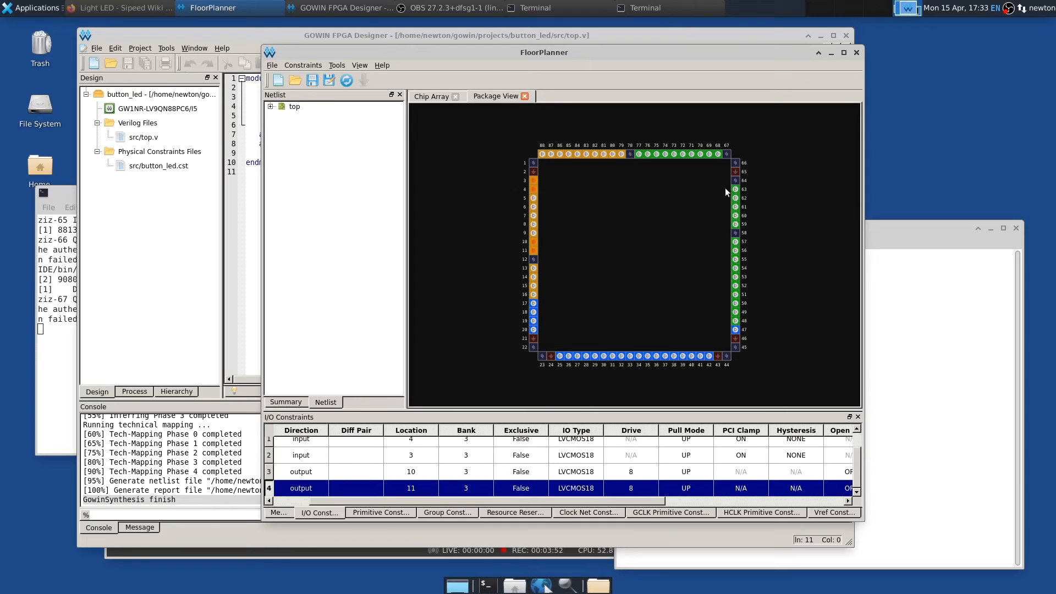
# Choose LVCMOS18 as button2's IO Type and commit it.
pyautogui.click(572, 455)
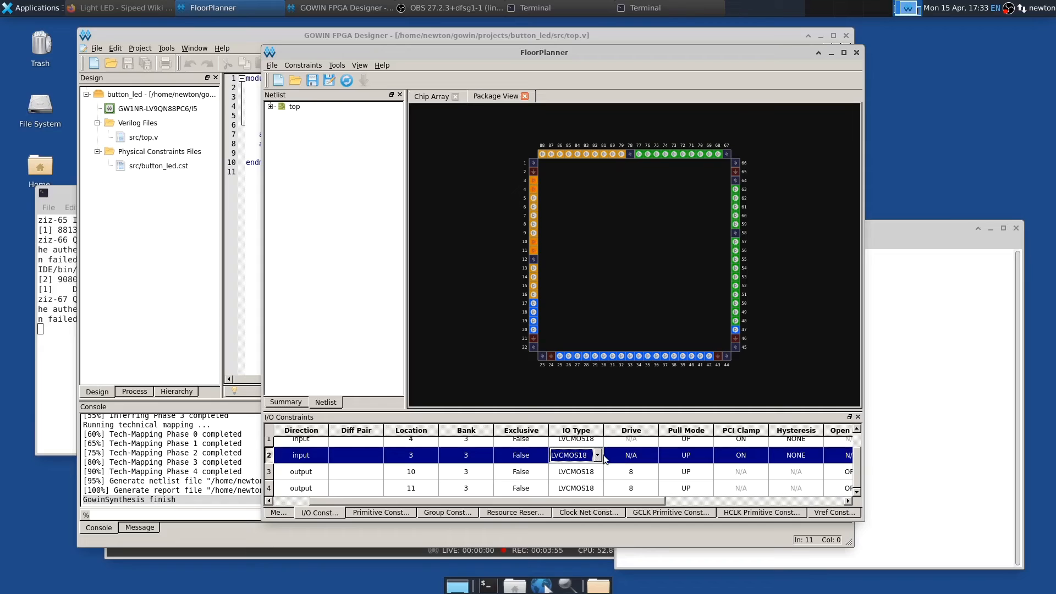
pyautogui.click(595, 454)
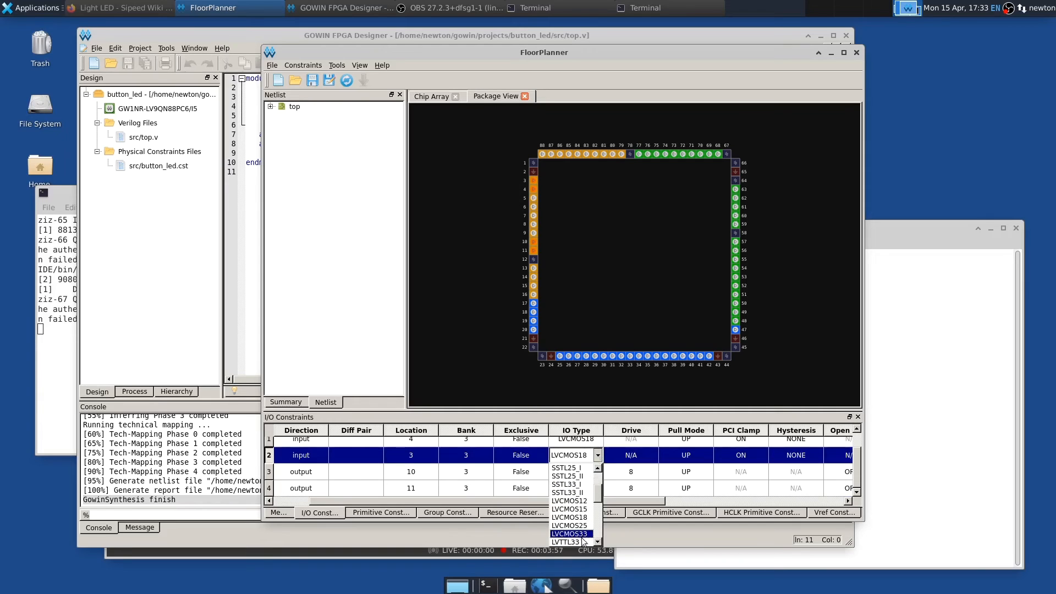
pyautogui.click(569, 534)
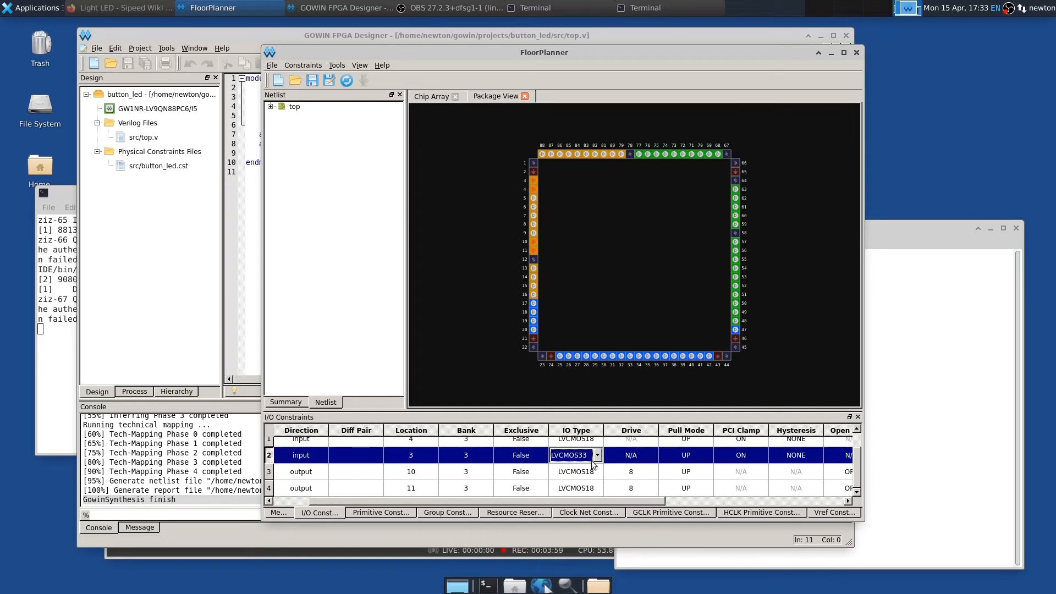
pyautogui.click(569, 454)
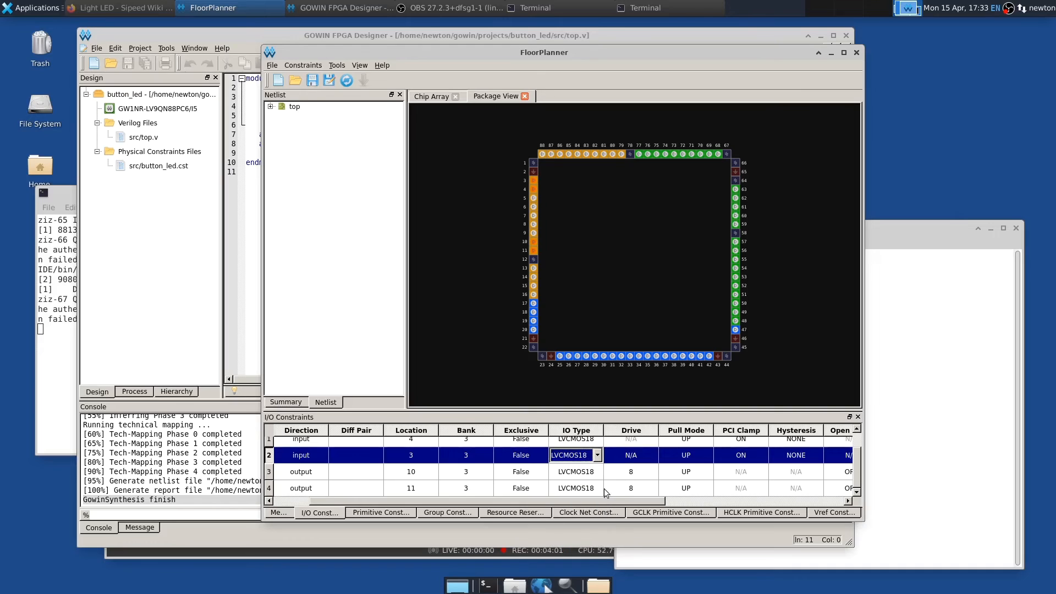
pyautogui.click(301, 472)
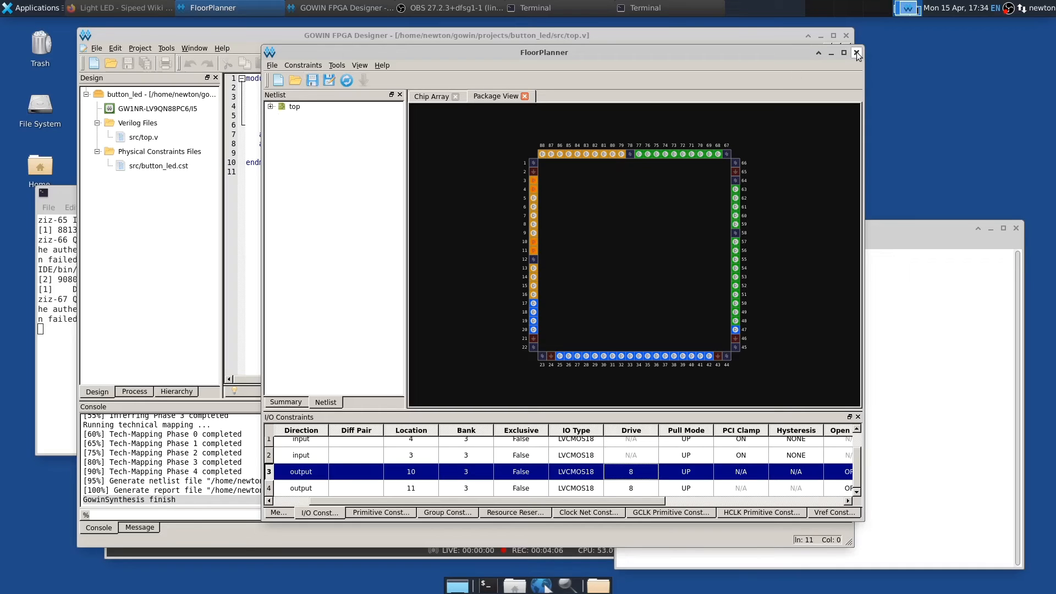
# Close FloorPlanner and review button_led.cst with pins 11, 10, 3, 4, then return to top.v.
pyautogui.click(857, 53)
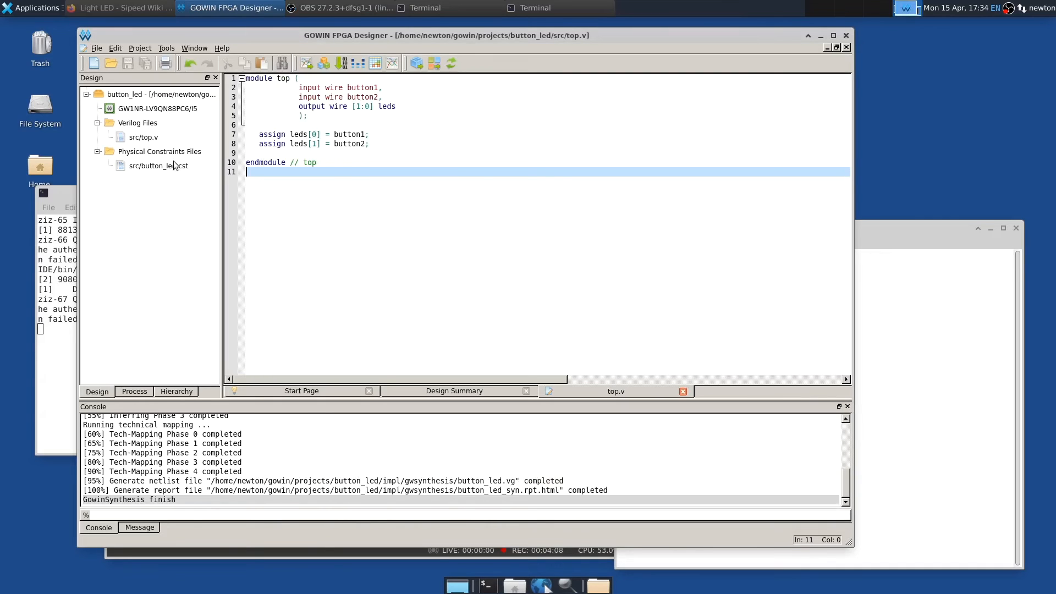
pyautogui.doubleClick(159, 166)
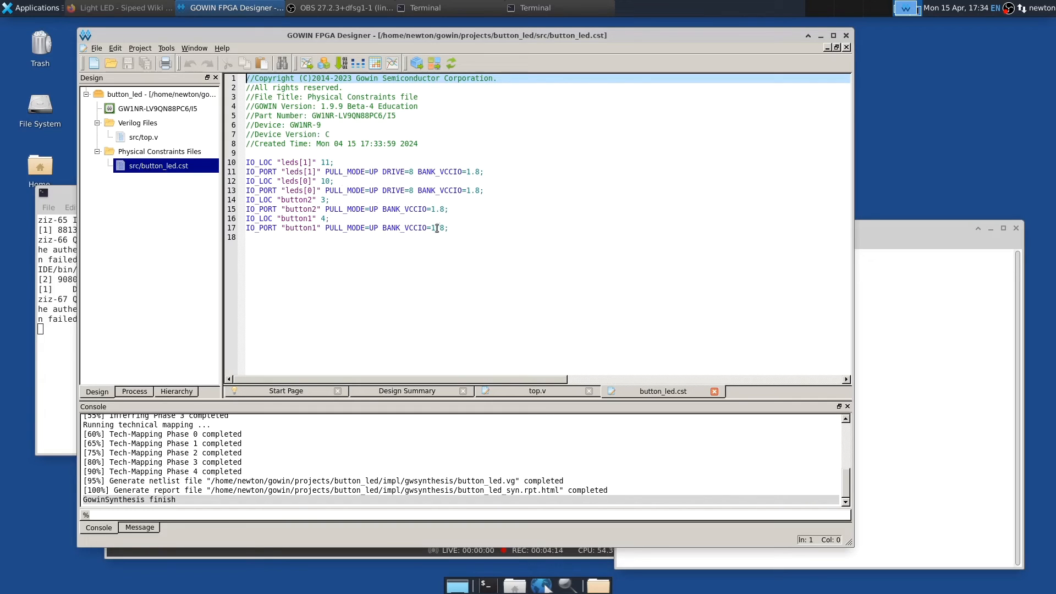
pyautogui.click(143, 136)
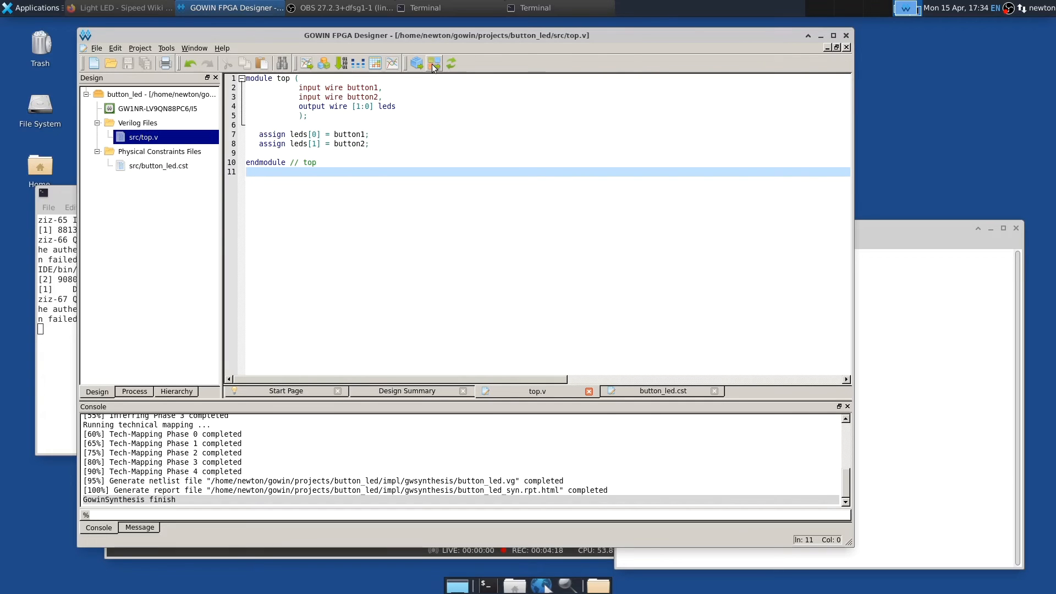
# Run Place & Route to generate the button_led bitstream and reports.
pyautogui.click(433, 63)
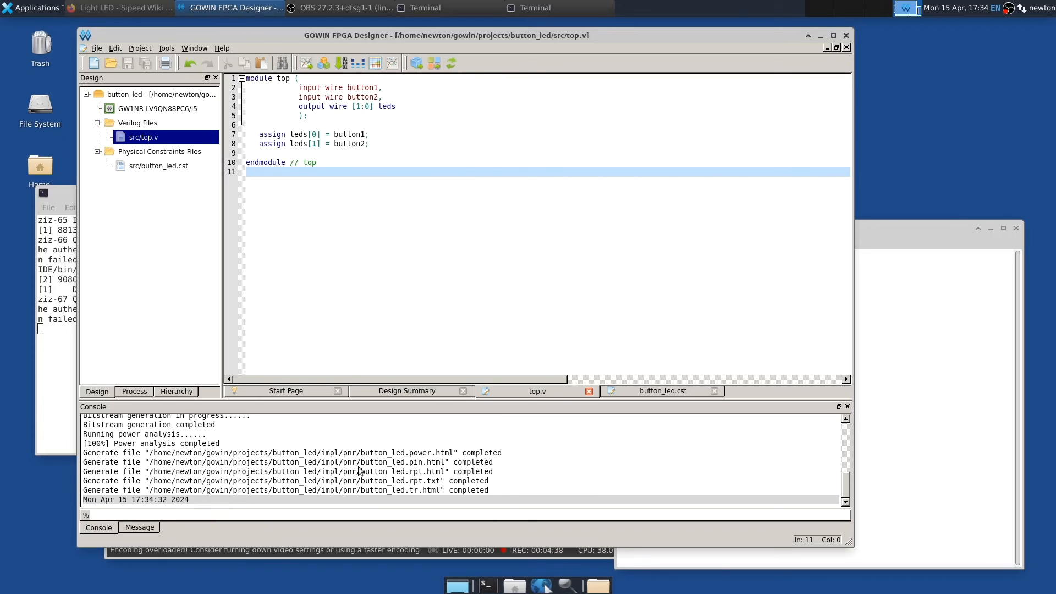
pyautogui.moveTo(407, 427)
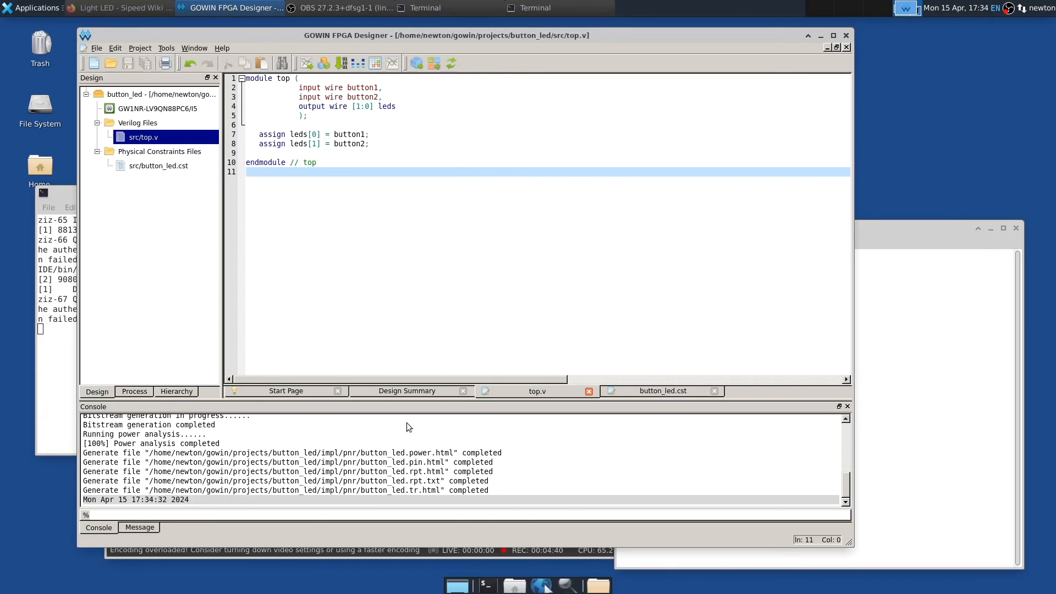
pyautogui.moveTo(394, 446)
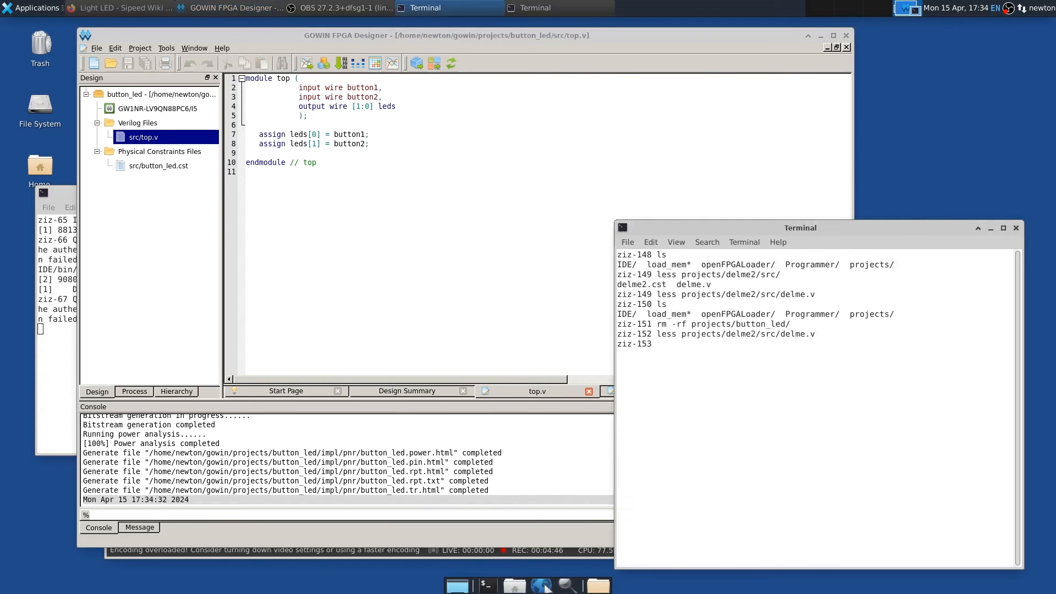
# Clear the terminal, list files and cat the load_mem openFPGALoader script.
pyautogui.write('clear')
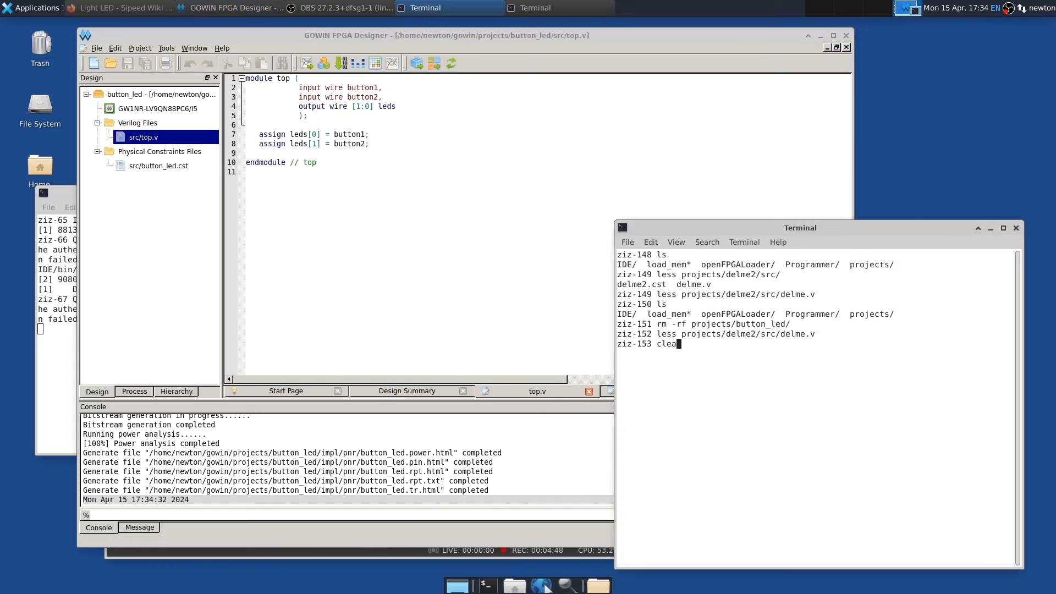
pyautogui.press('Return')
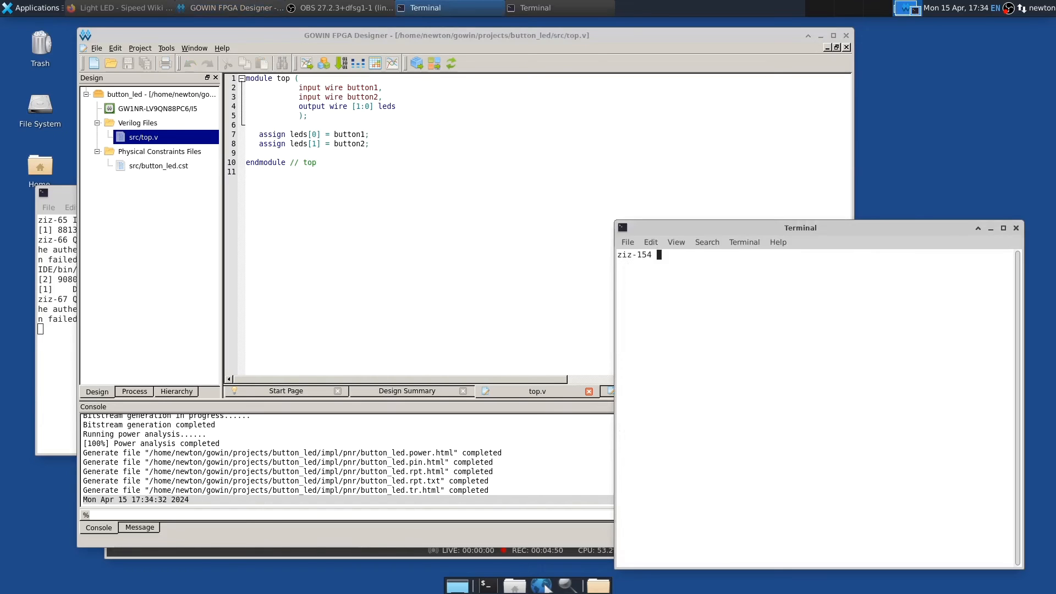
pyautogui.write('ls')
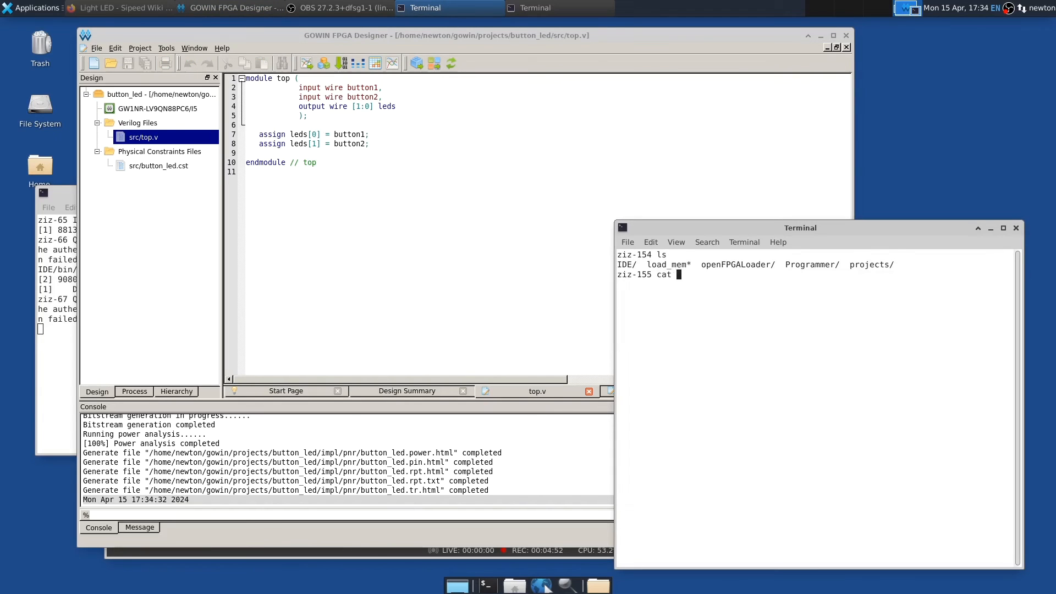
pyautogui.write('lpo')
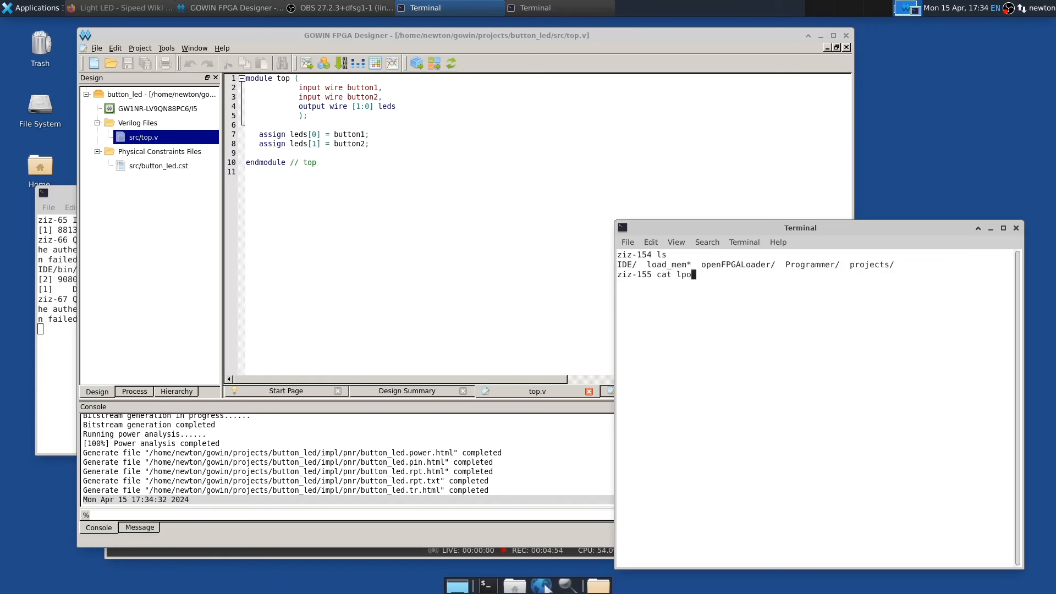
pyautogui.press('Return')
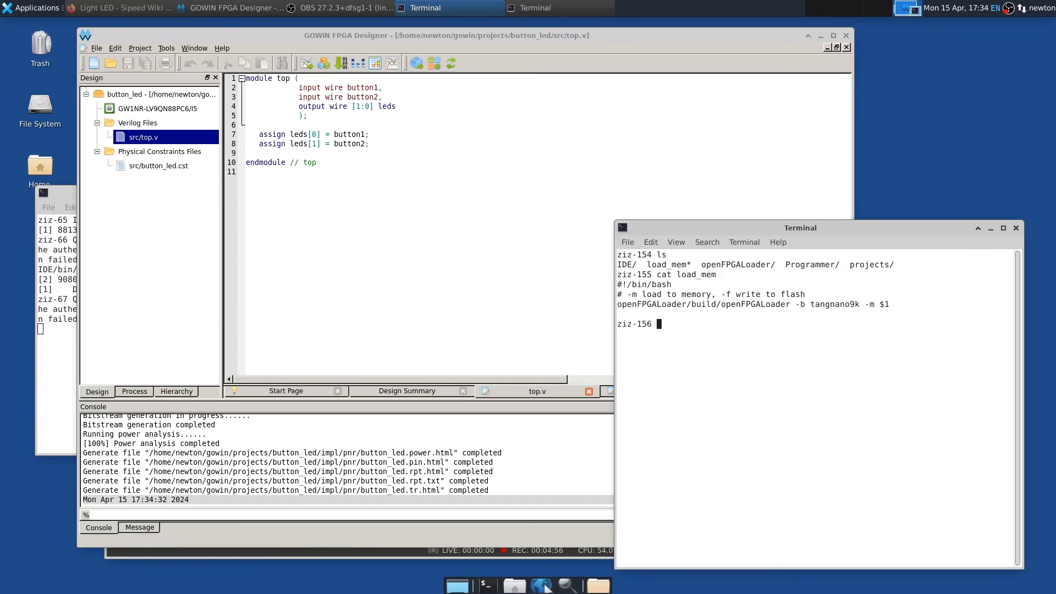
pyautogui.moveTo(740, 284)
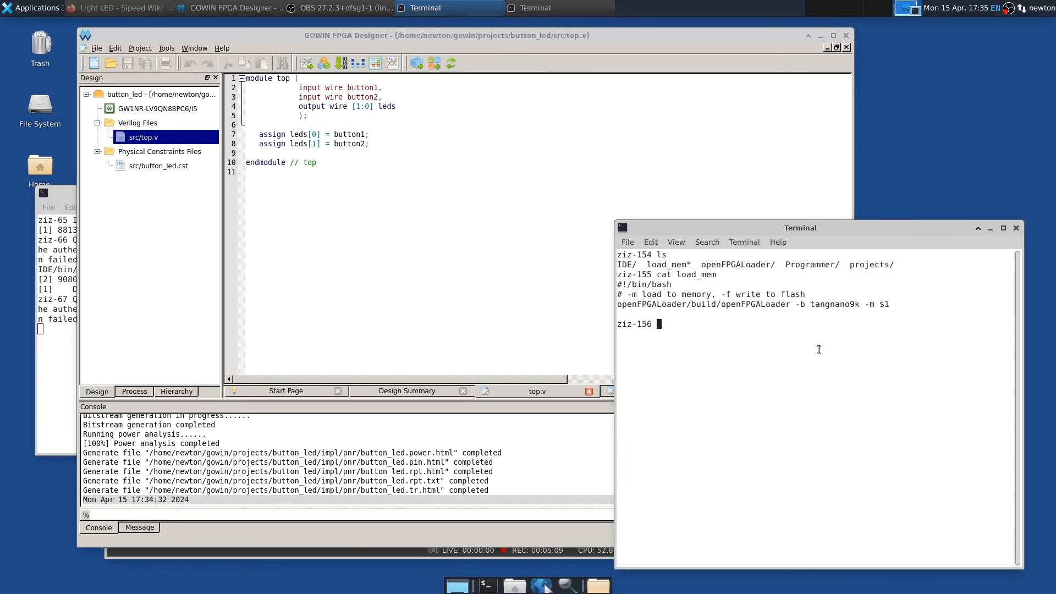
# Run ./load_mem on projects/button_led/impl/pnr/button_led.fs to load it into SRAM.
pyautogui.write('./load_mem projects/')
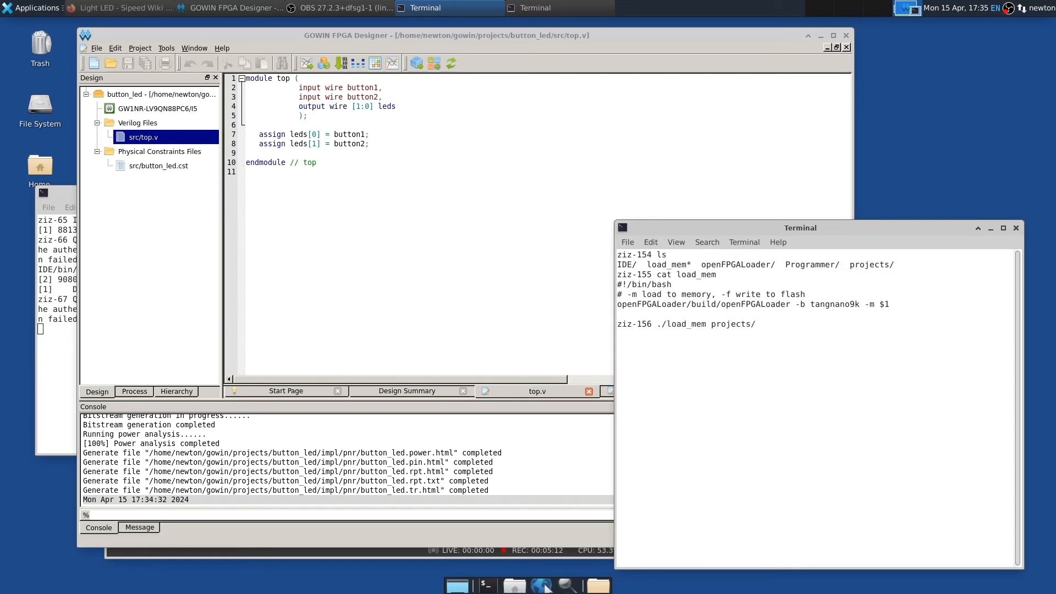
pyautogui.write('but')
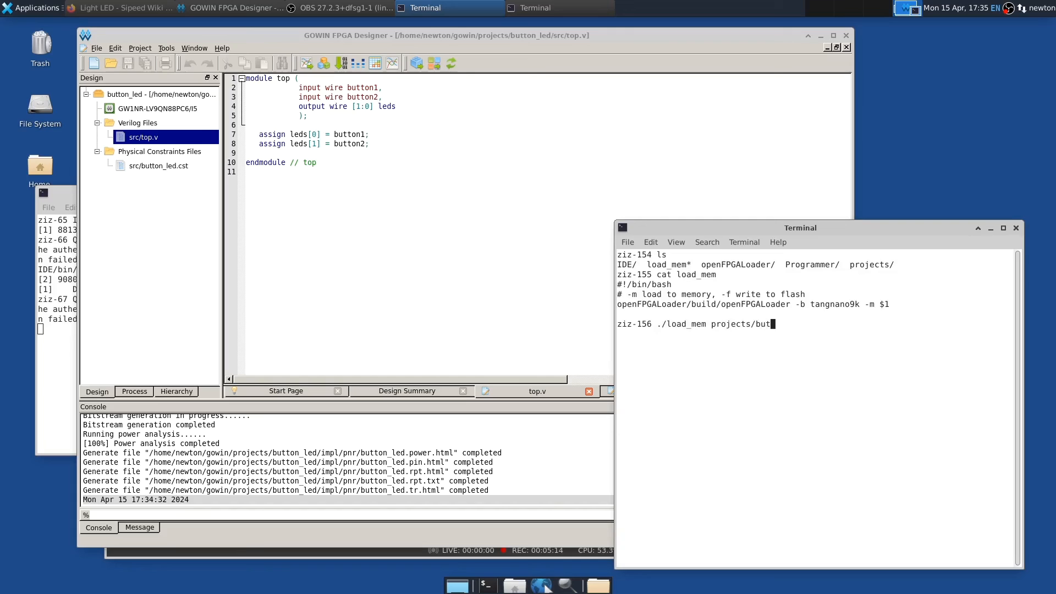
pyautogui.write('ton_led/')
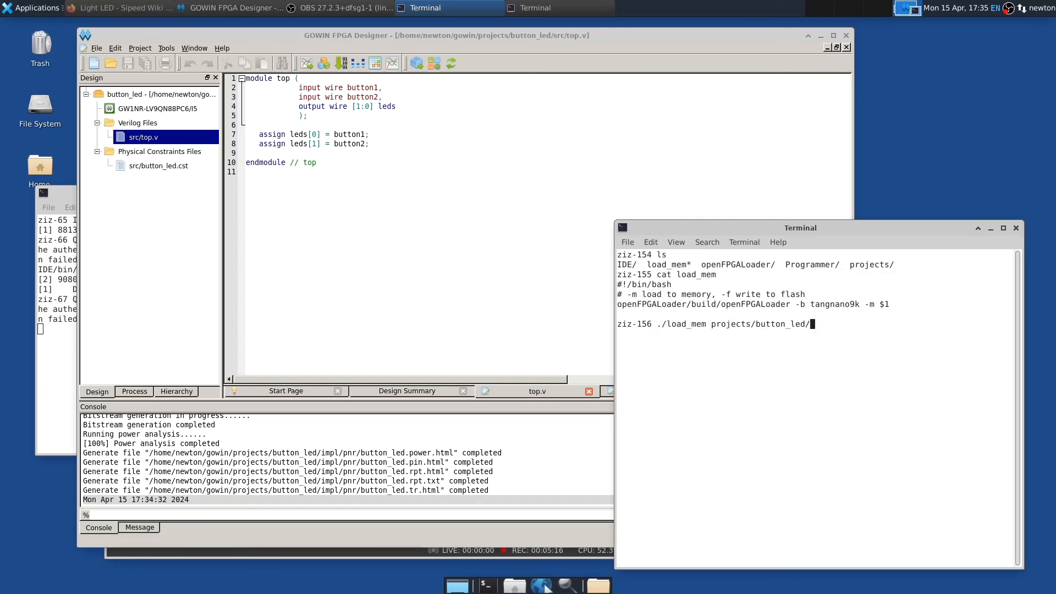
pyautogui.write('impl/')
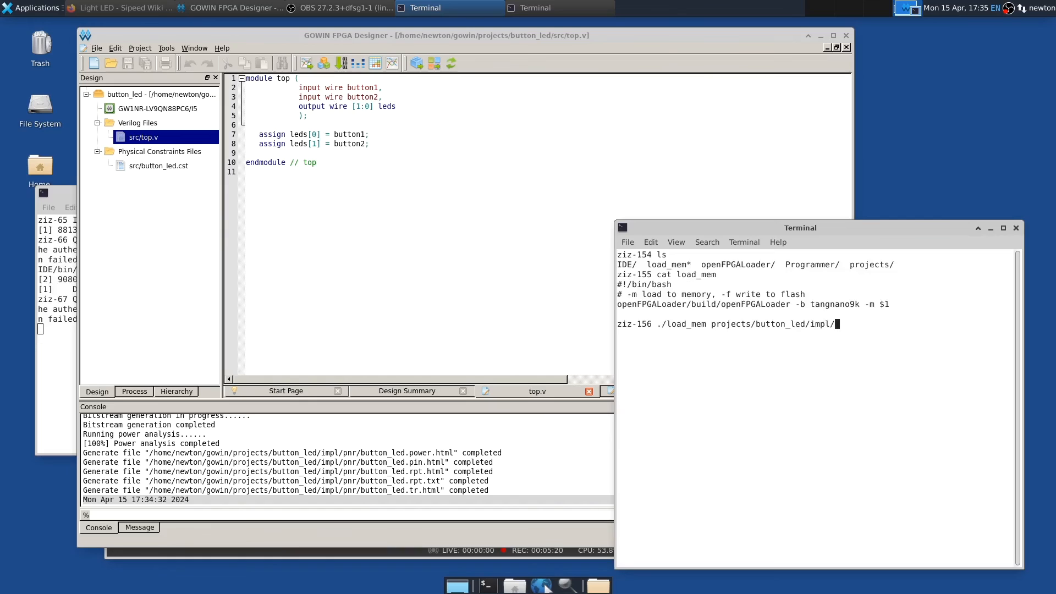
pyautogui.press('Tab')
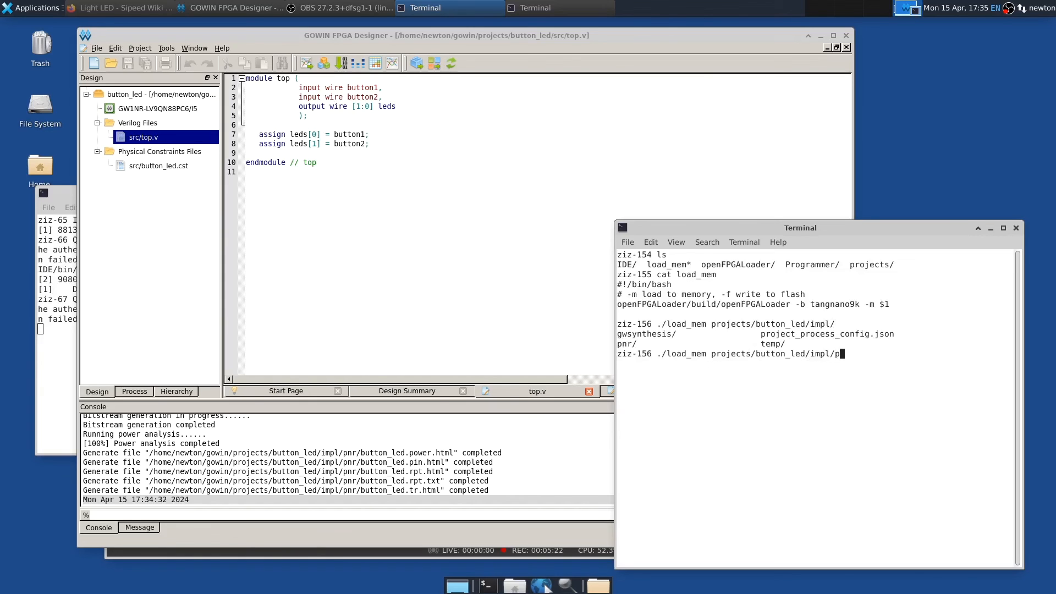
pyautogui.write('nr/')
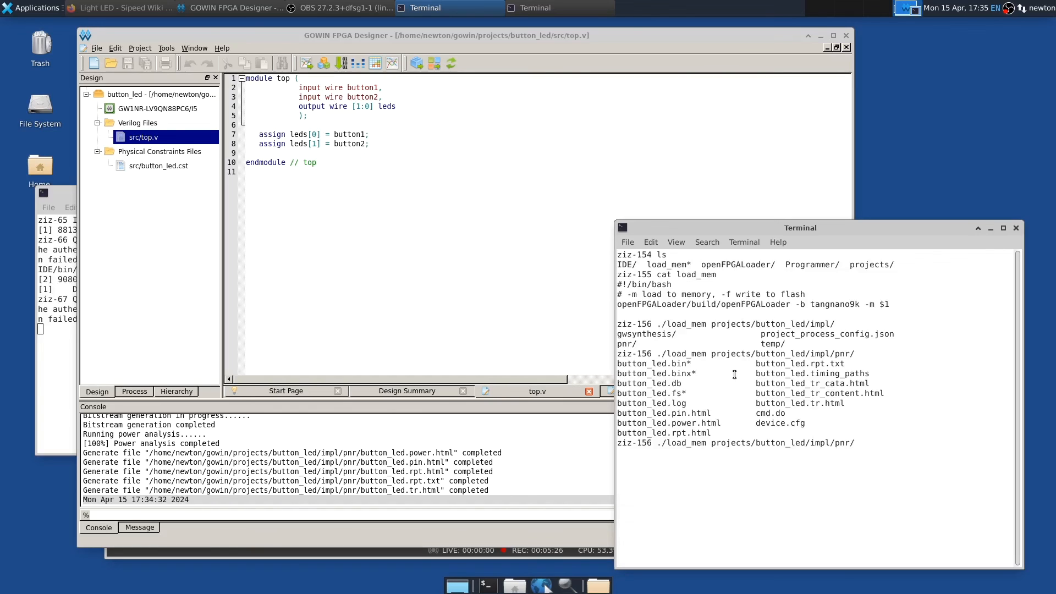
pyautogui.doubleClick(649, 394)
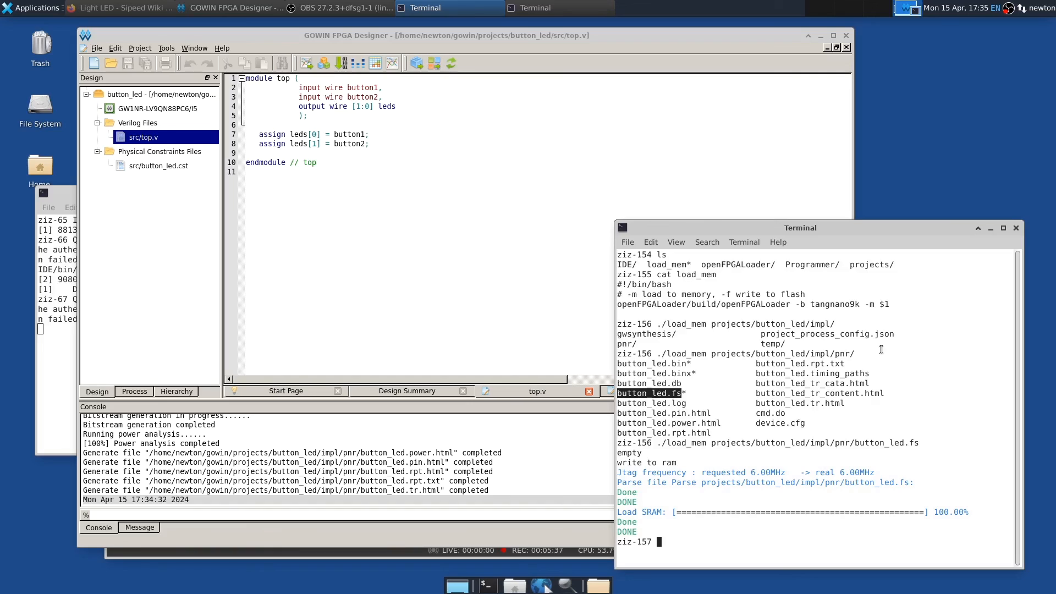
pyautogui.moveTo(839, 317)
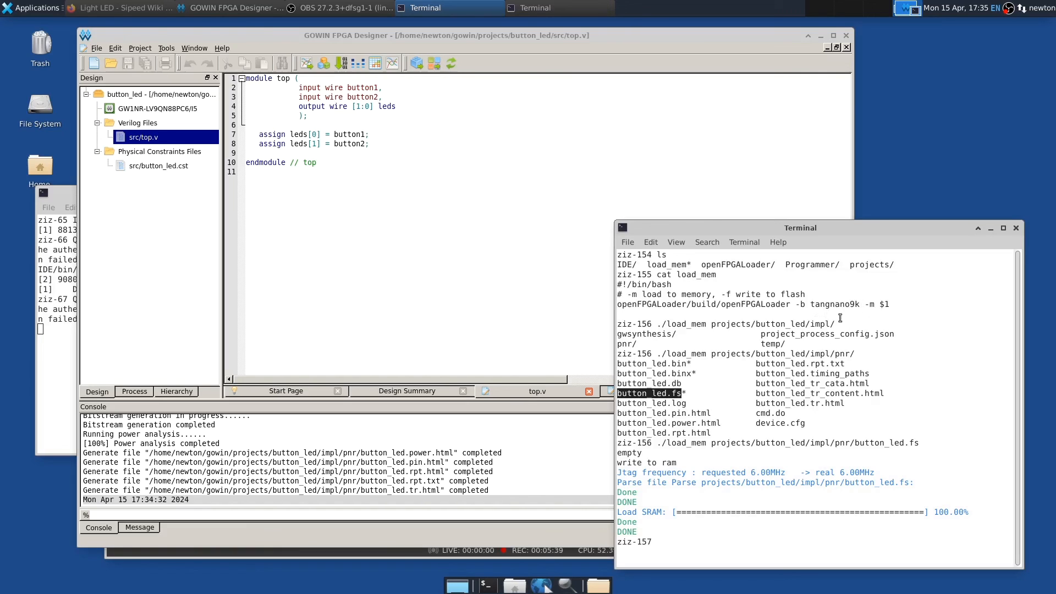